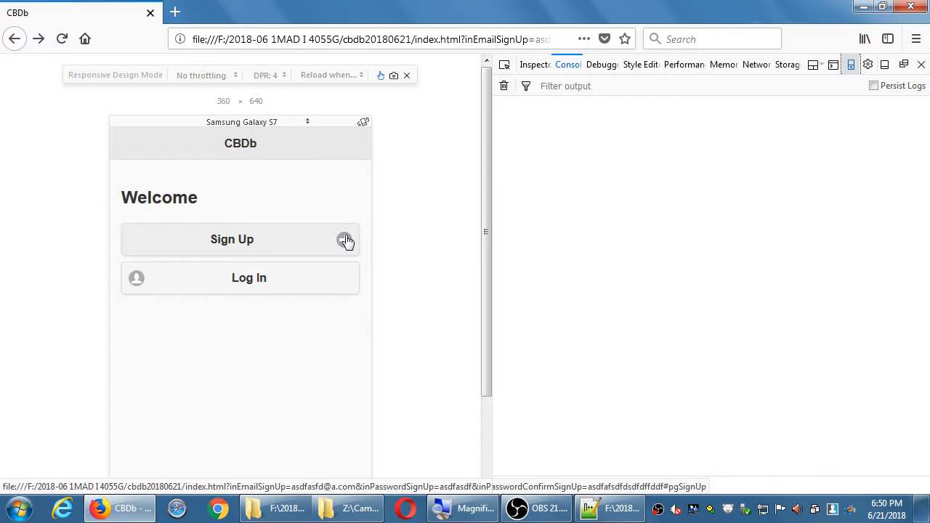
mouse_move(439, 211)
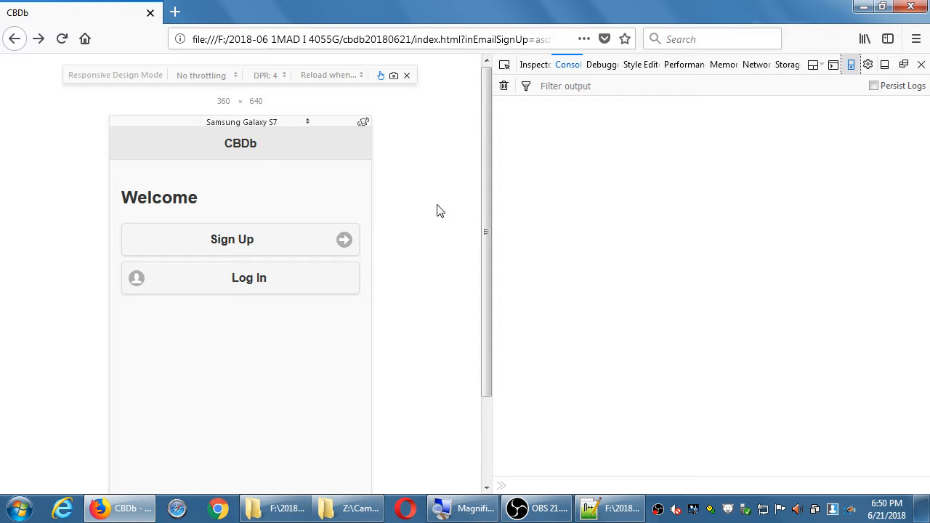
- Fill the New User sign-up form with test email and passwords and submit it
left_click(233, 238)
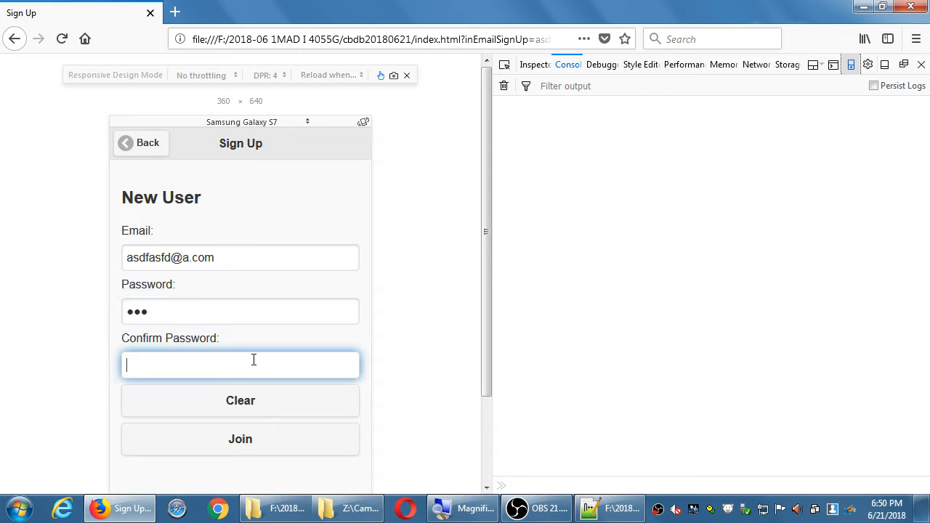
type("•••")
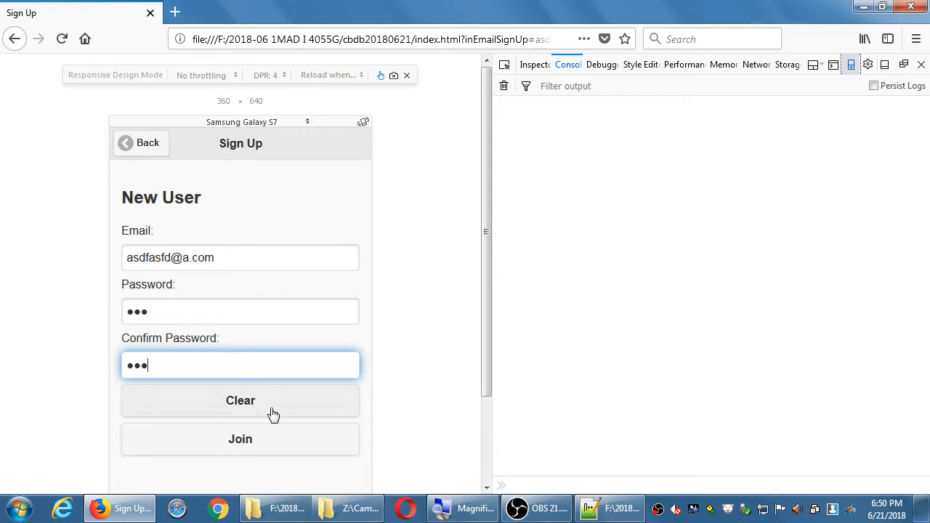
left_click(239, 438)
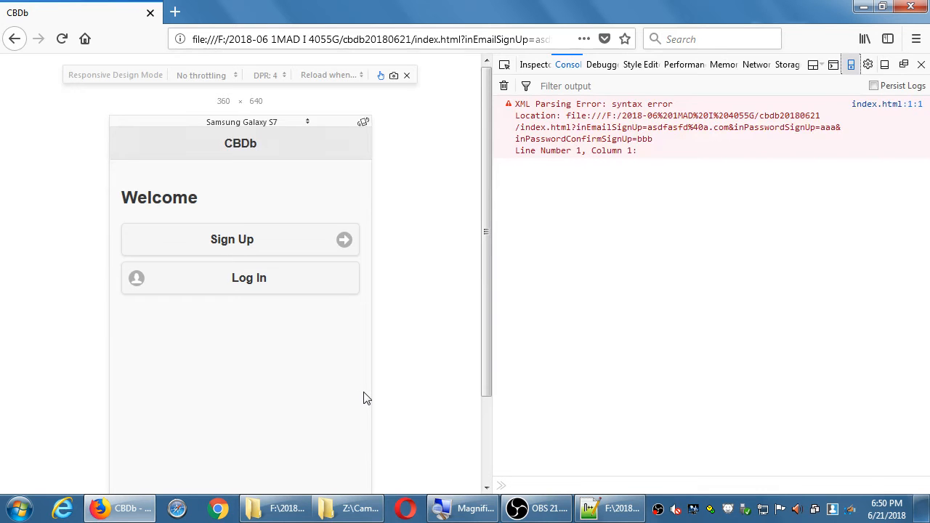
mouse_move(712, 168)
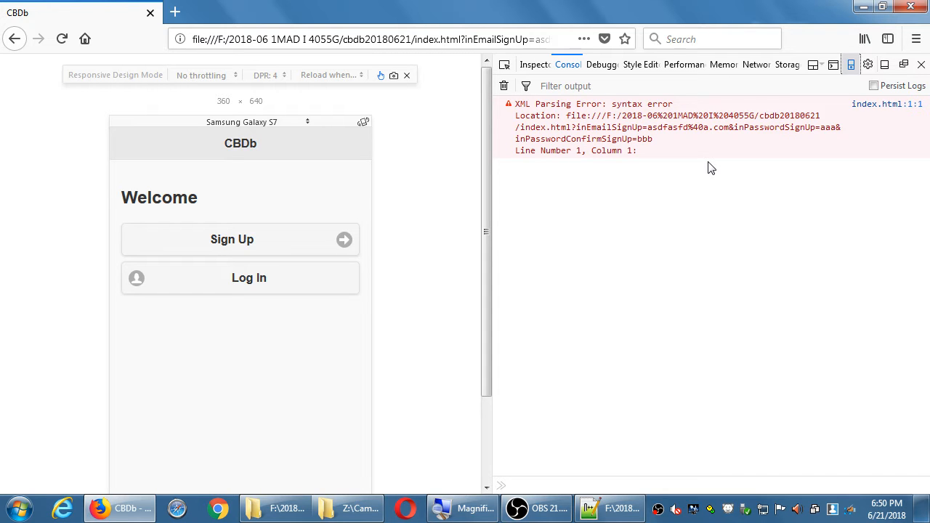
mouse_move(878, 7)
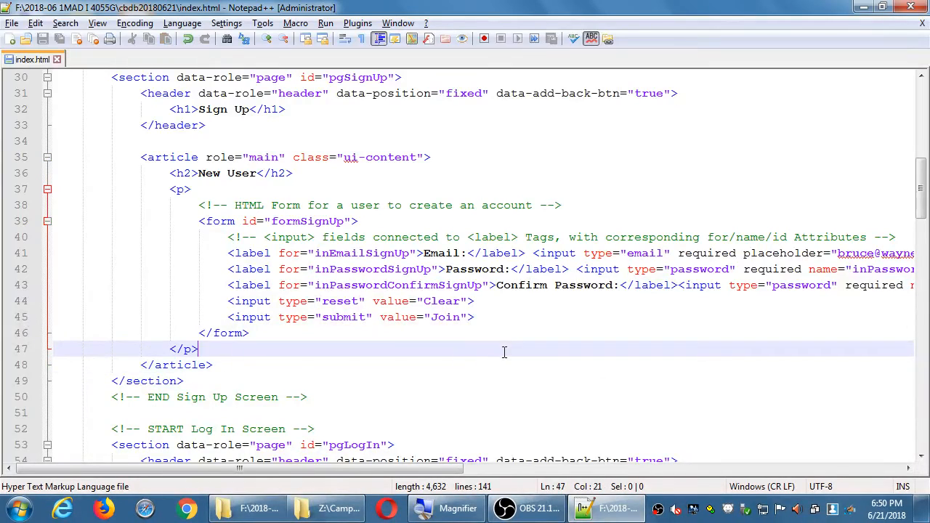
- Delete the <p> and </p> tags wrapping the sign-up form in index.html
left_click(192, 189)
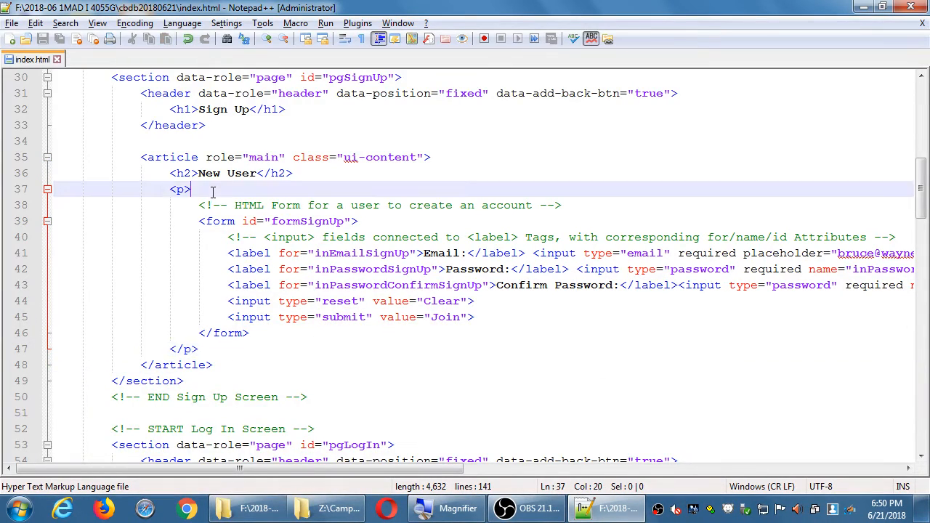
mouse_move(352, 377)
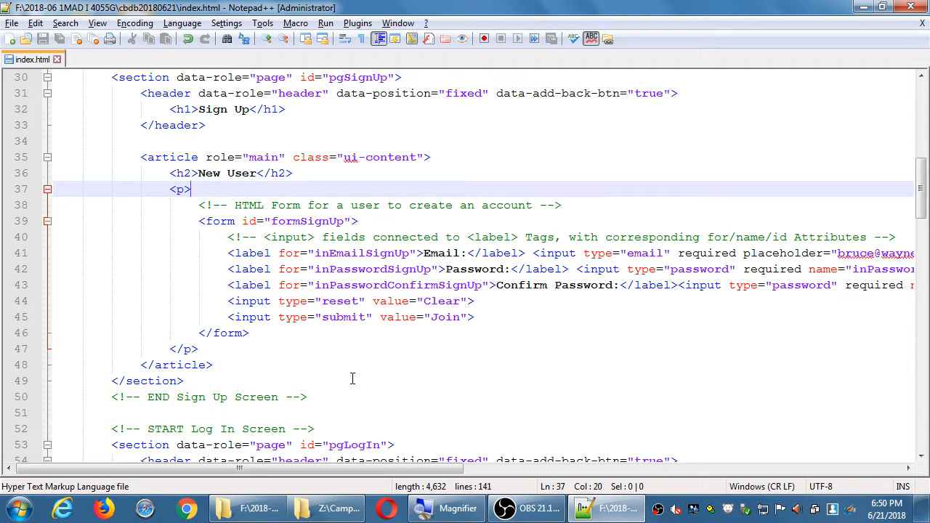
left_click(180, 189)
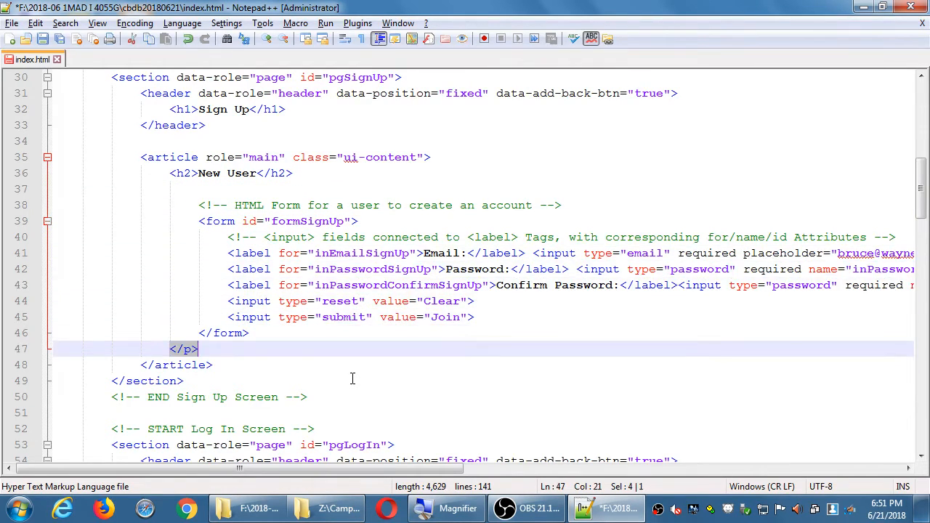
key("Delete")
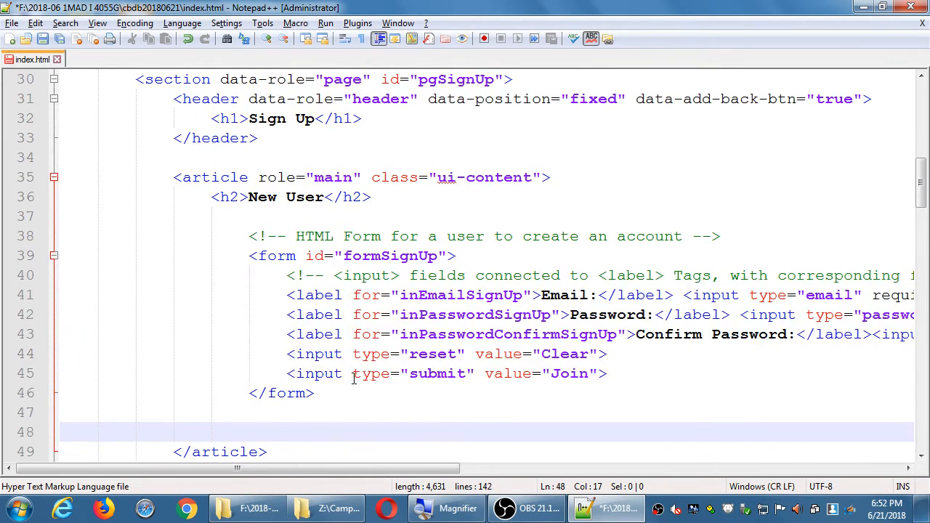
- Add the HTML comment <!-- jQm-based Feedback Pop-ups --> after the </form> line
scroll("down", 3)
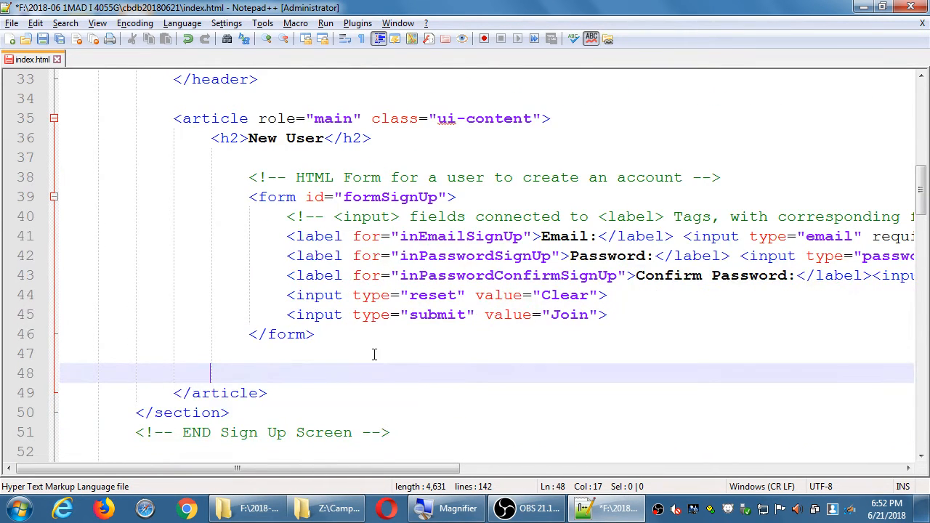
type("<!-- -")
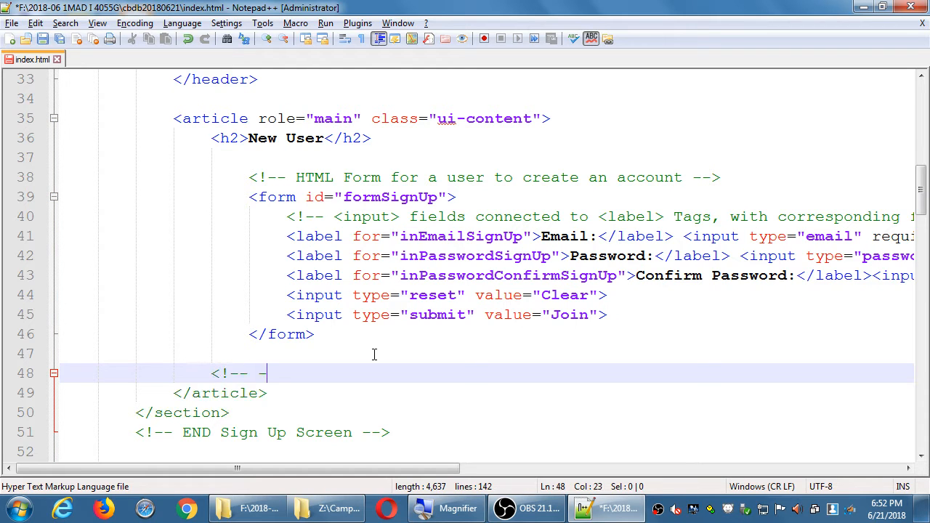
type("->")
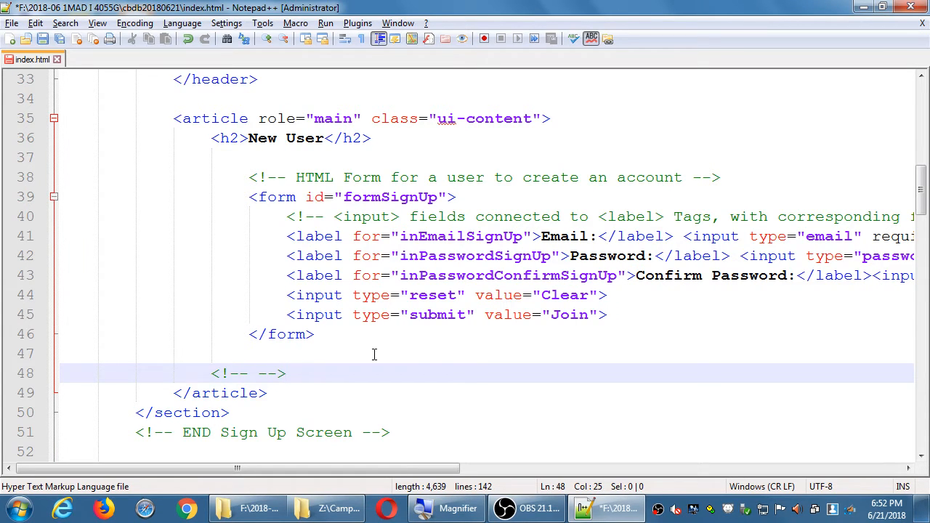
type("j")
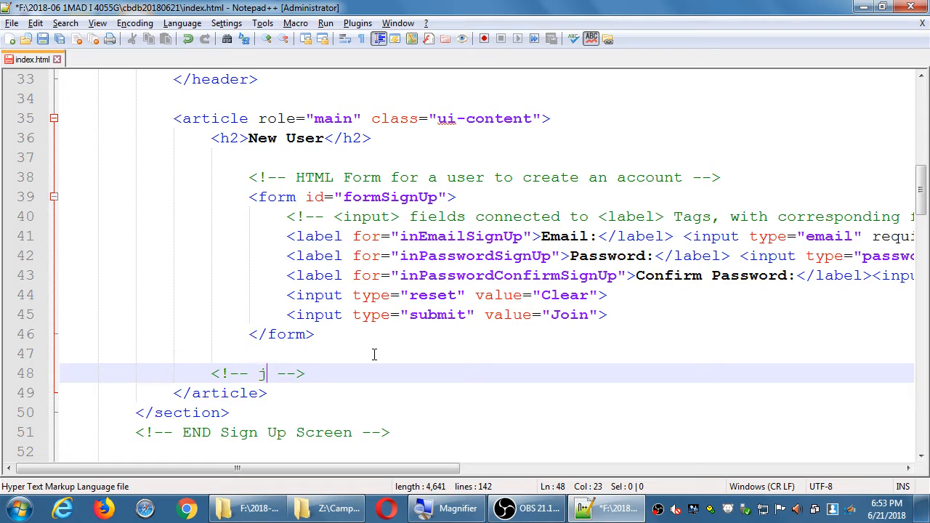
type("Qm-bas")
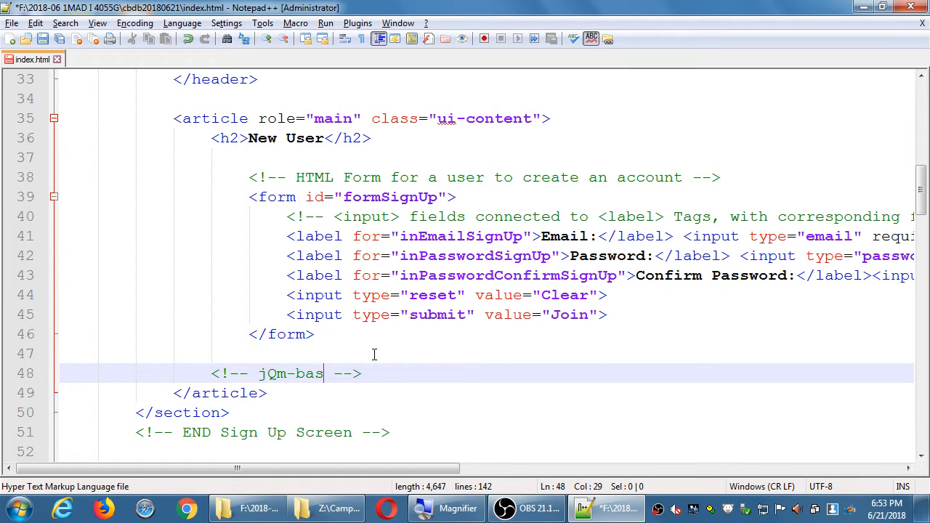
type("ed")
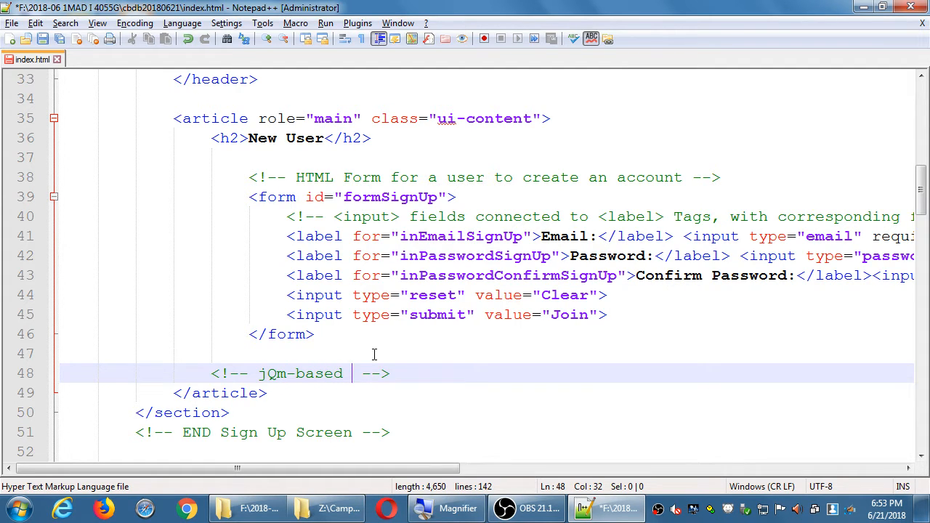
type("Feedback Pop-ups")
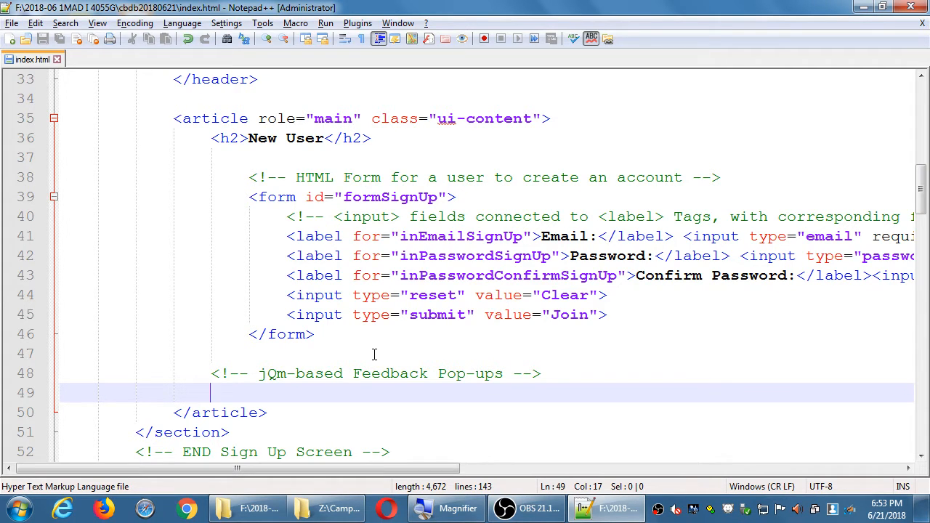
- Add a <div>Passwords don't match!</div> beneath the feedback pop-ups comment
type("<d")
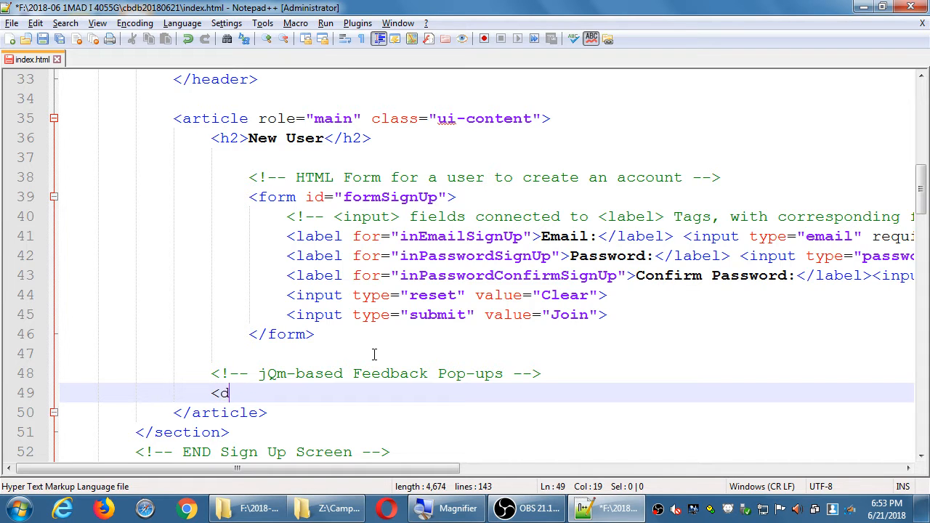
type("iv></d")
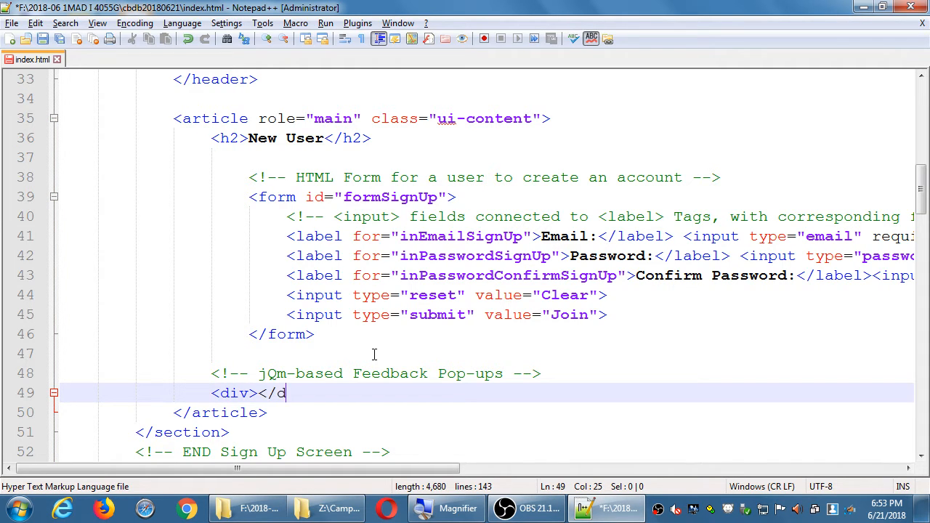
type("iv>")
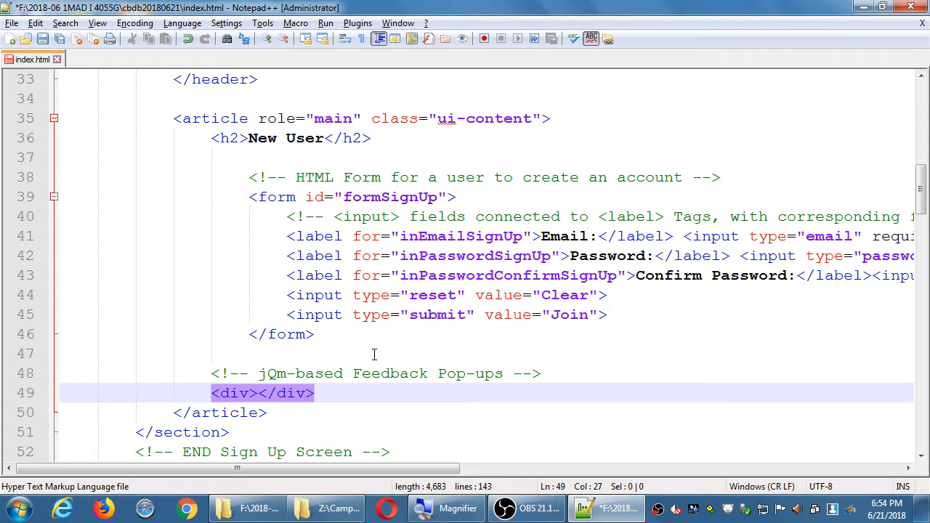
left_click(263, 392)
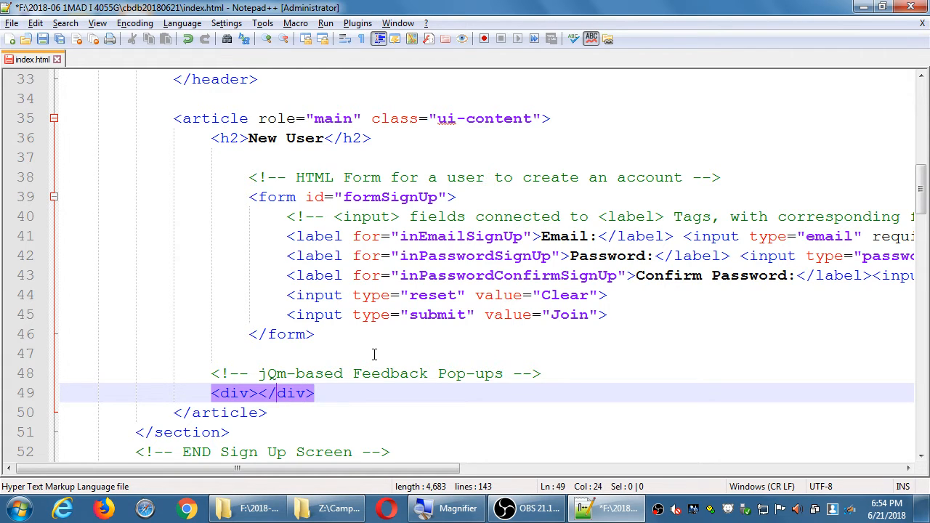
type("Pass")
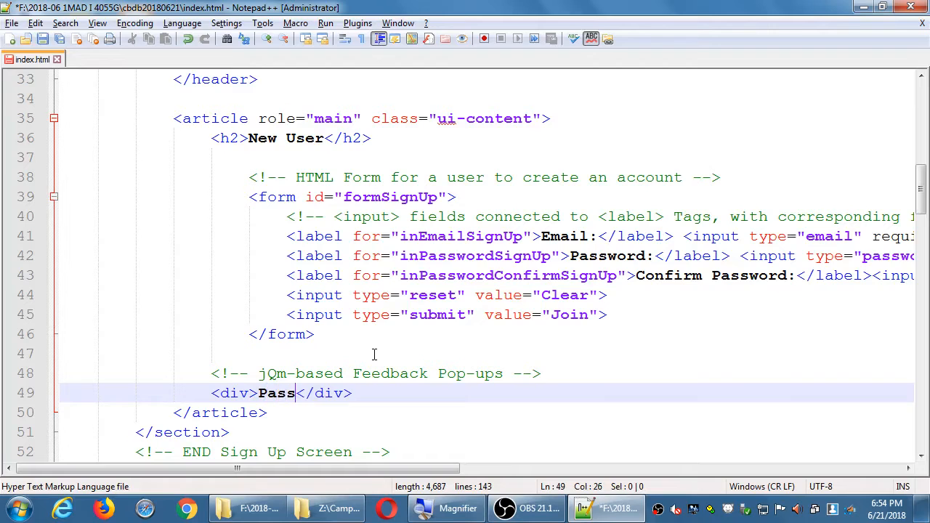
type("words don't ma")
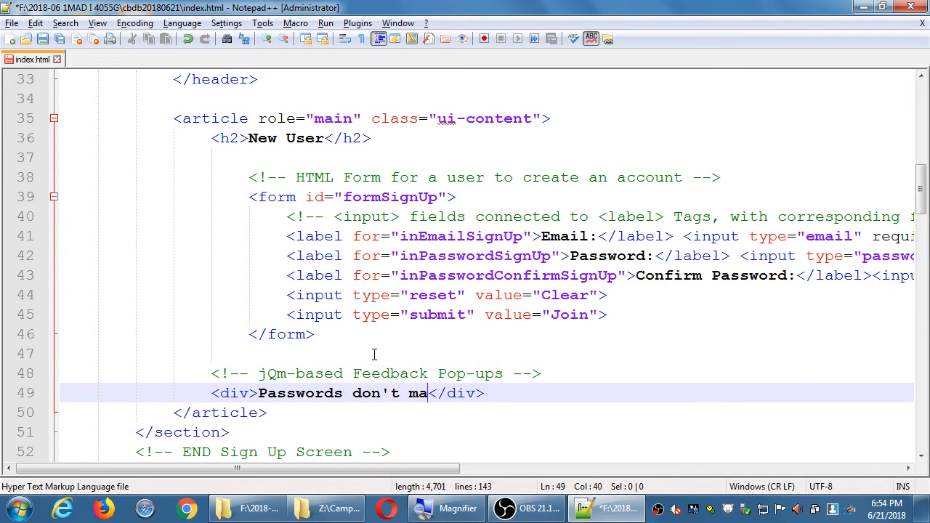
type("tch!")
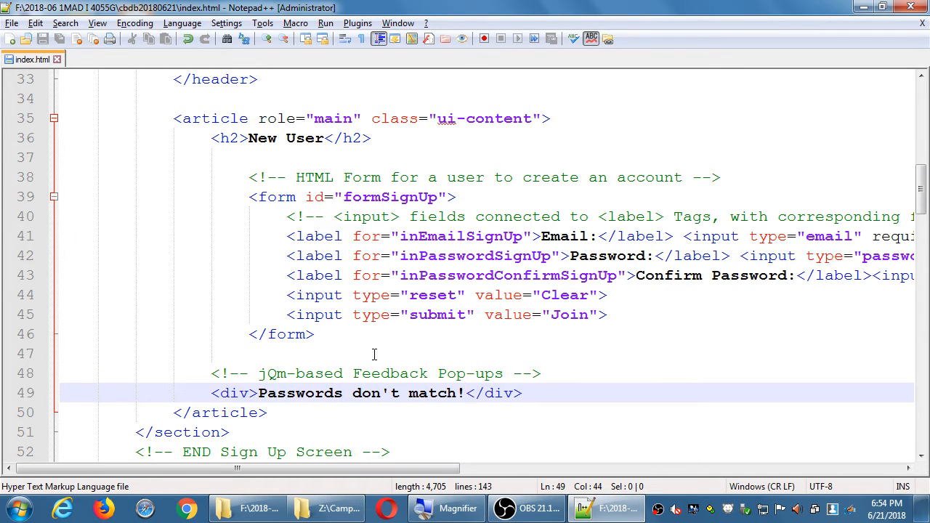
scroll("down", 3)
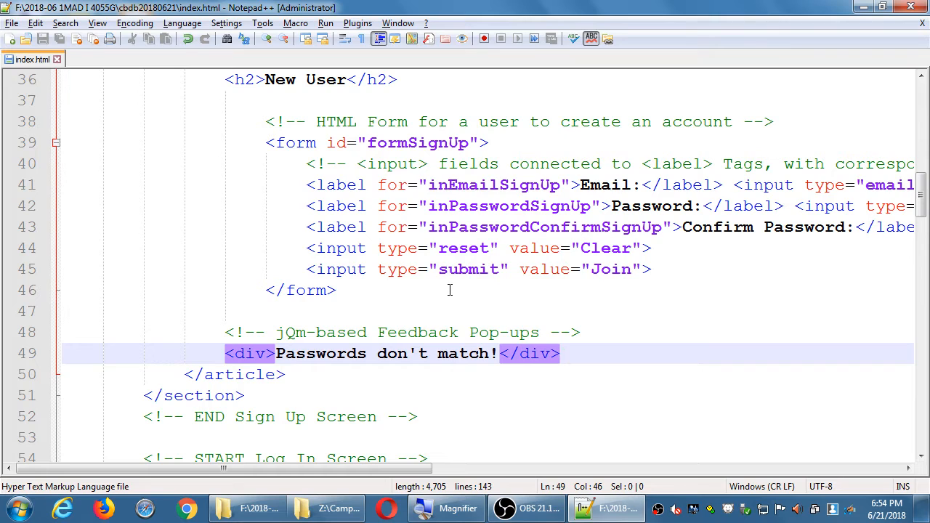
- Give the password-mismatch div data-role="popup" and save index.html
left_click(271, 354)
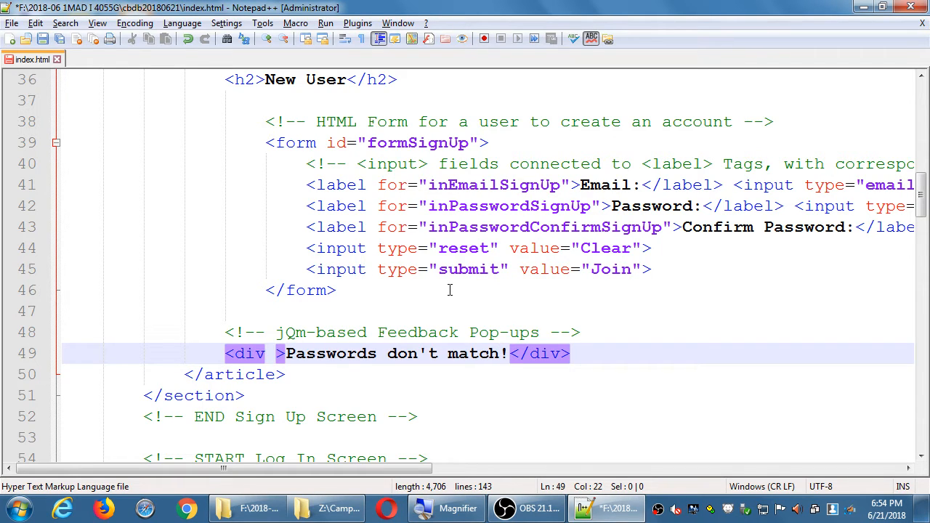
type("data")
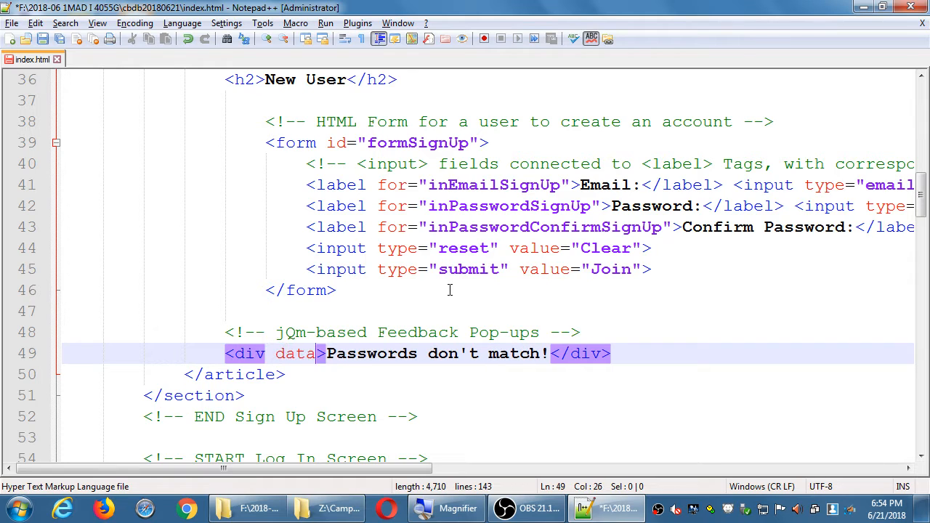
type("-role=\"\"")
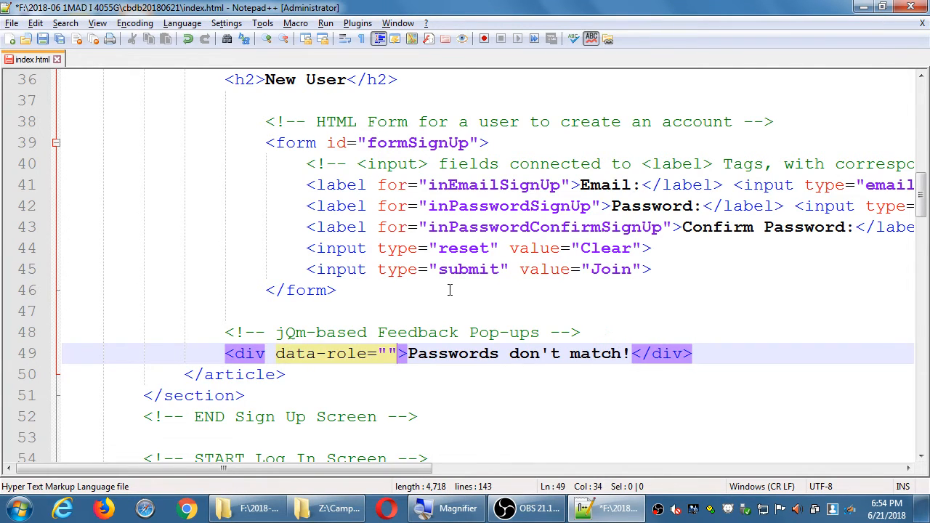
type("popup")
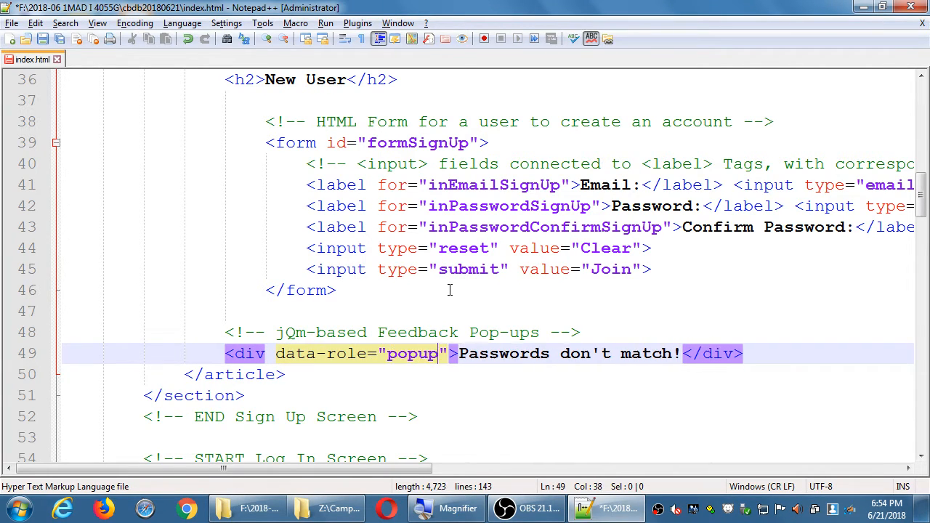
key("ctrl+s")
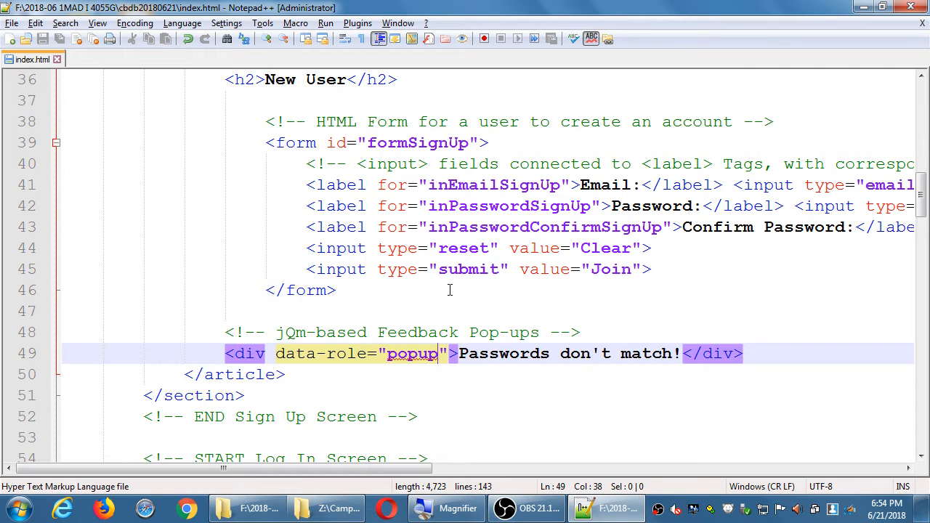
- Add class="ui-content" after the popup data-role attribute
left_click(449, 353)
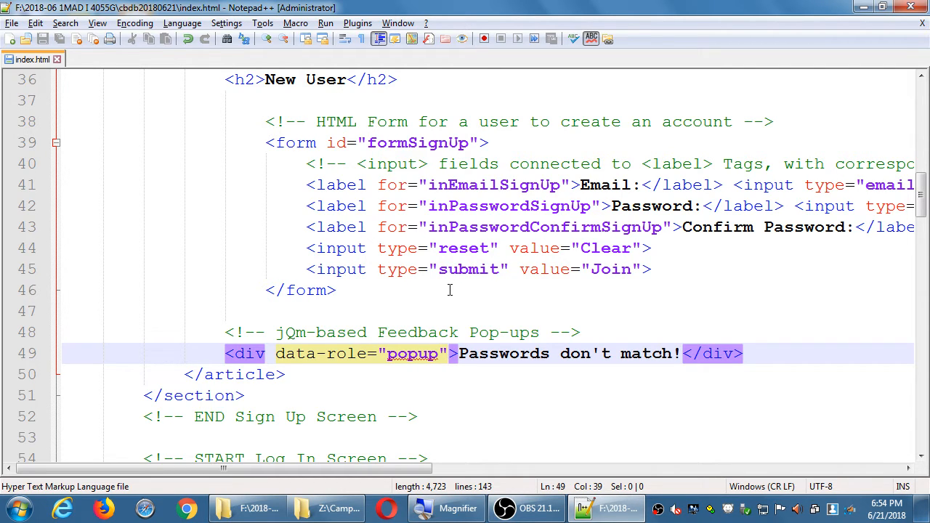
type("class=\"")
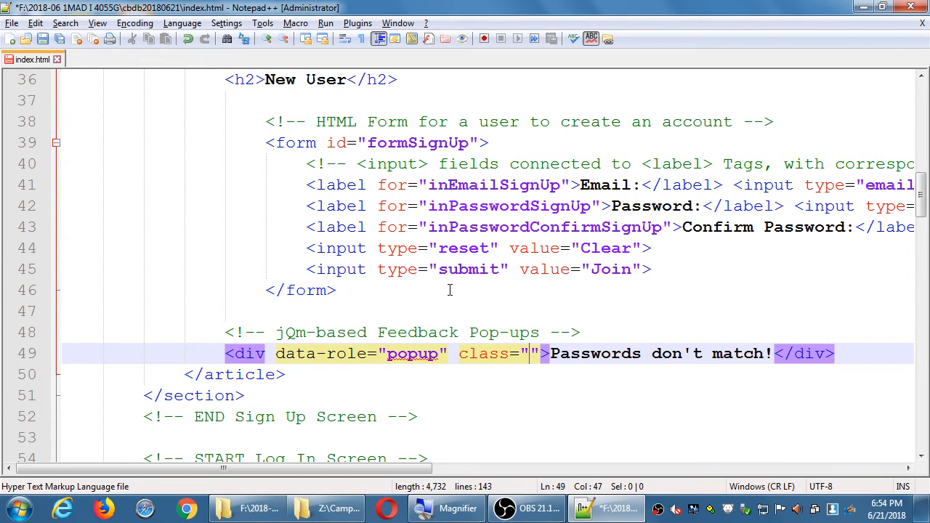
type("ui-co")
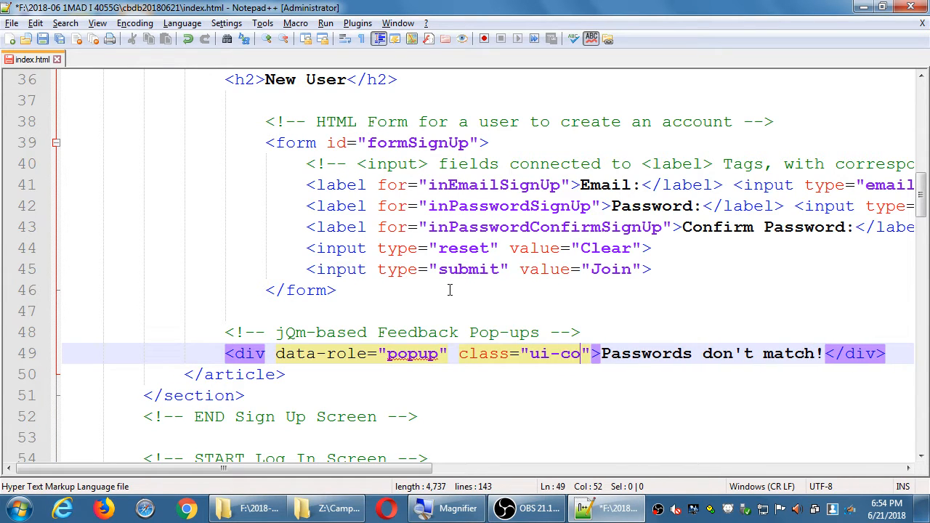
type("ntent")
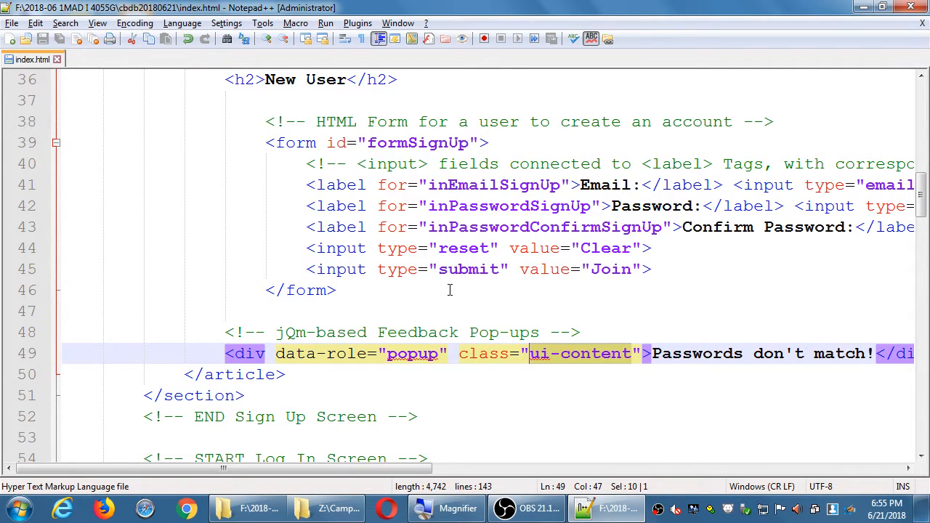
- Add id="popErrorSignUpMissmatch" to the mismatch popup div, save, and start a new line
left_click(648, 353)
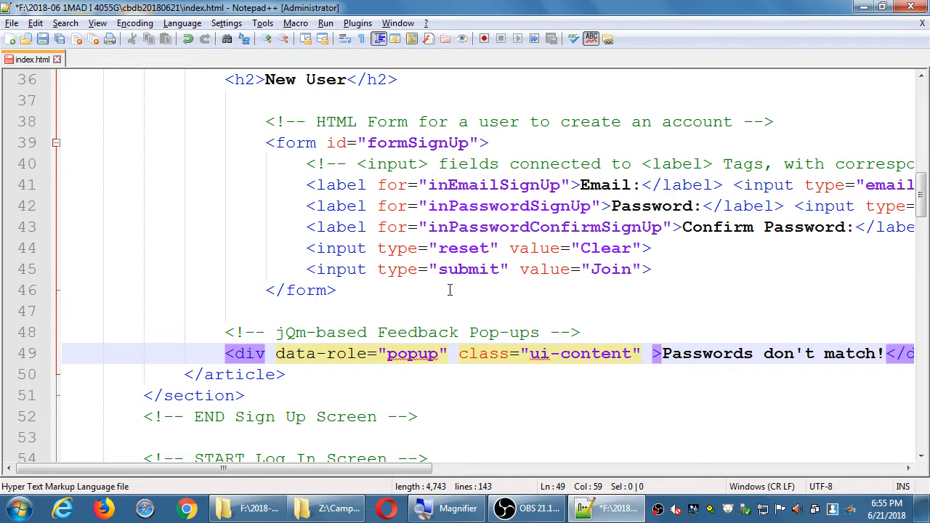
type("id")
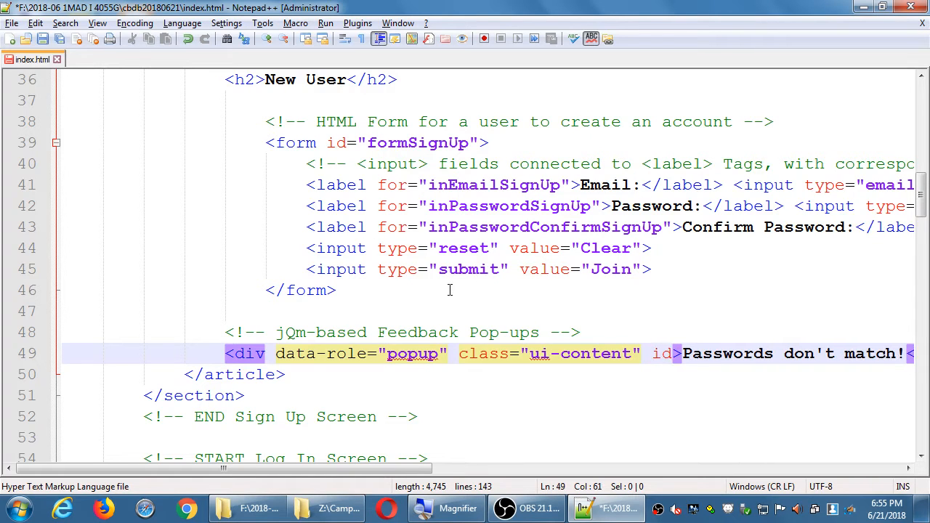
type("po\"")
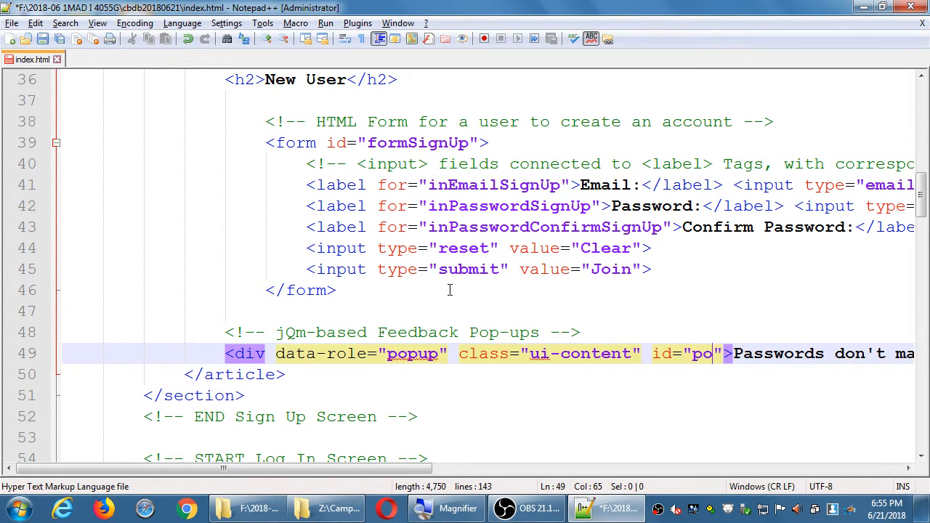
type("pErr")
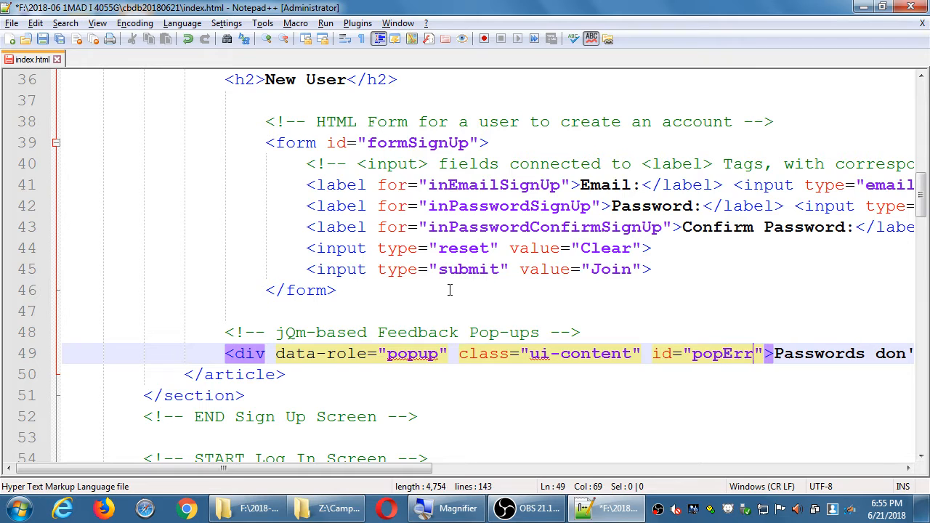
type("orS")
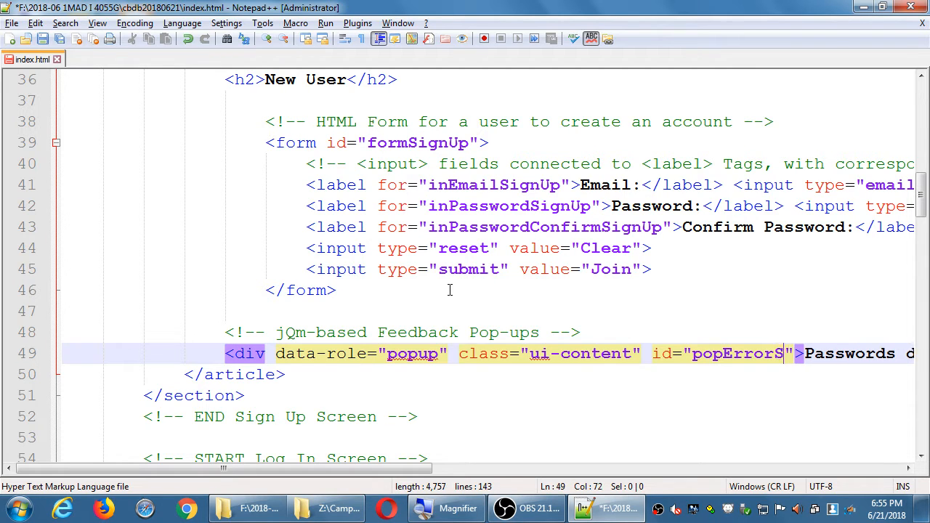
type("SignUpMissmatch")
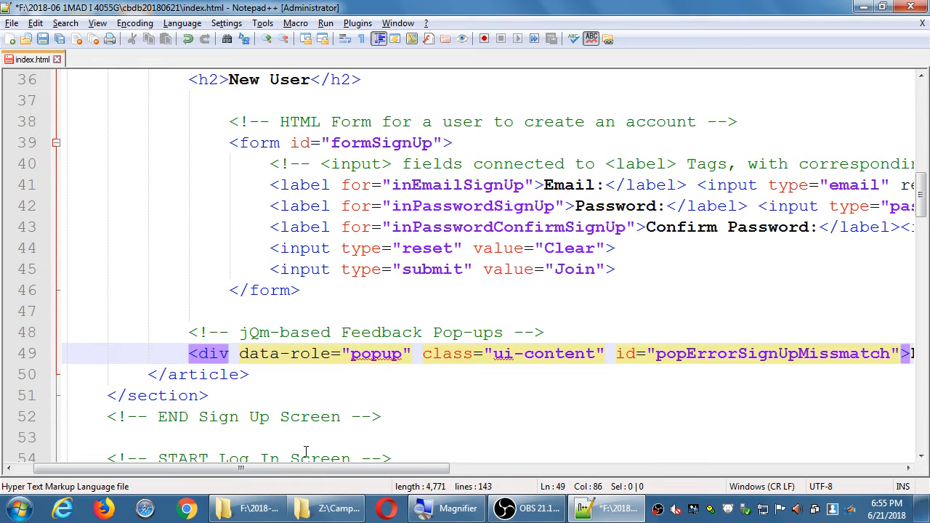
left_click_drag(239, 468, 363, 468)
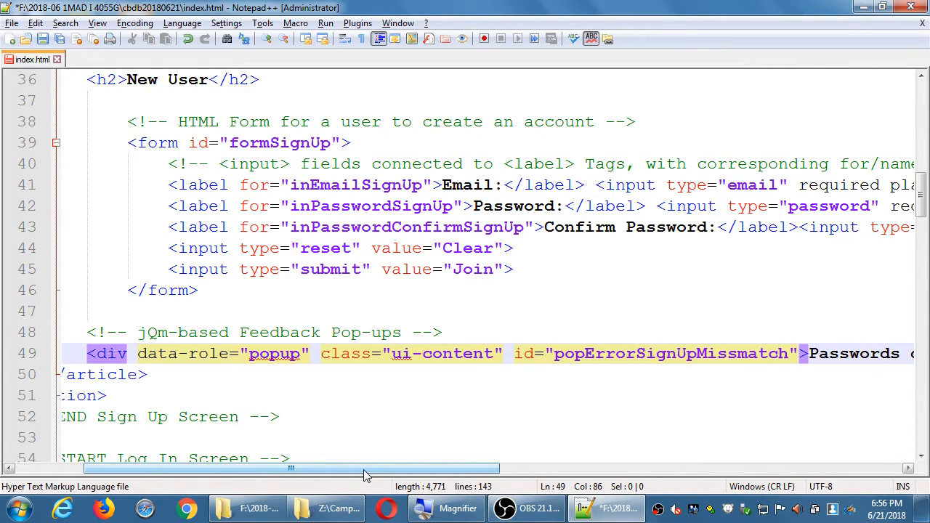
key("ctrl+s")
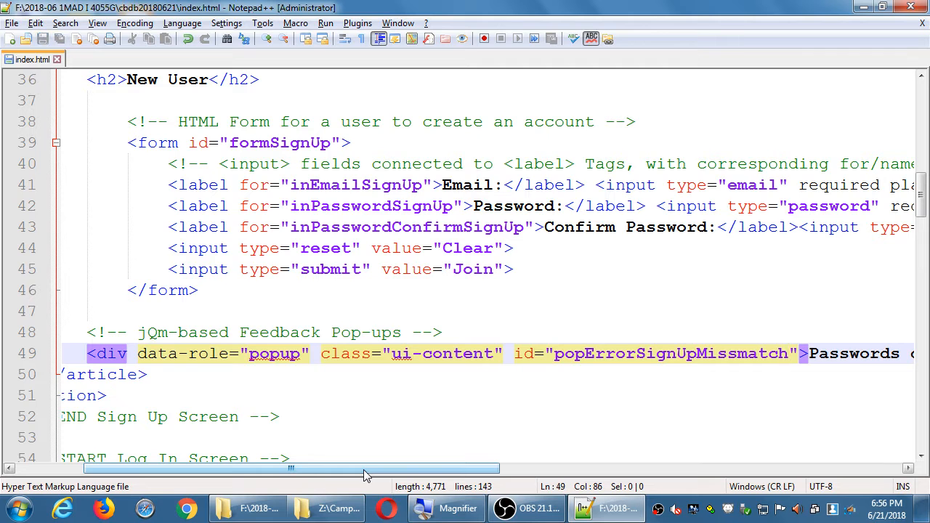
key("enter")
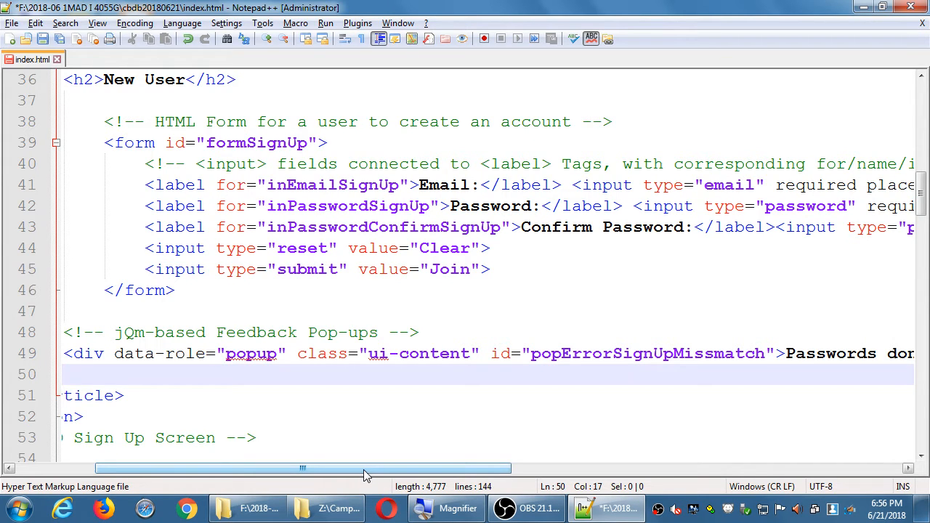
- Add a second div reading "Account already exists!" below the first popup
type("<div")
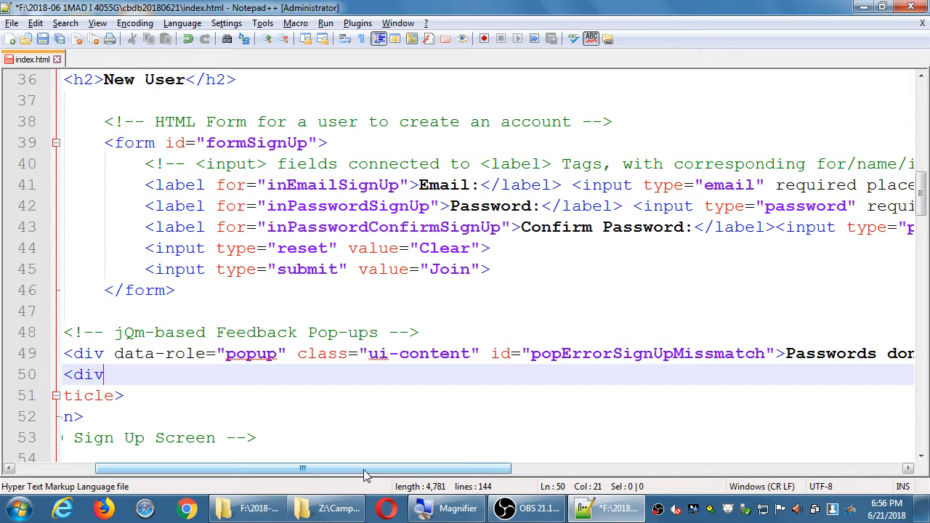
type("></div>")
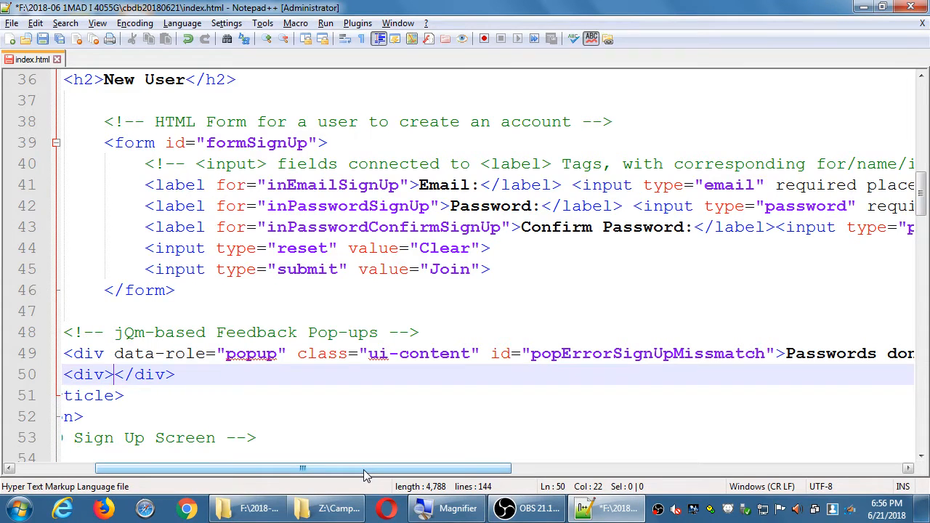
type("Account already exists!")
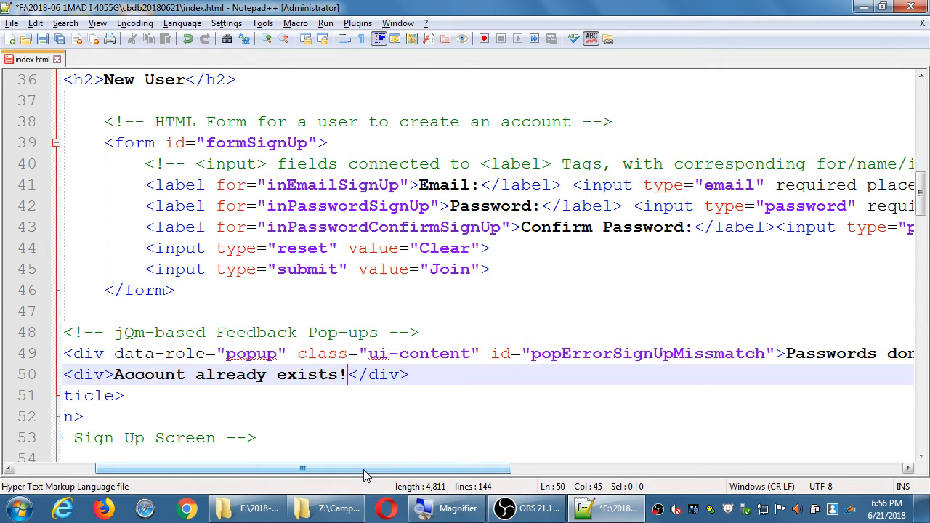
left_click(113, 375)
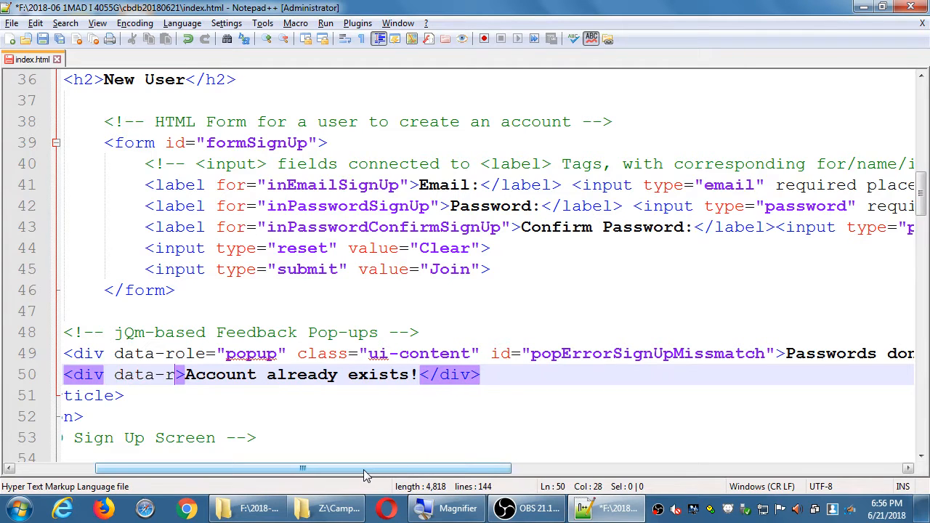
- Give it data-role="popup", class="ui-content" and id="popErrorSignUpExists"
type("ole=\"\"")
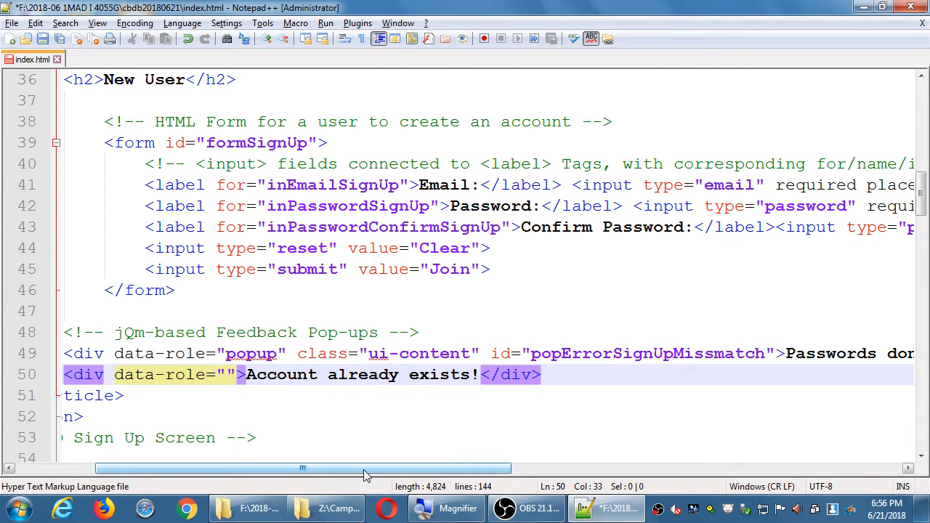
type("popup")
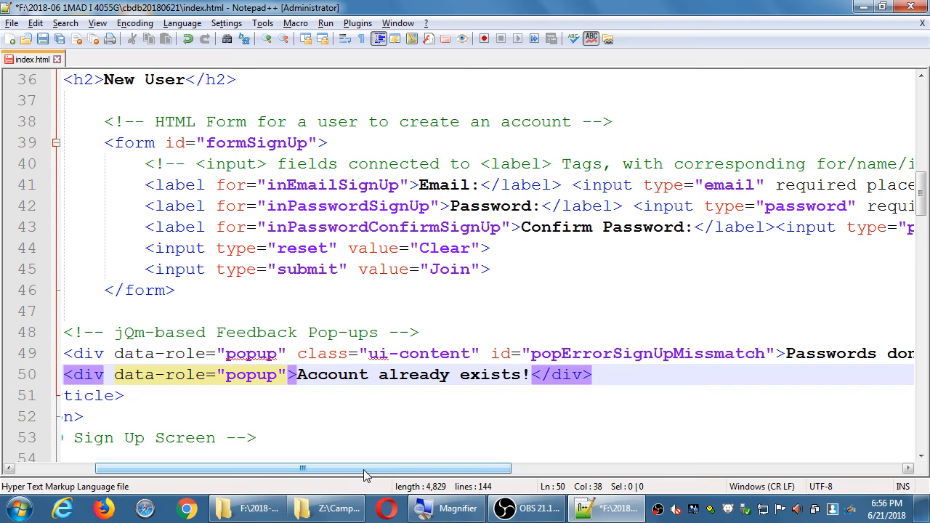
type("class=\"")
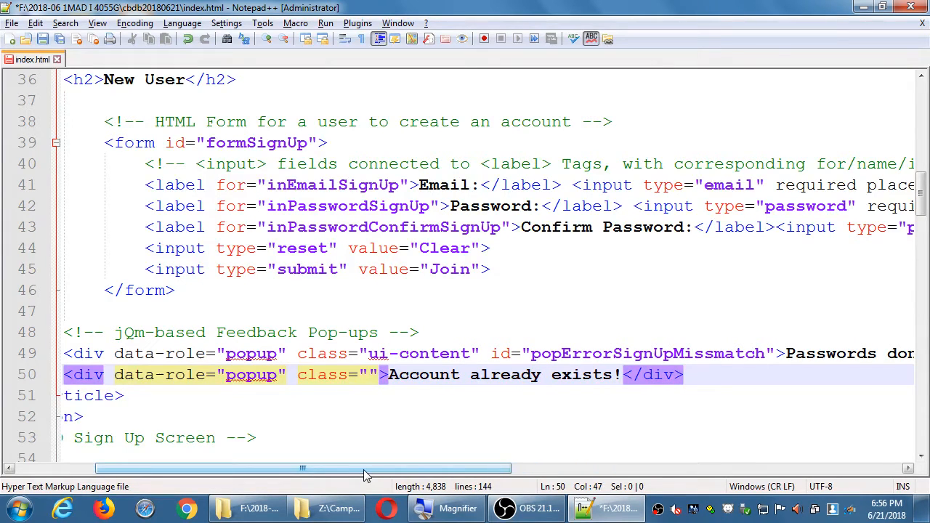
type("ui-content")
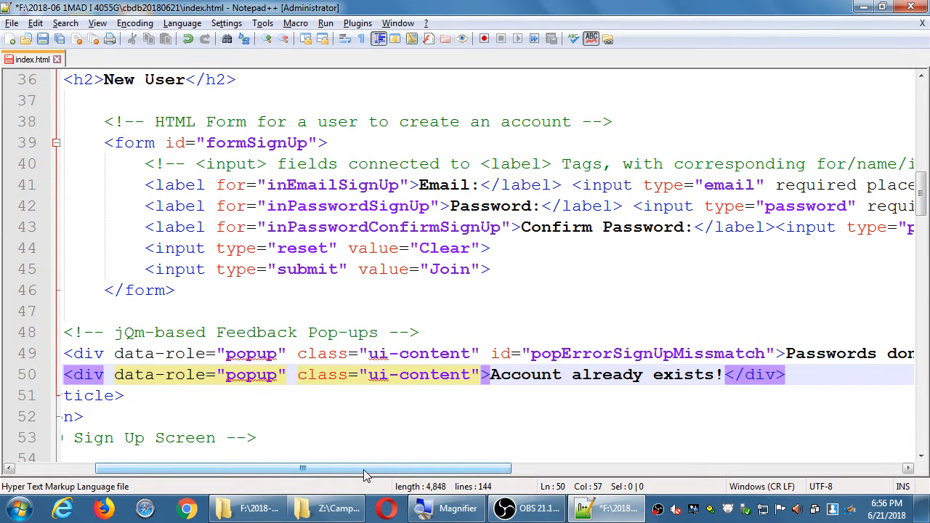
type("id=\"\"")
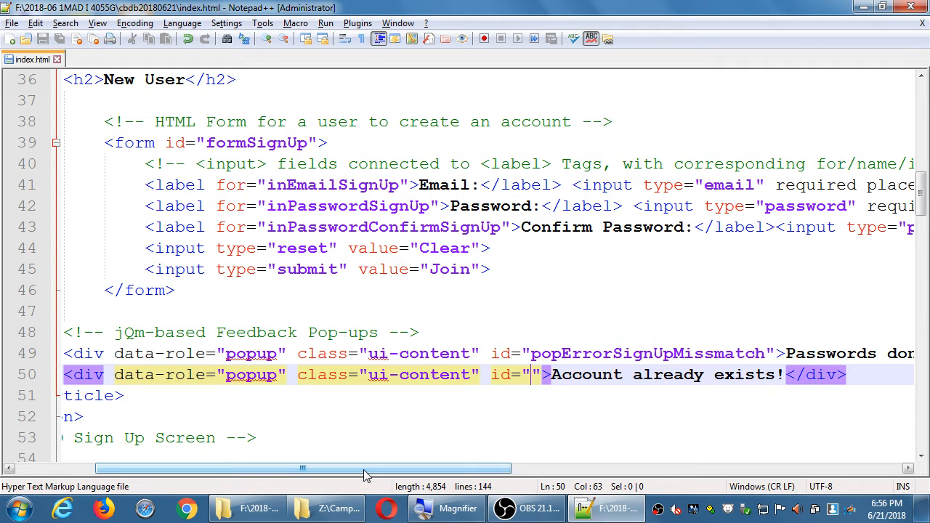
type("popError")
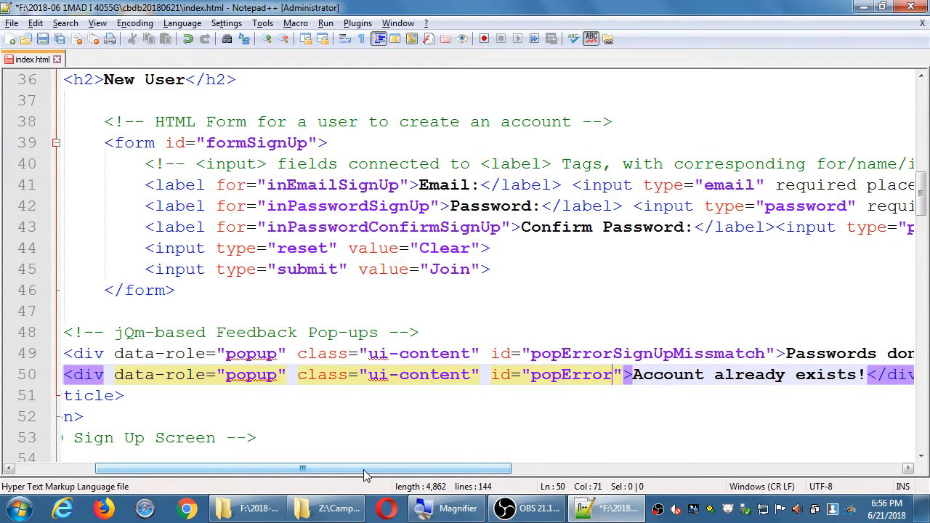
type("SignUpEx")
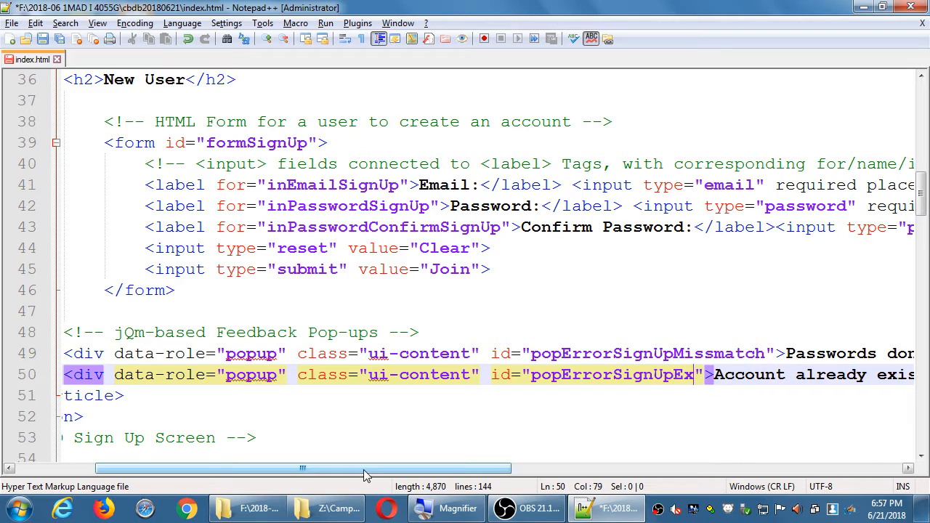
type("ists")
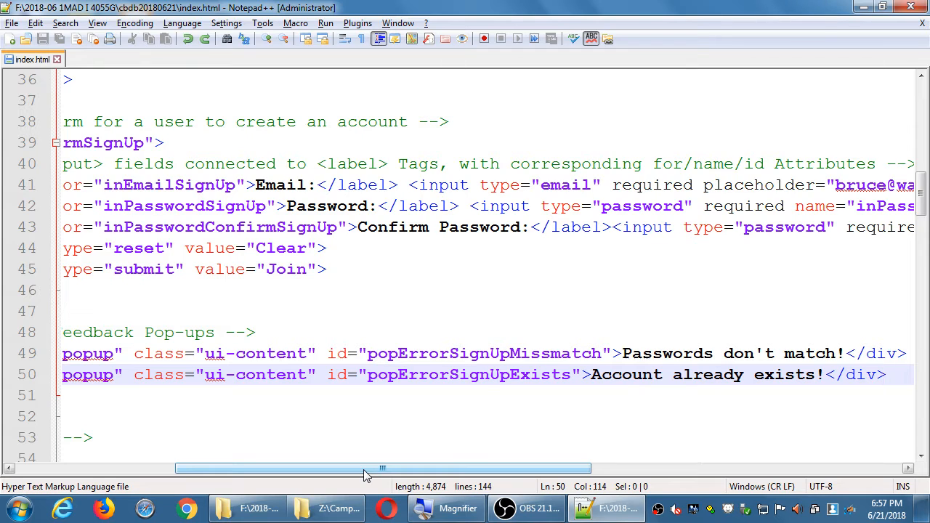
- Make the earlier feedback comment read "Basic jQM-based Feedback Pop-ups"
left_click(886, 375)
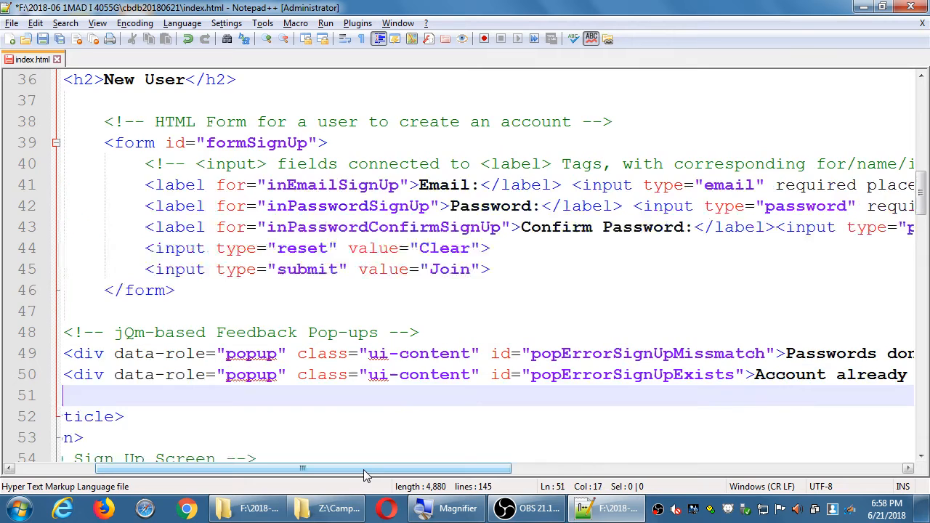
scroll("left", 3)
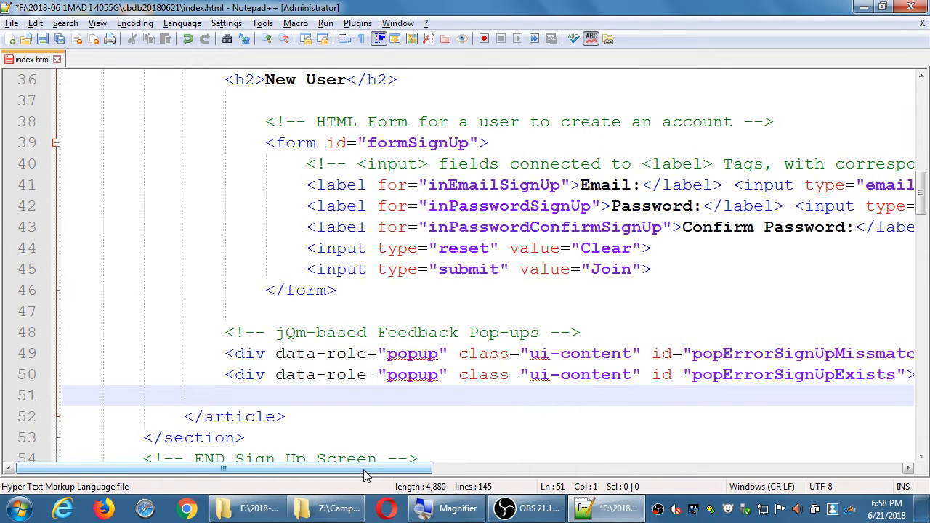
left_click(316, 331)
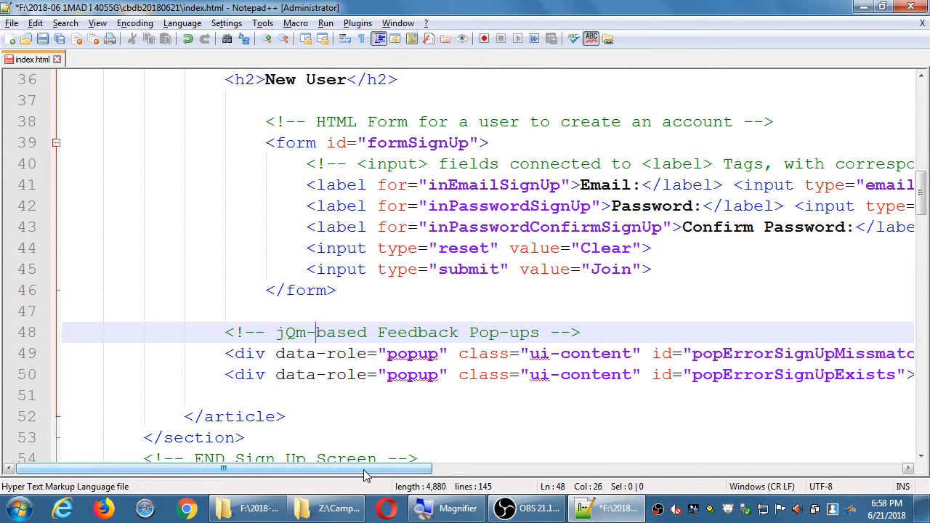
type("Basic")
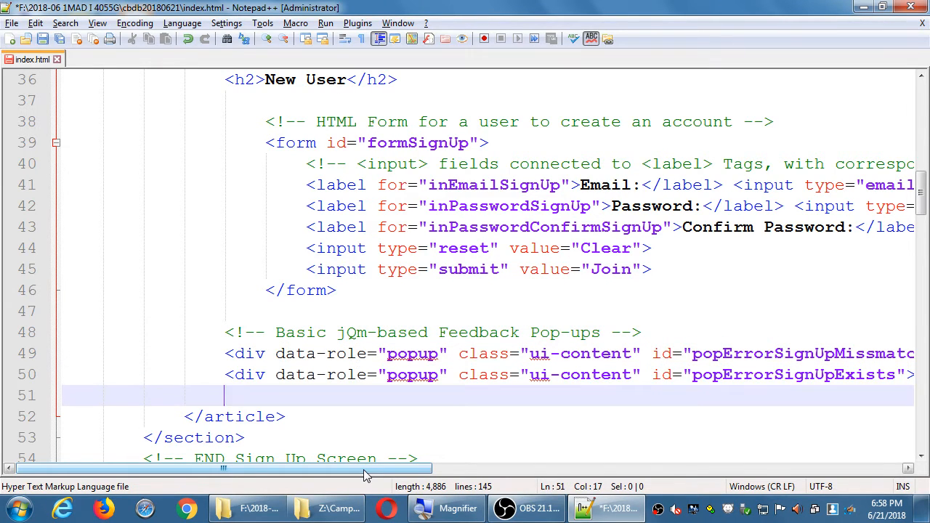
- Add the comment <!-- Slightly more complex jQM-based Feedback Pop-up --> with a blank line below
type("<!--")
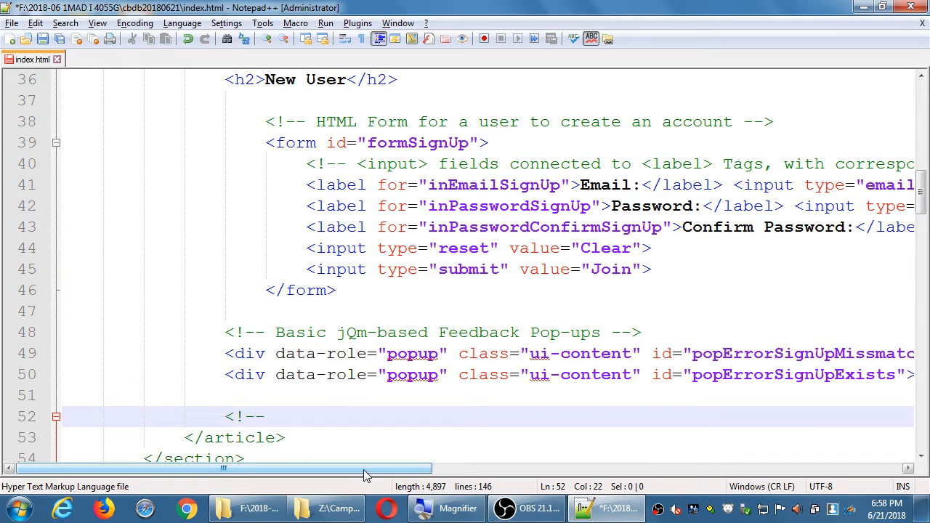
type("-->")
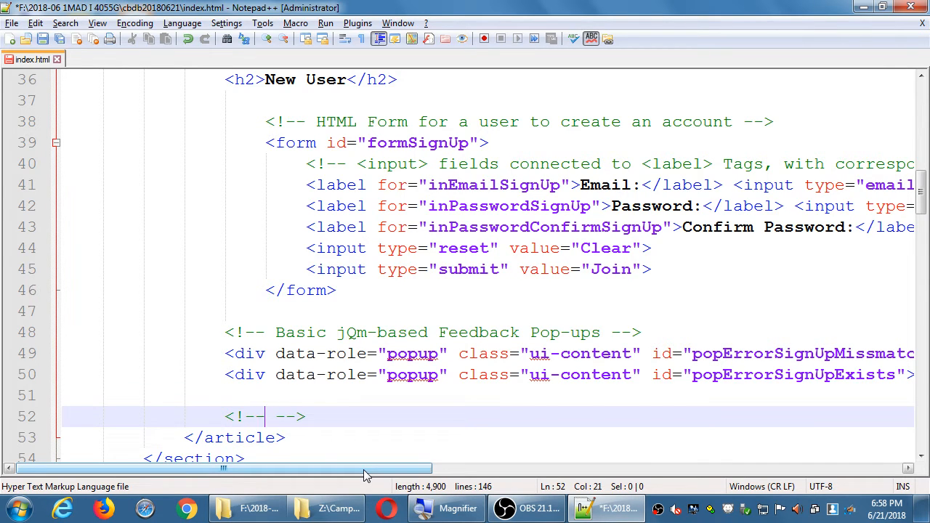
type("Slightly")
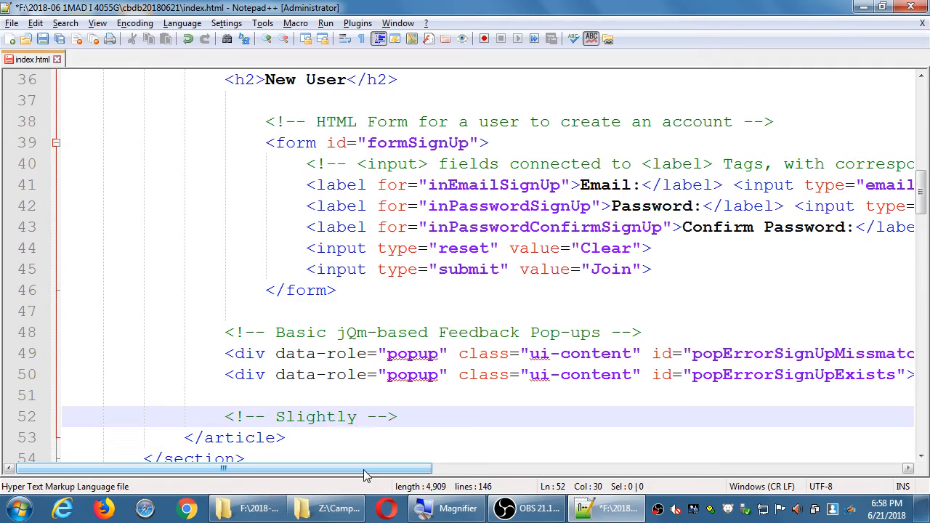
type("more")
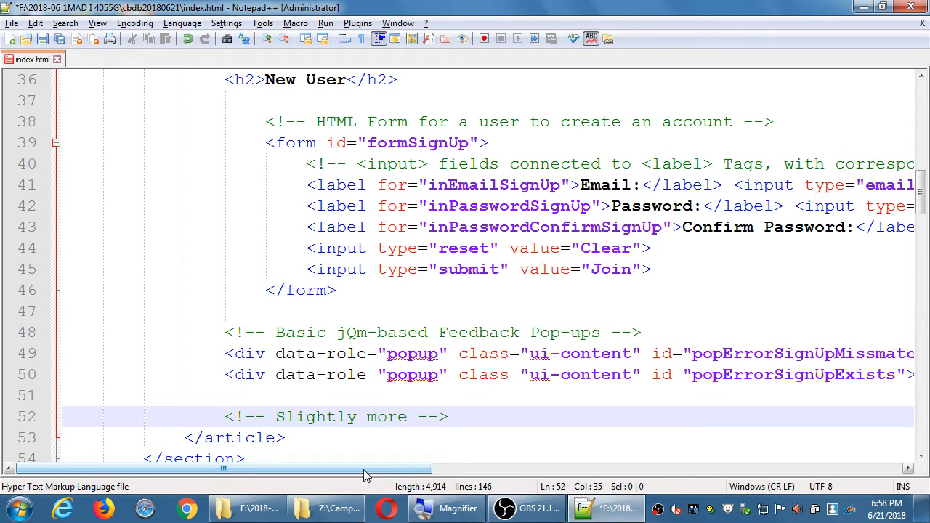
type("complex")
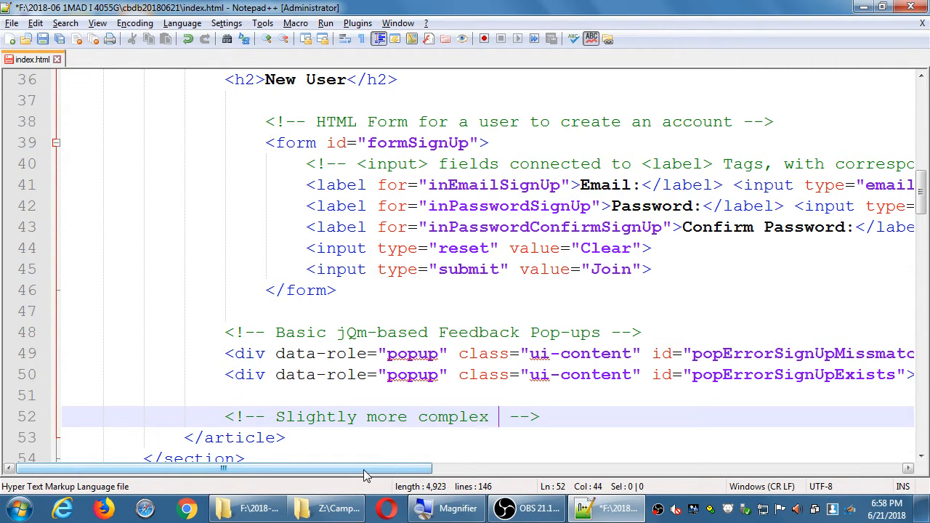
type("Jq")
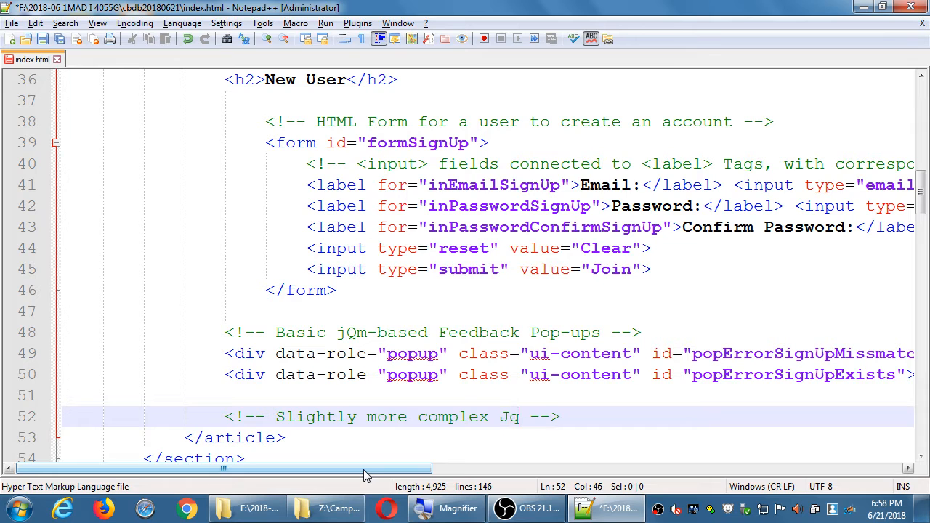
key("Backspace")
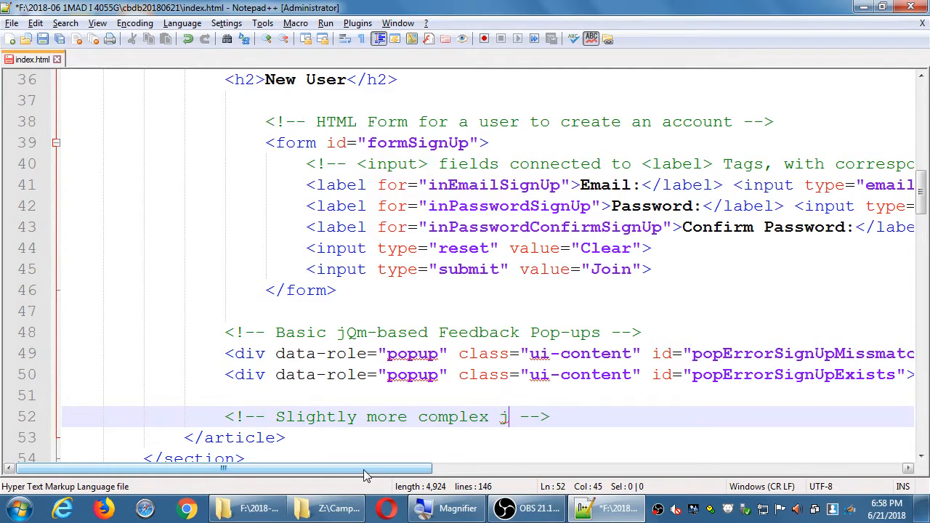
type("QM")
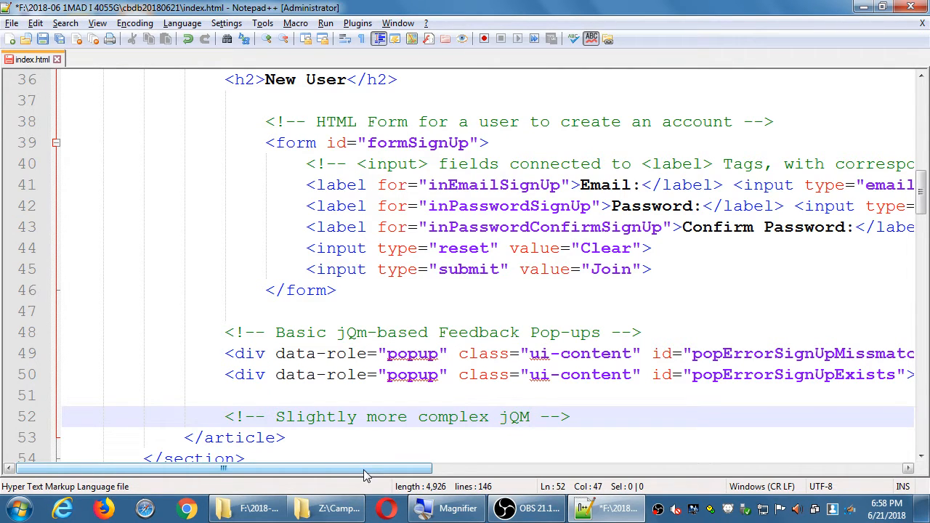
type("based")
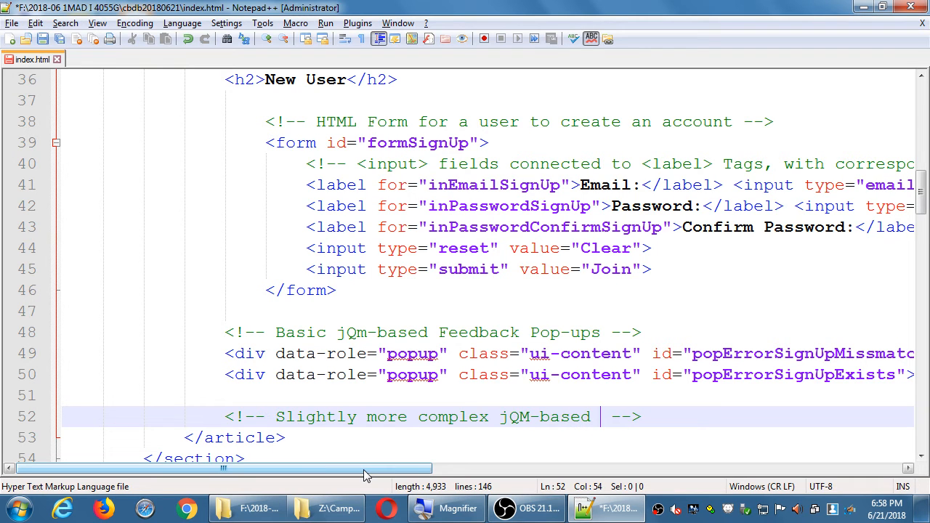
type("Feedback")
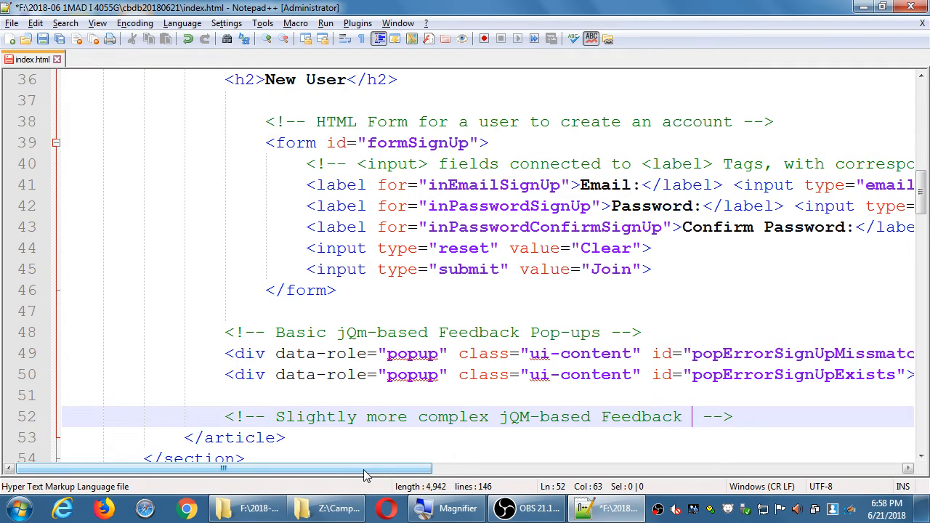
type("Pop0")
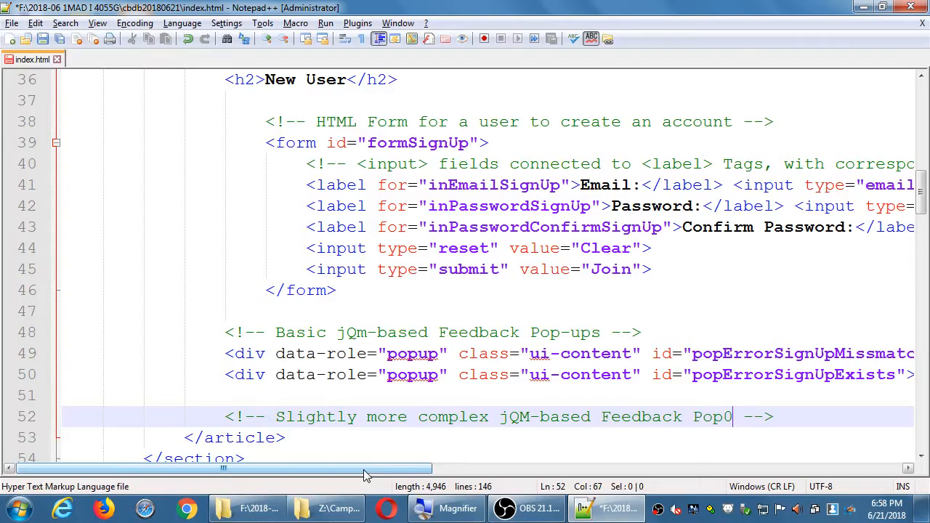
type("-7")
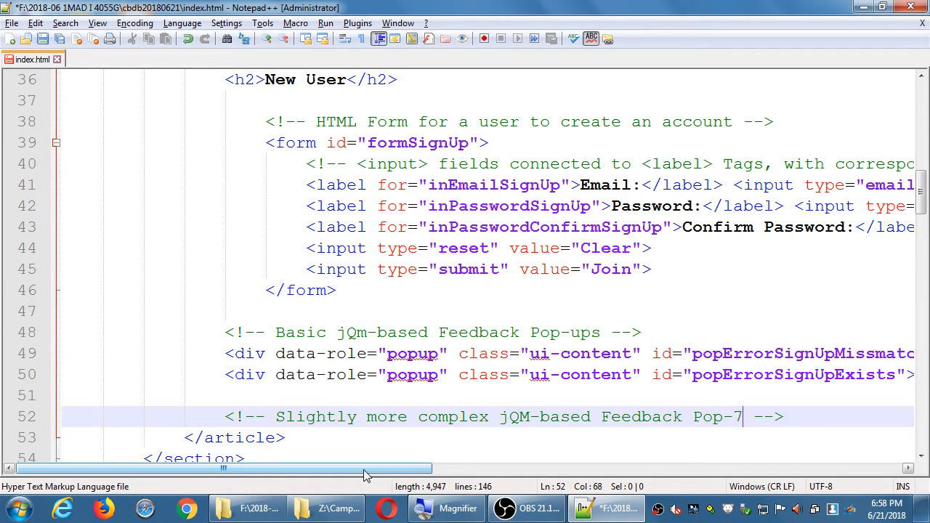
type("up")
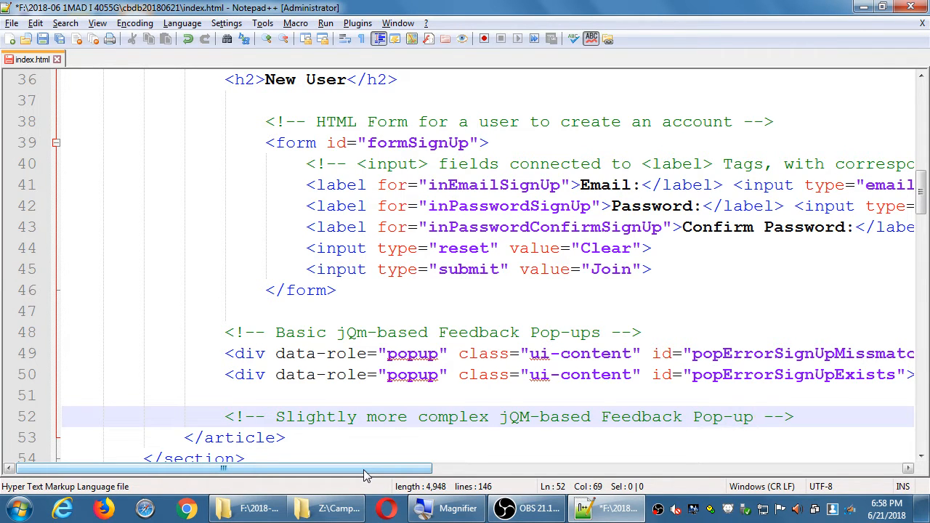
left_click(337, 331)
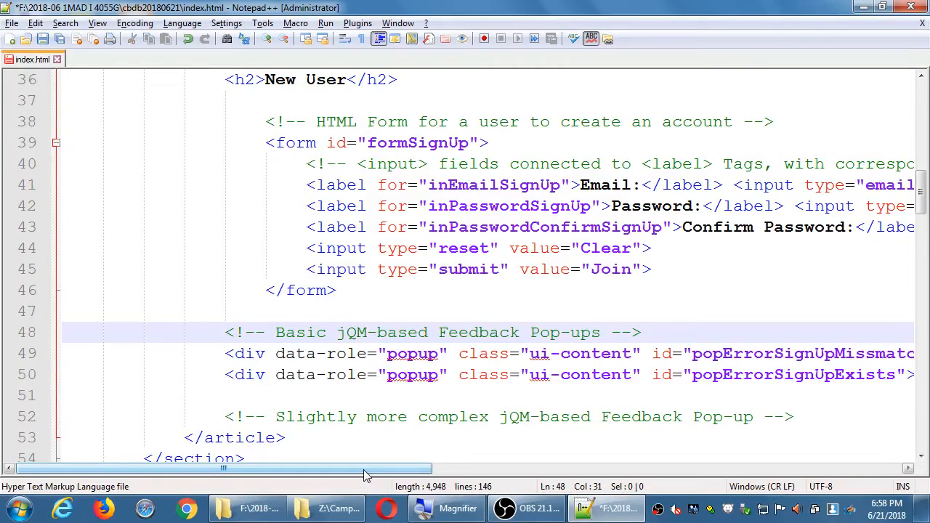
key("Enter")
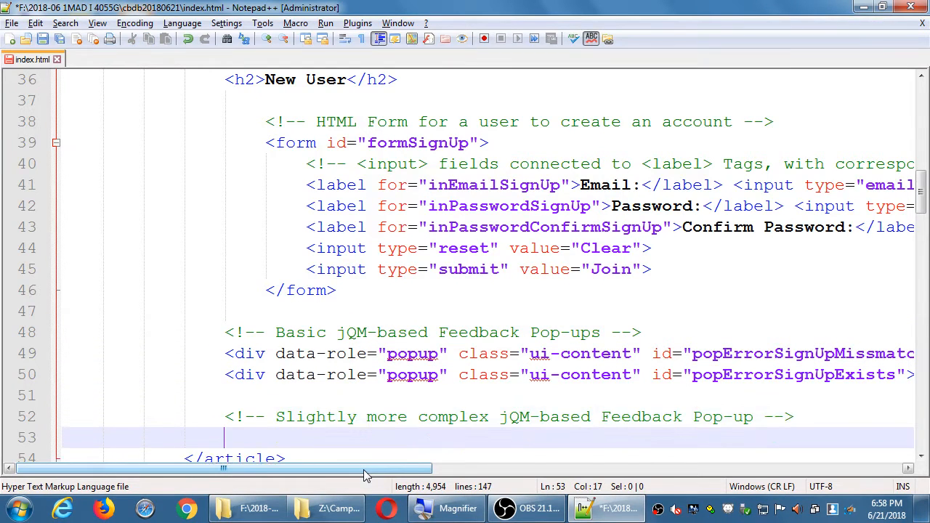
- Add a div with data-role="popup", data-dialog="true", data-dismissible="false" and id popSuccessSignUp
scroll("down", 3)
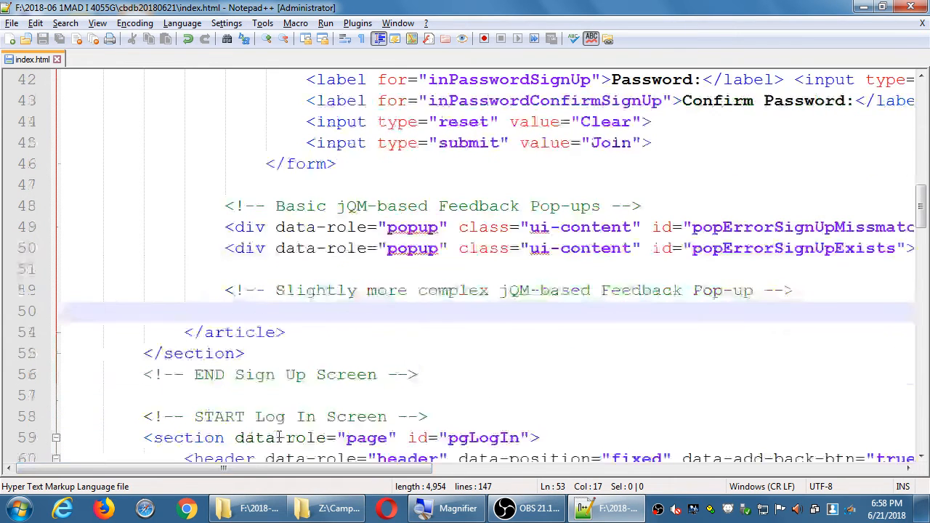
scroll("down", 3)
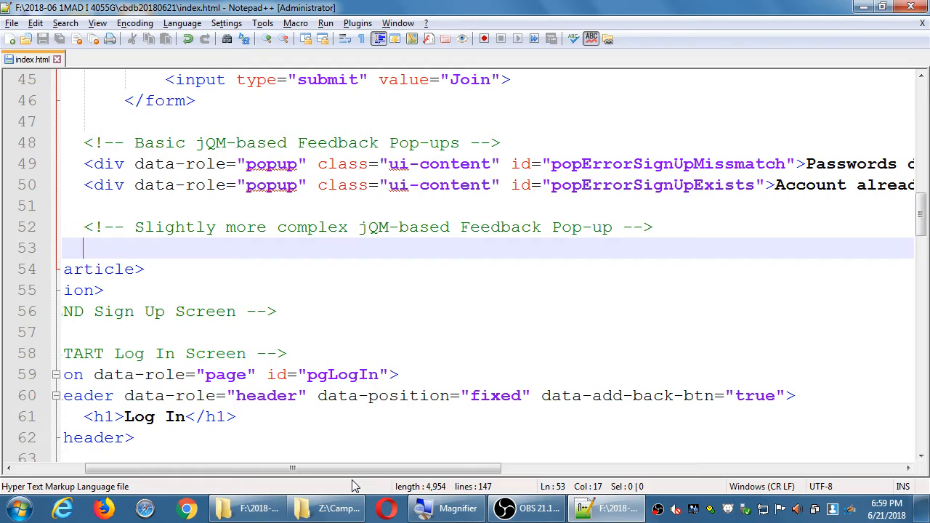
type("<d")
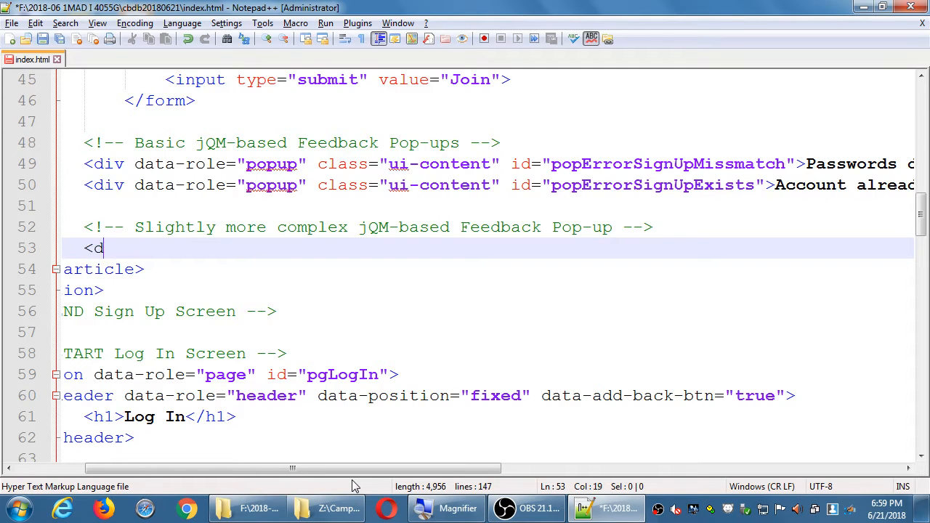
type("iv>")
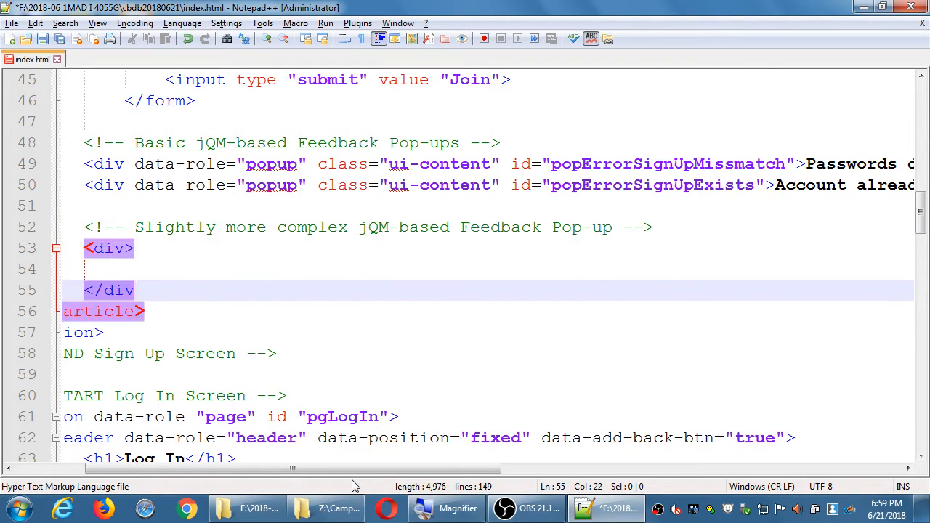
type(">")
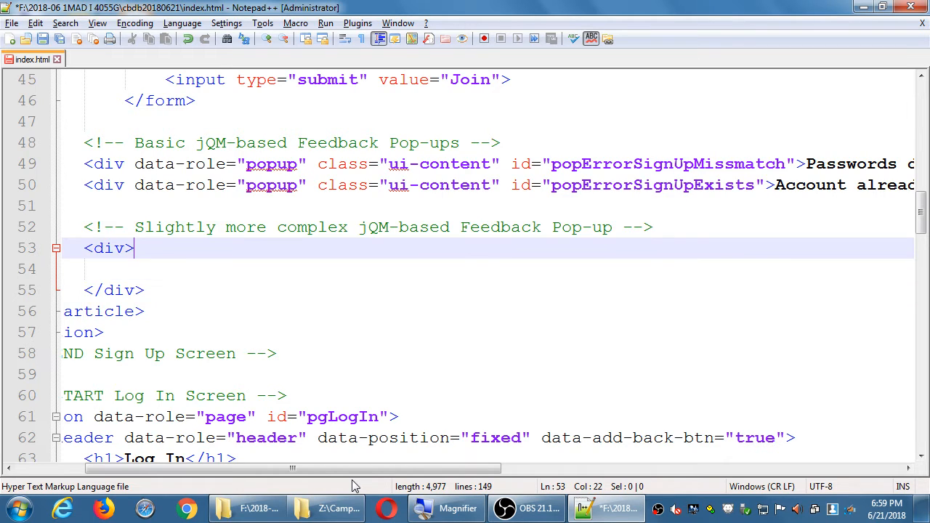
type("data-")
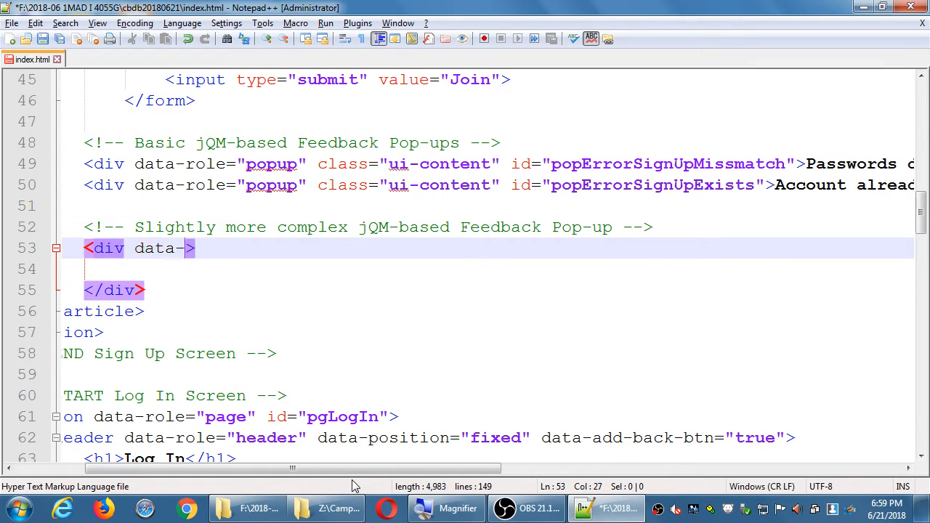
type("role=\"p\"")
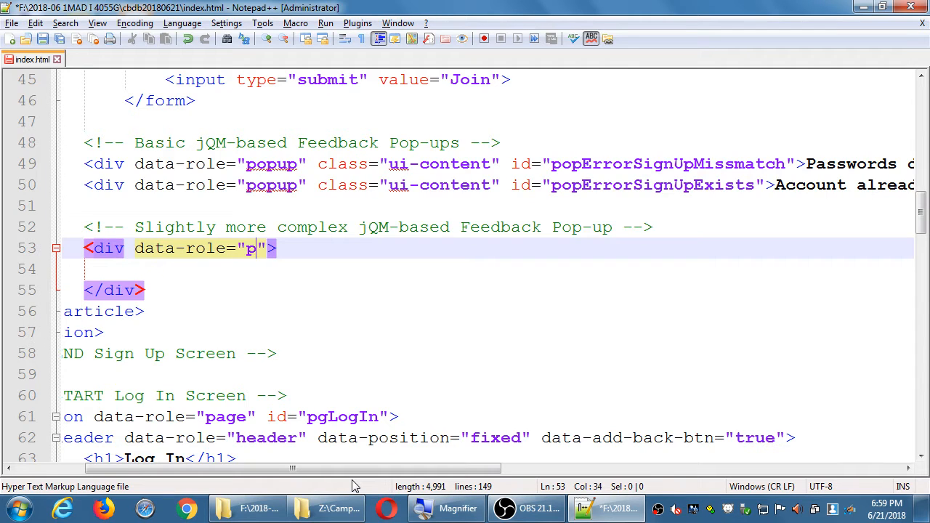
type("opup")
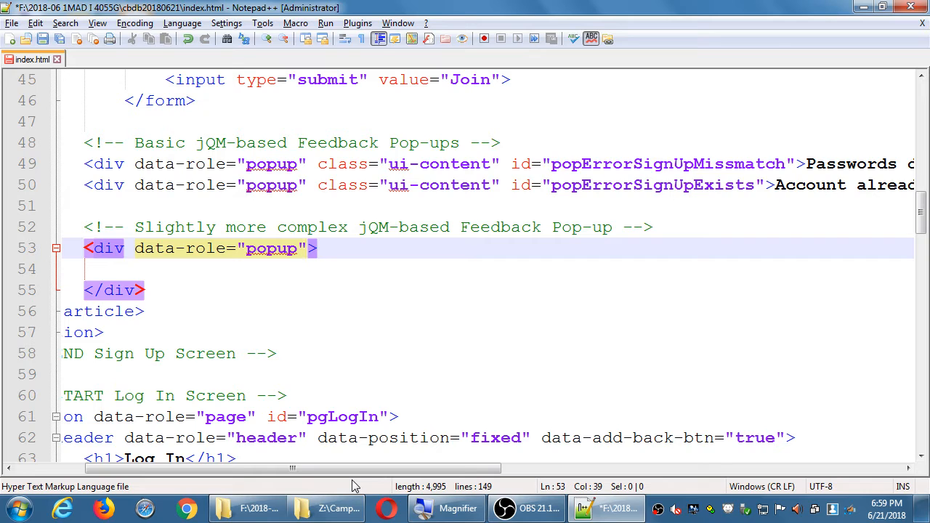
type("data-")
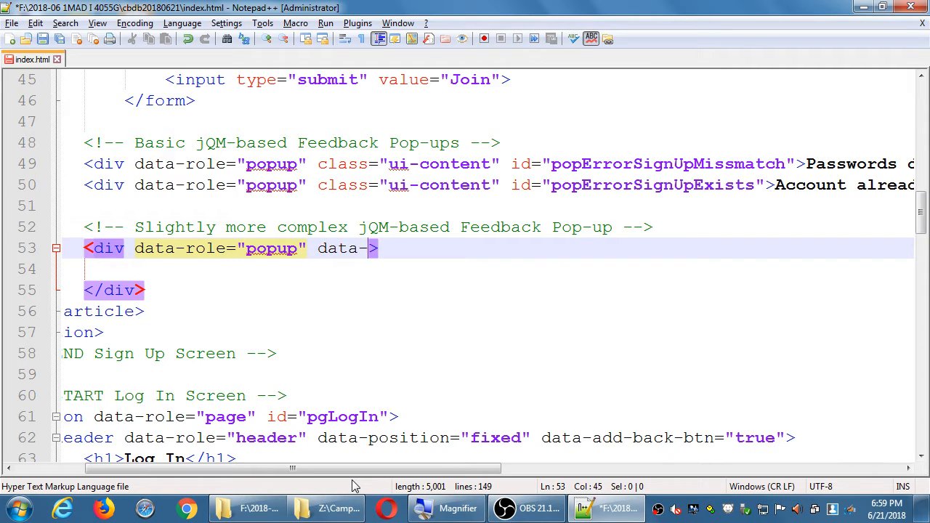
type("dialog=\"\"")
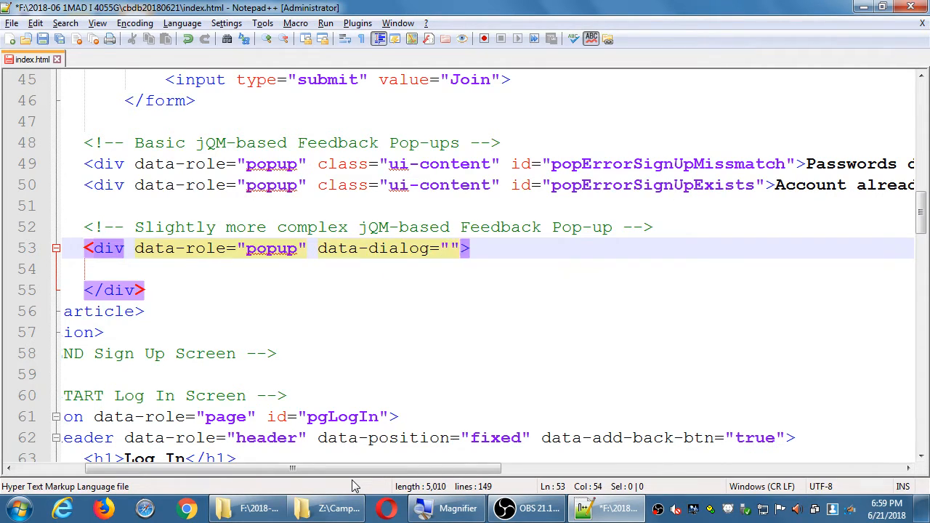
type("true")
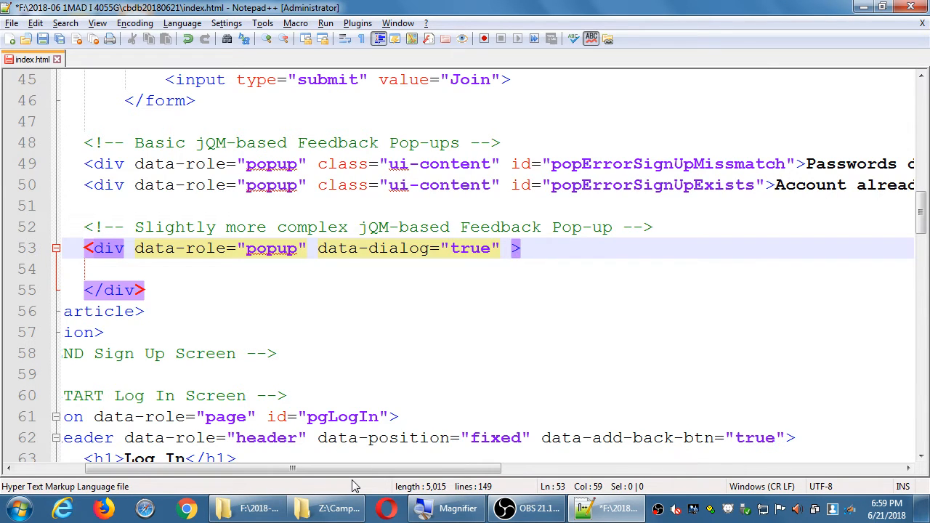
type("data-dismissible")
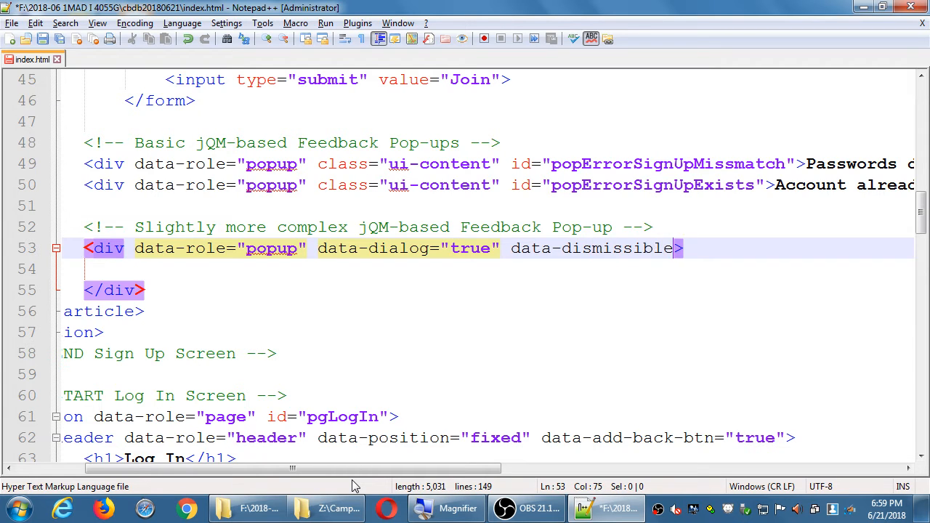
type("=\"fa\"")
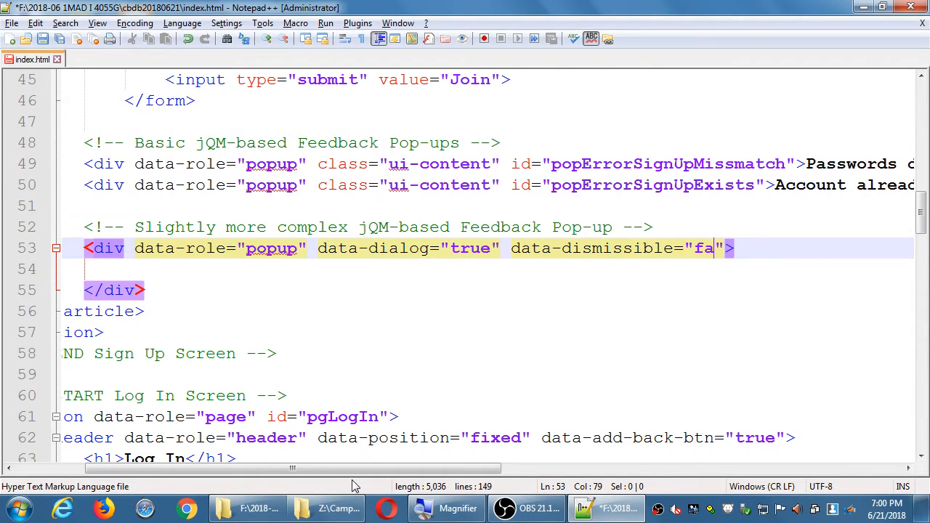
type("lse\" id")
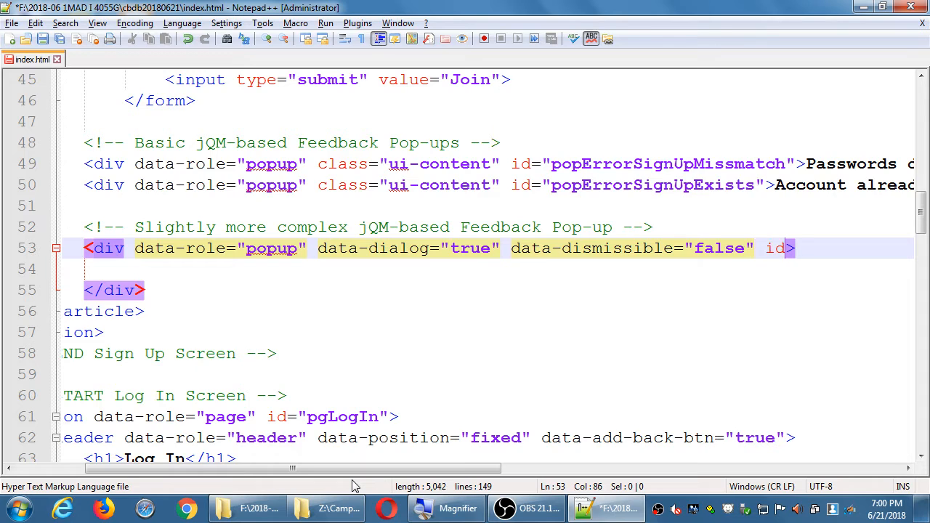
type("po")
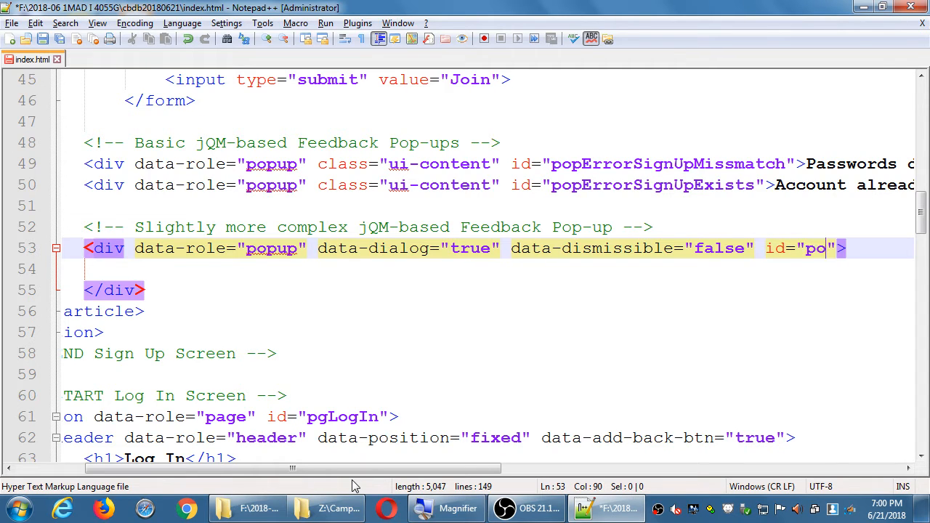
type("pSuccessSignUp")
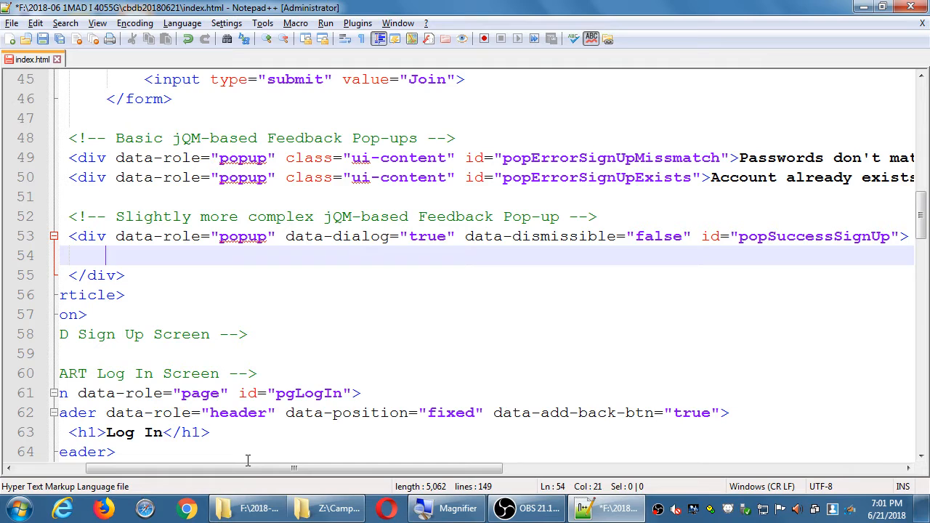
- Inside it add <header data-role="header"> holding <h1>Welcome!</h1>
type("<header>")
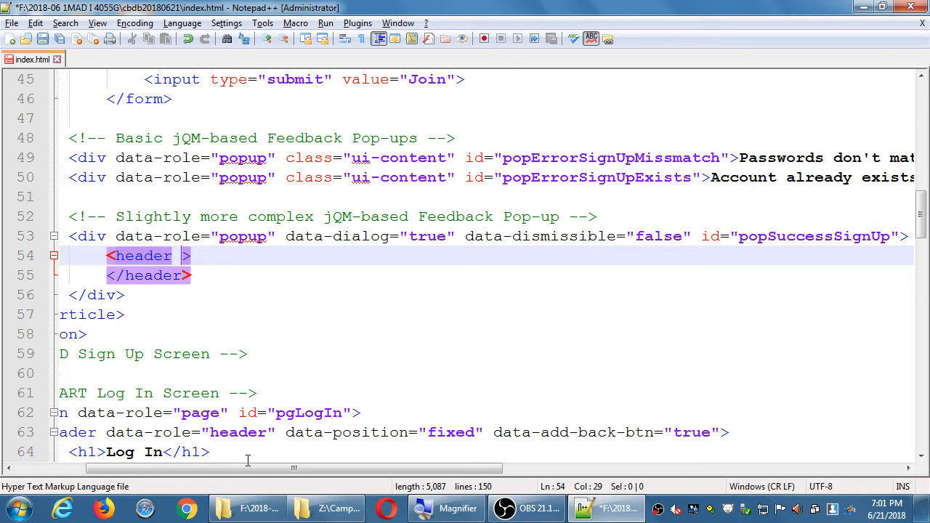
type("data-role=\"")
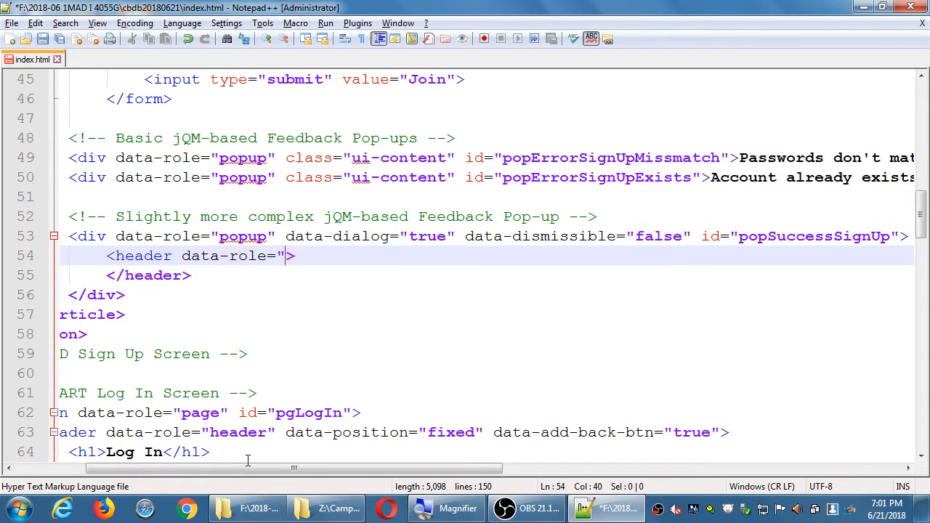
type("header\"")
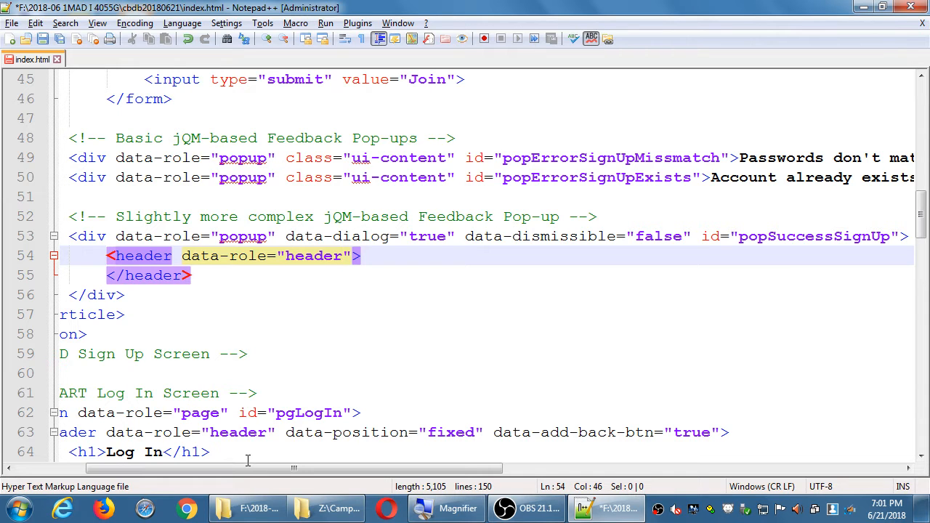
type("<h1>")
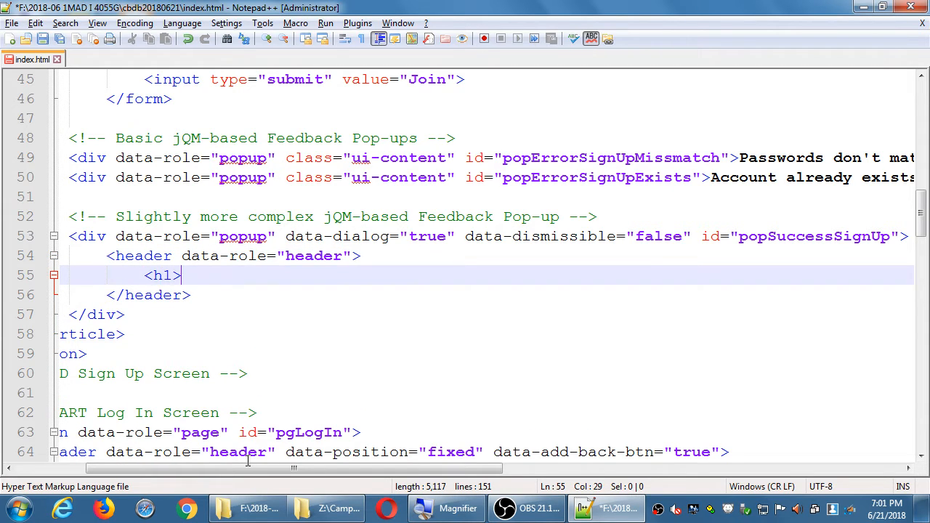
type("</h1>")
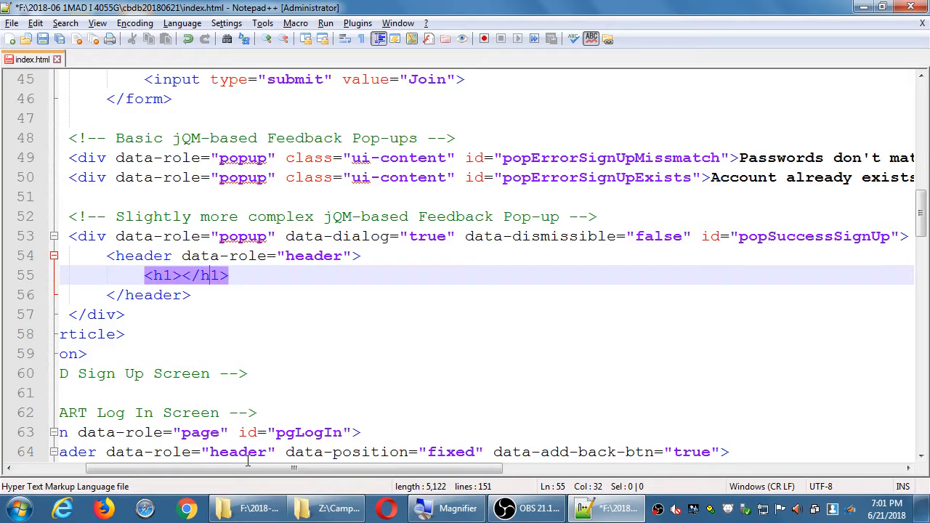
type("Welcome!")
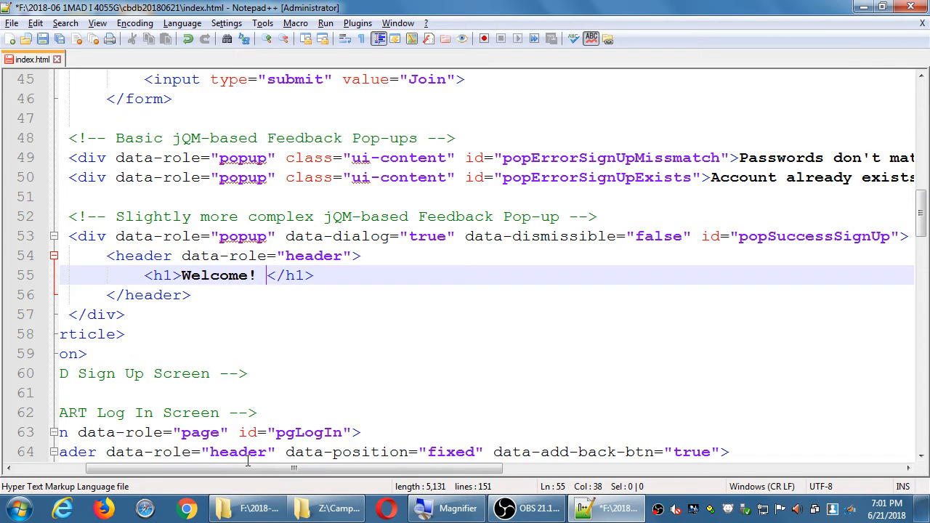
key("Backspace")
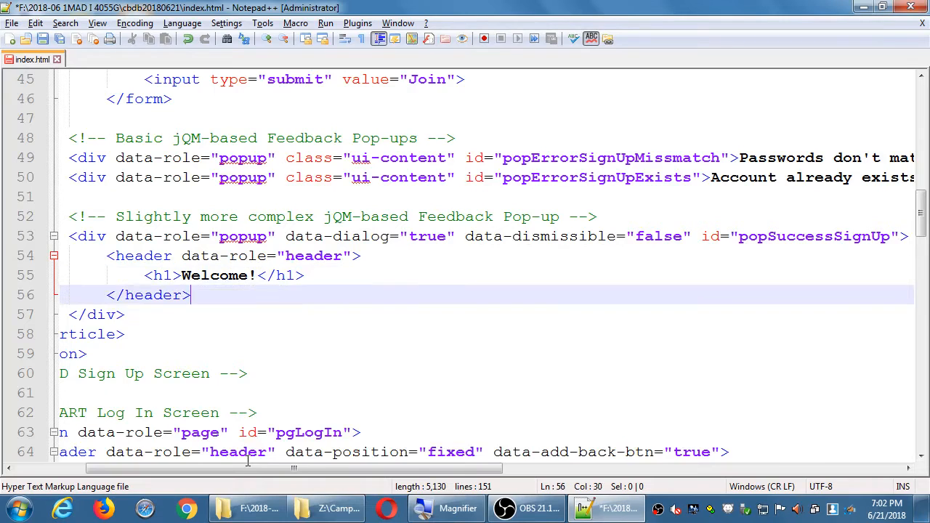
- Add <article role="main" class="ui-content"> under the Welcome! header
type("<article>")
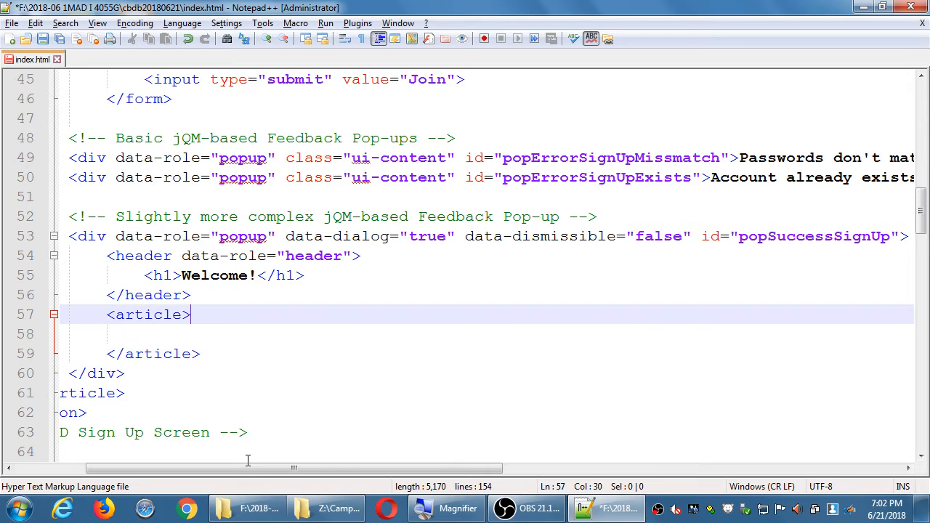
type("ro")
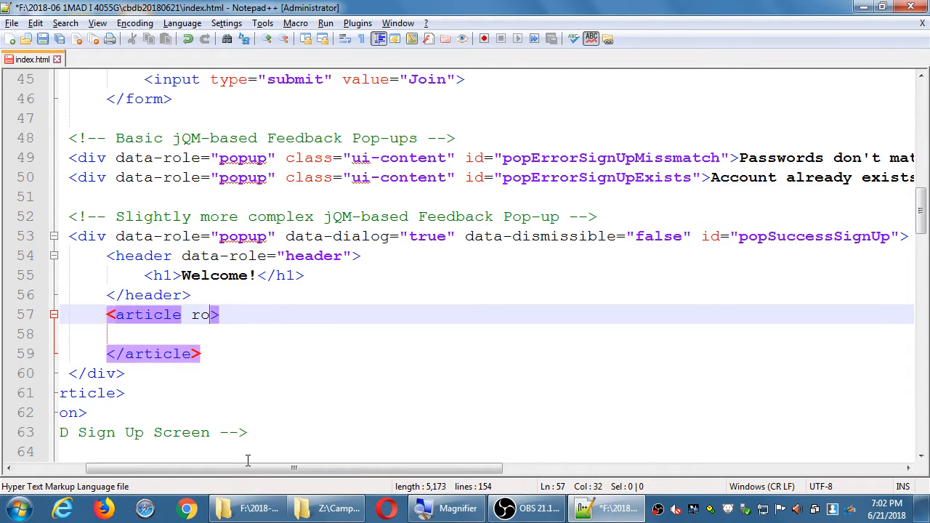
type("le=\"mai\"")
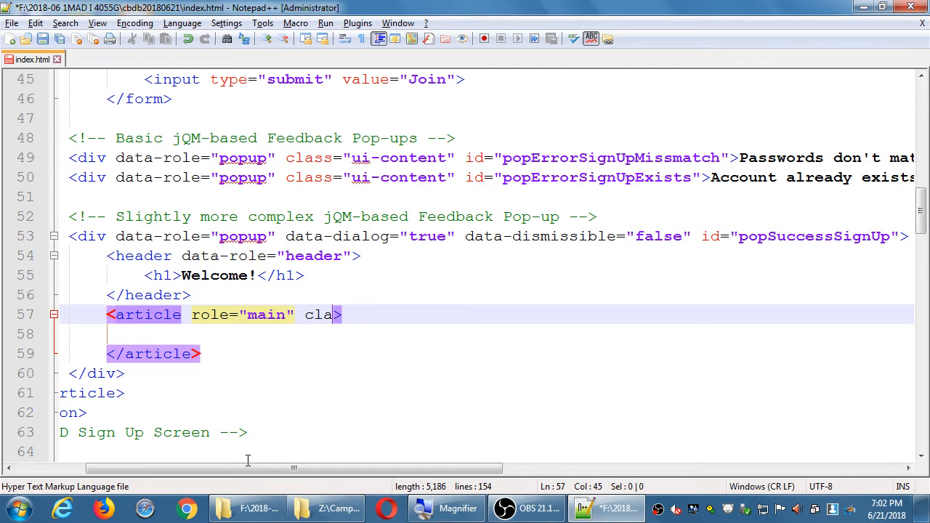
type("ss=\"\"")
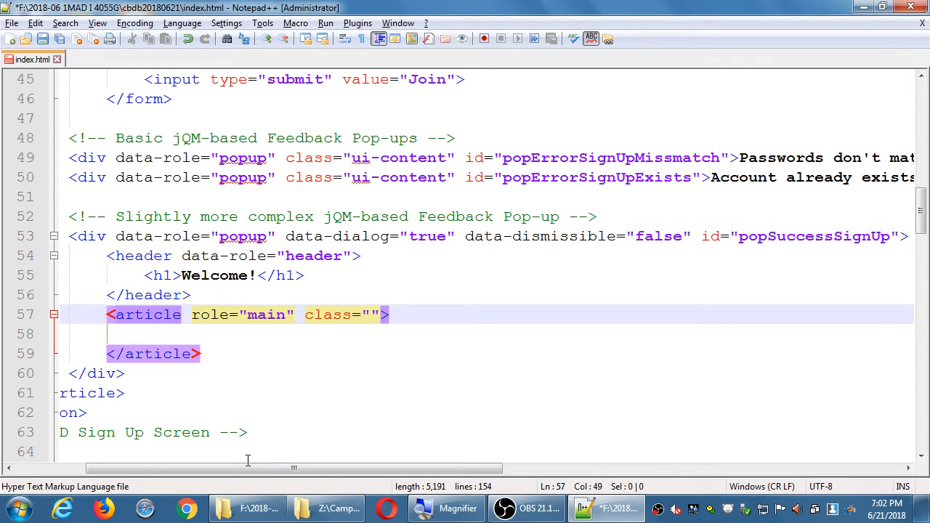
type("ui-content")
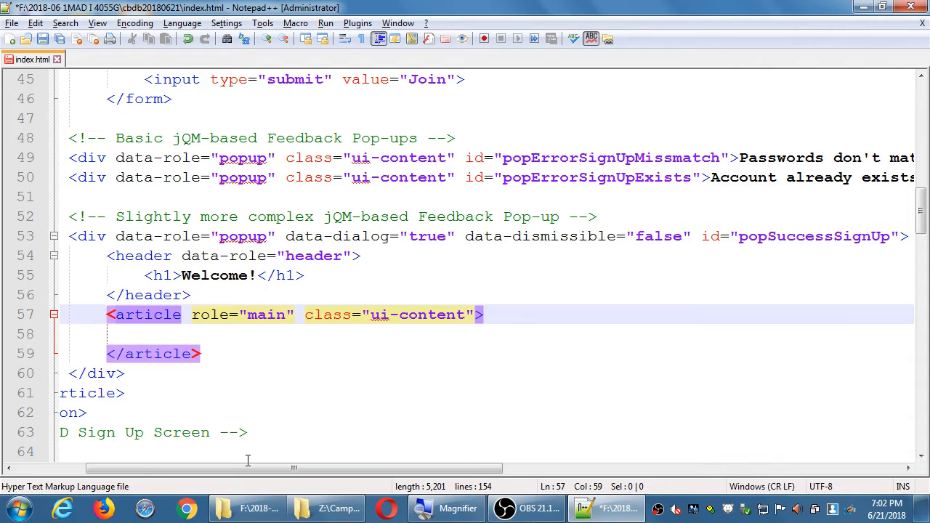
- Inside it add a <p> reading "Thank you. Ready to go:", a <br>, and an <a>Log In</a> link
type("<p>")
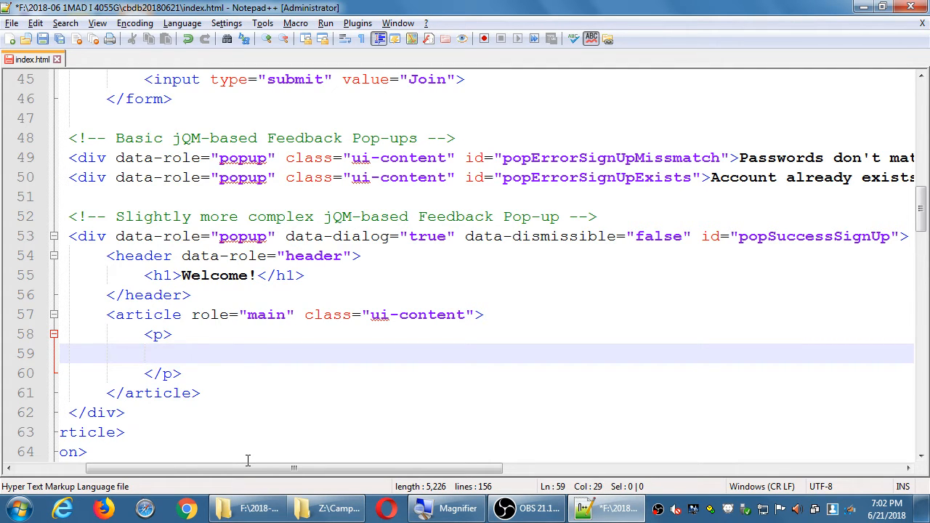
type("Thank you.")
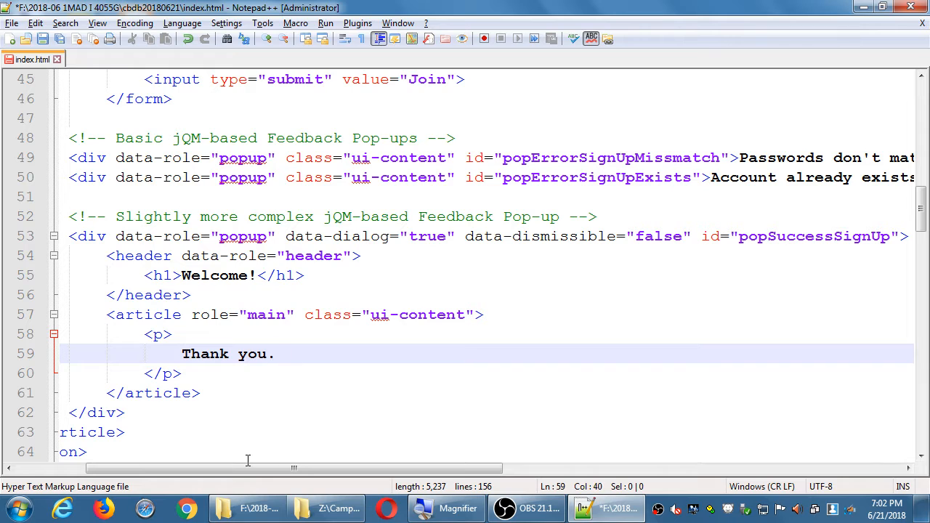
type("Ready to go:")
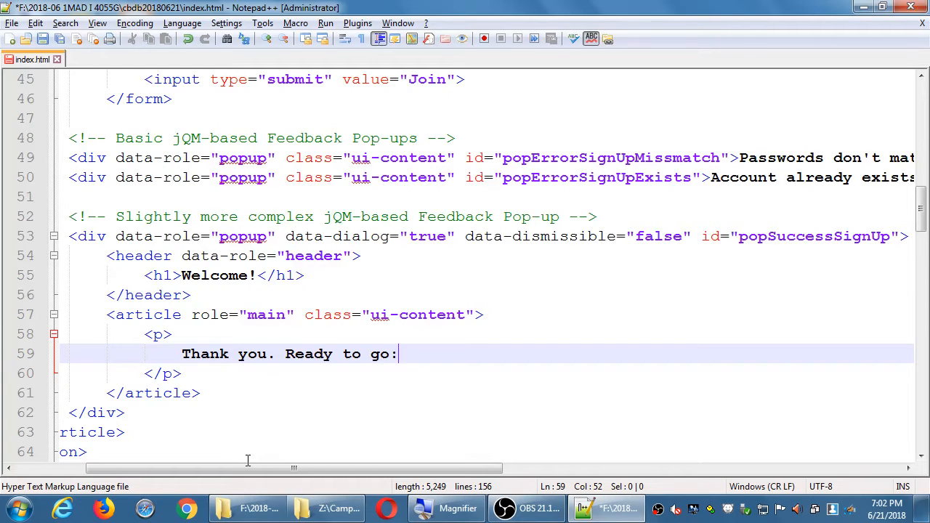
type("<br>")
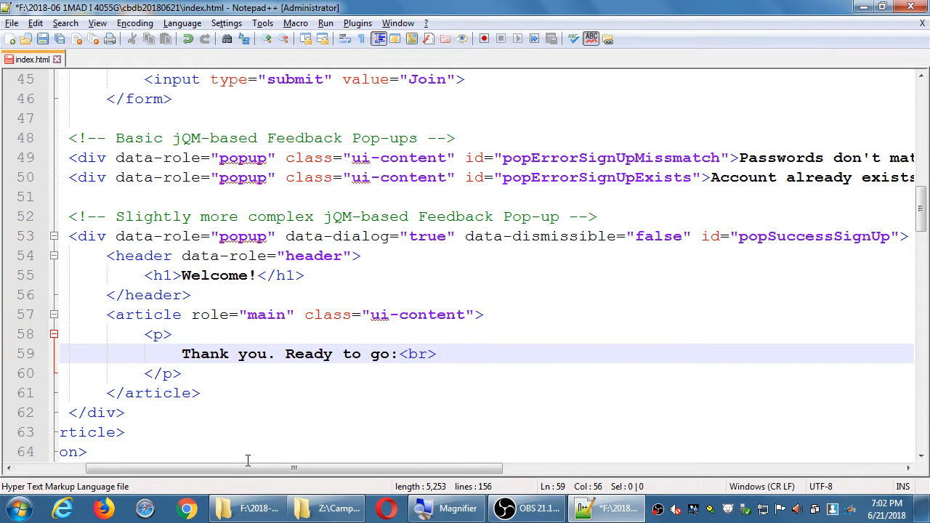
type("<a></a>")
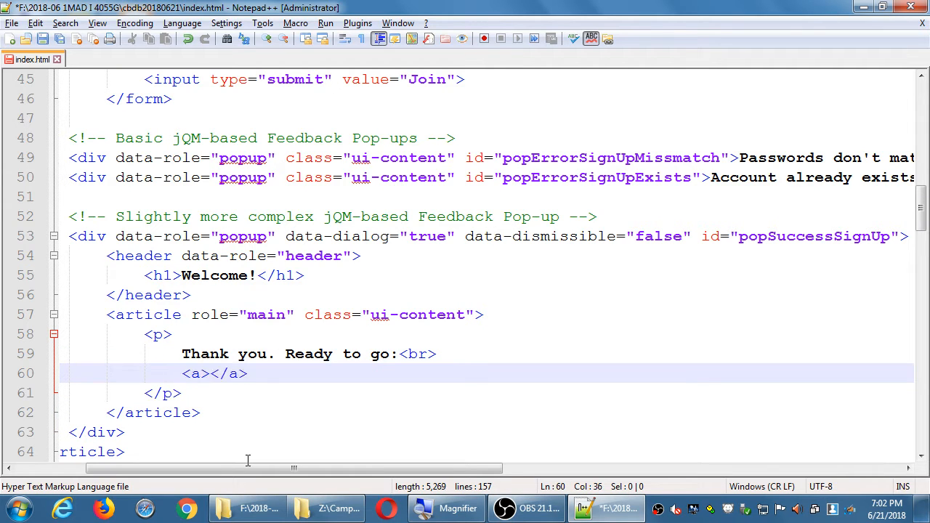
type("Log I")
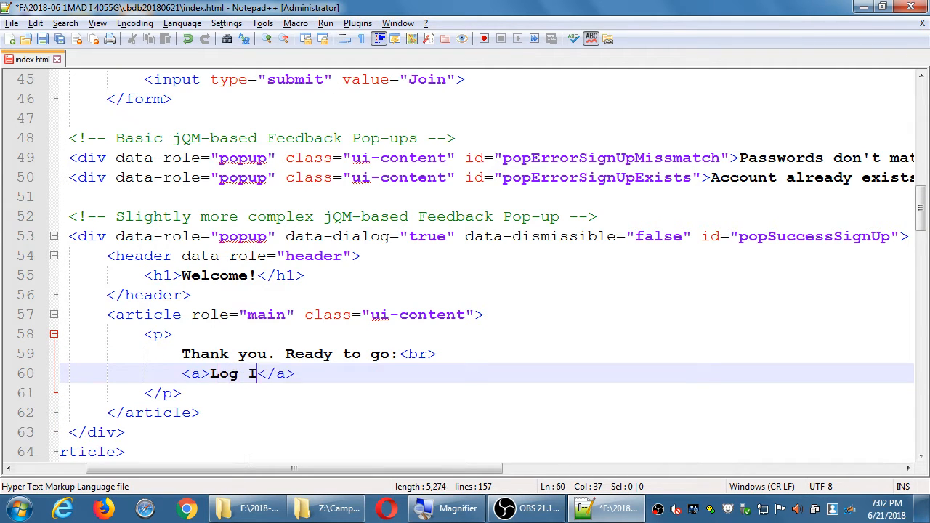
type("n")
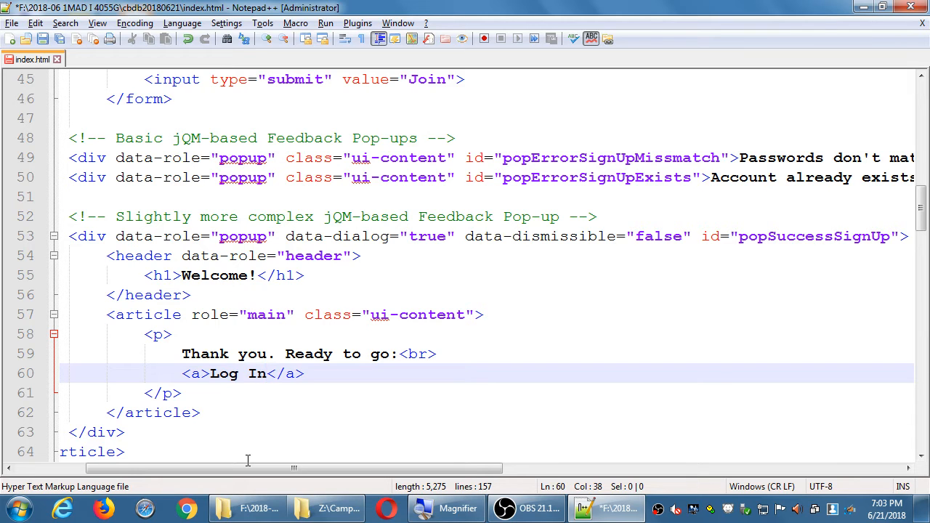
- Give the Log In link href="#pgLogIn", data-role="button" and data-transition="flip", then save
left_click(252, 373)
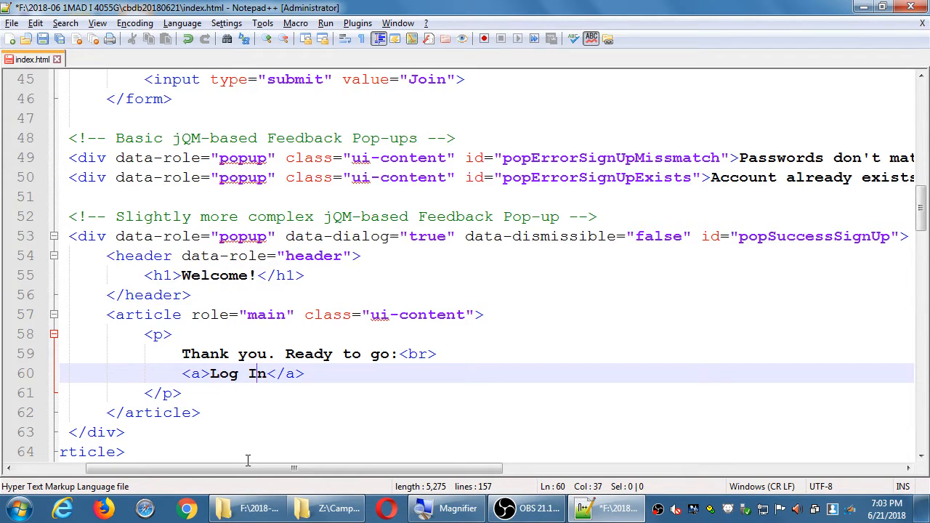
type("hre")
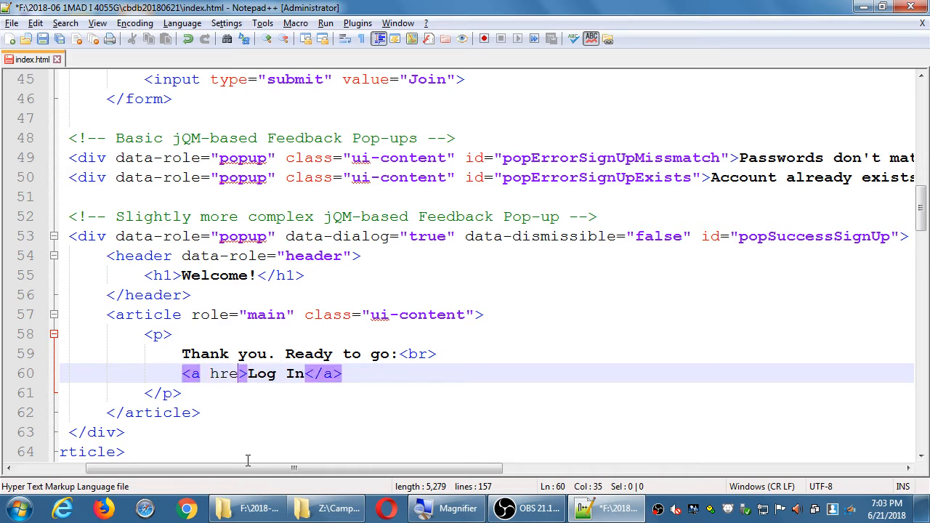
type("f=\"#pg")
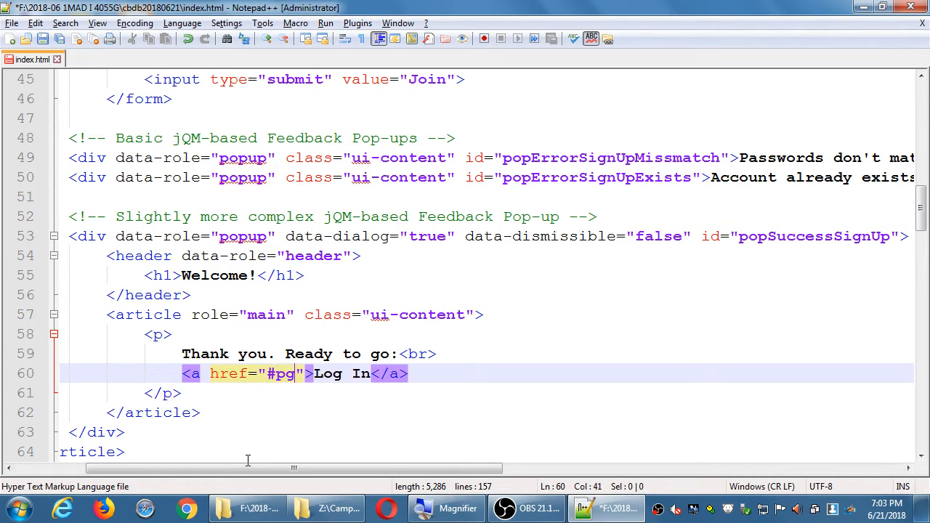
type("LogIn")
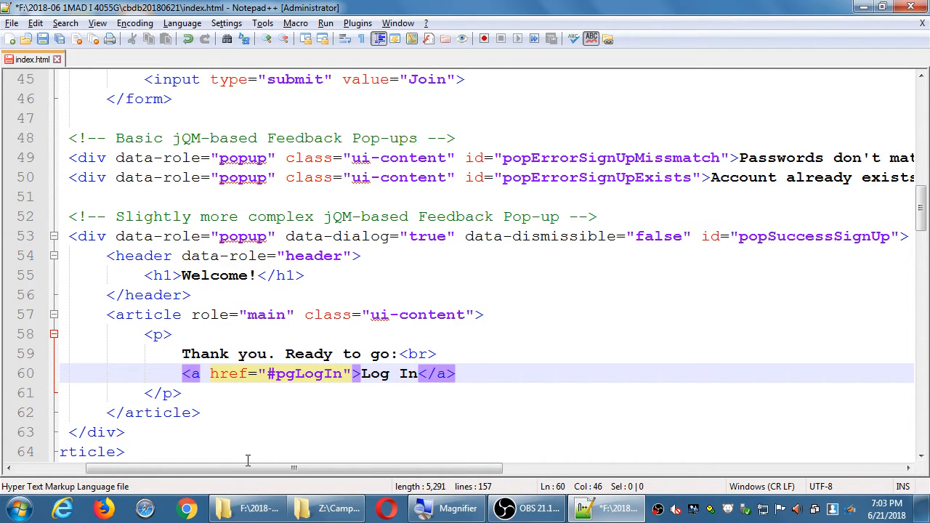
type("data-role=\"")
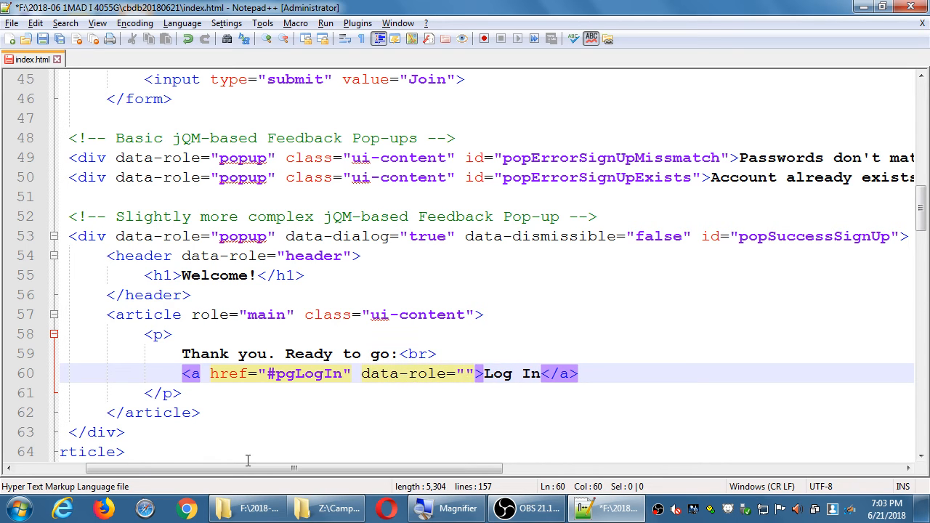
type("button")
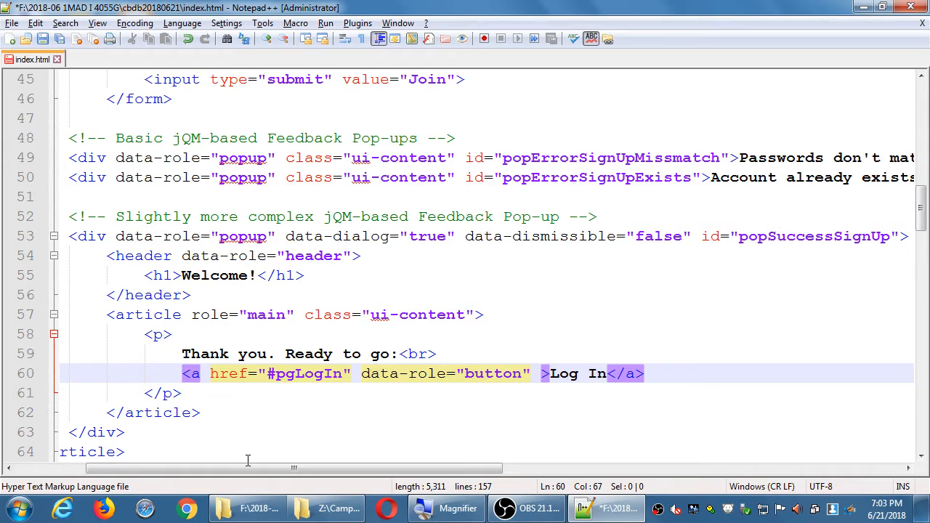
type("data-t")
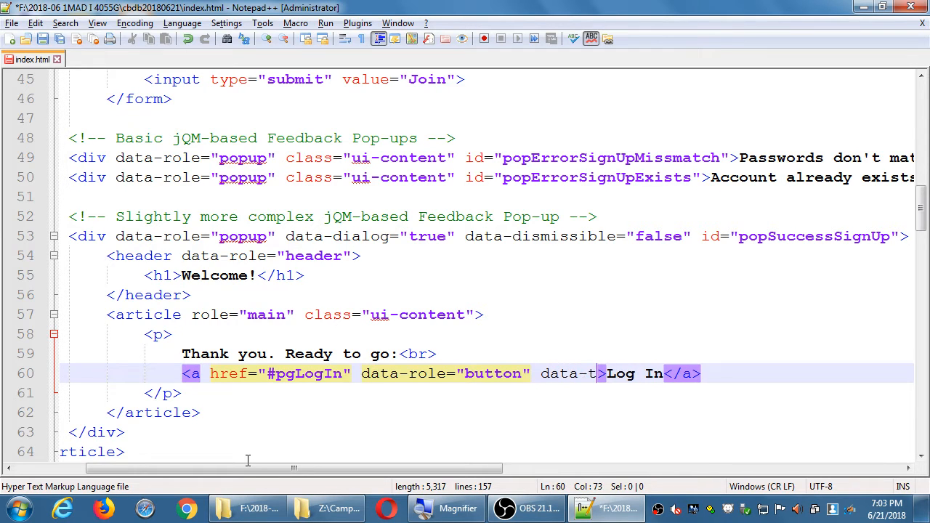
type("ransition")
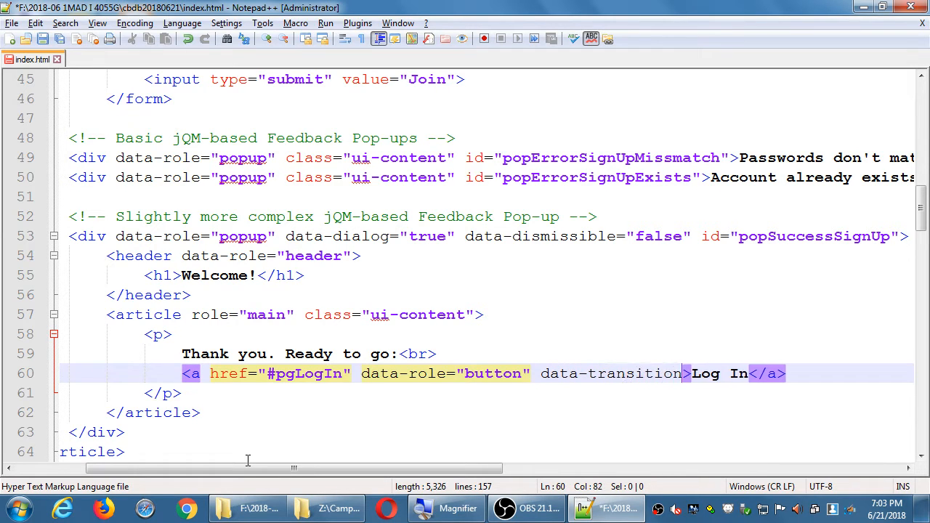
type("\"flip\"")
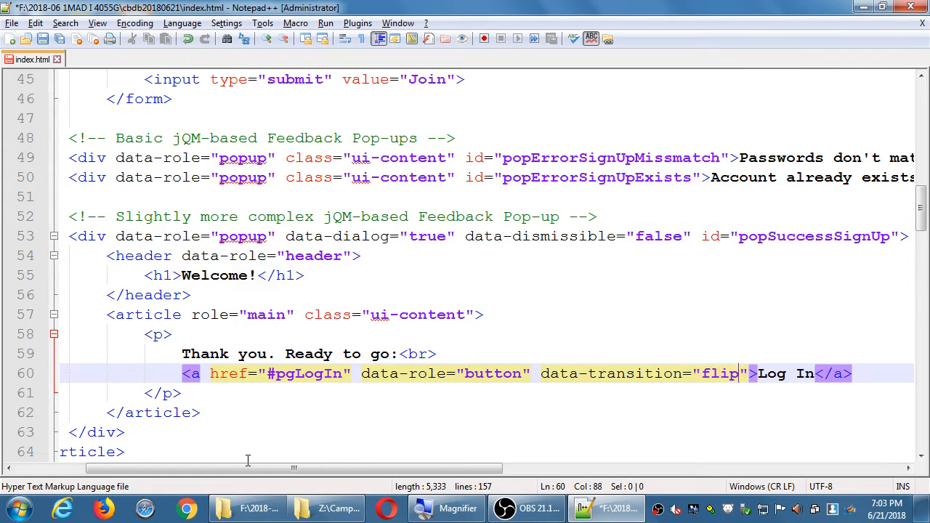
key("ctrl+s")
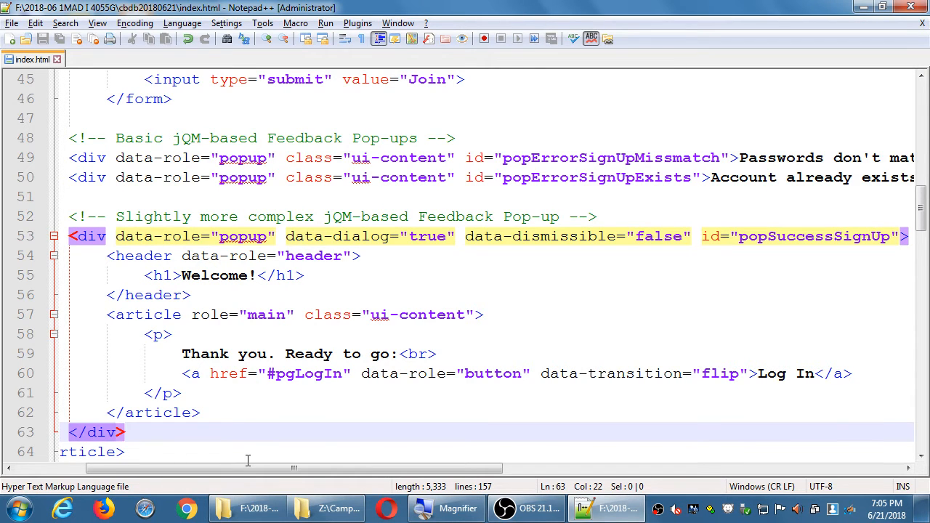
- In Chrome, go to the Sign Up screen with the Console visible and submit the empty form
left_click(203, 509)
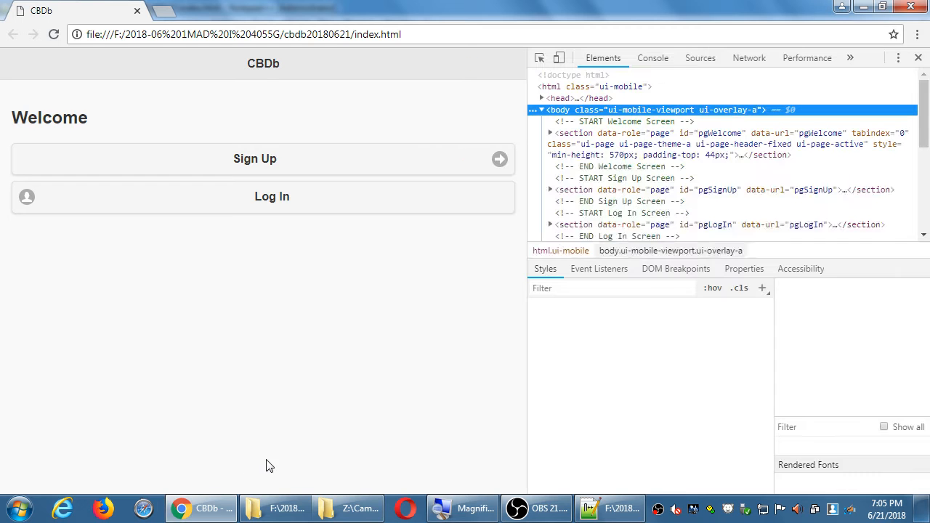
left_click(254, 158)
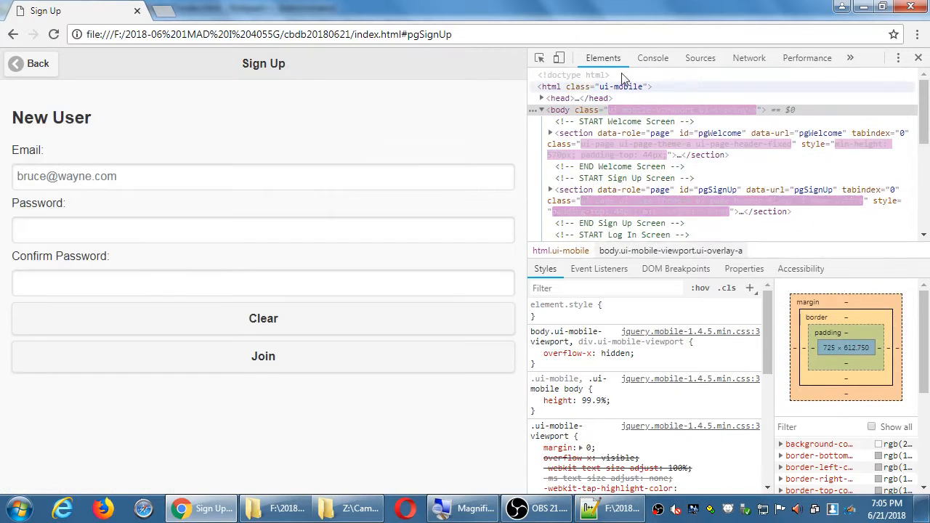
left_click(651, 58)
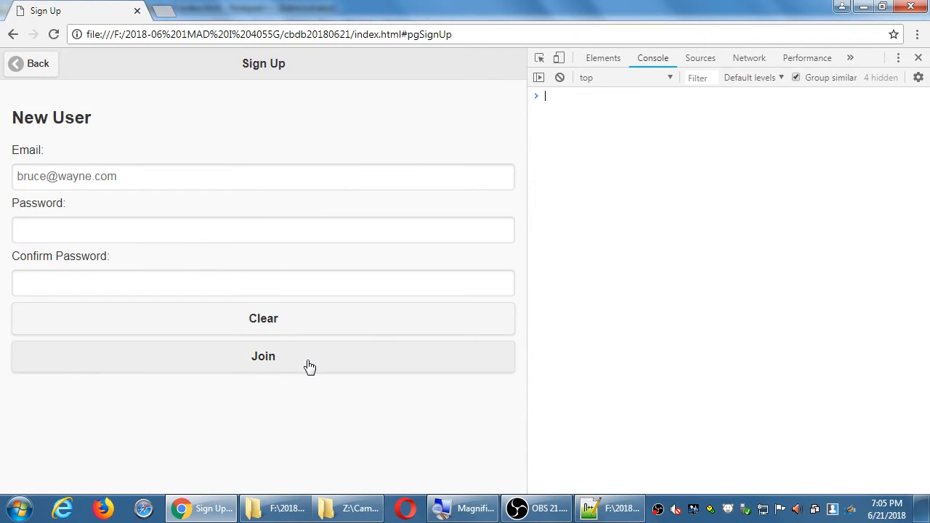
left_click(263, 356)
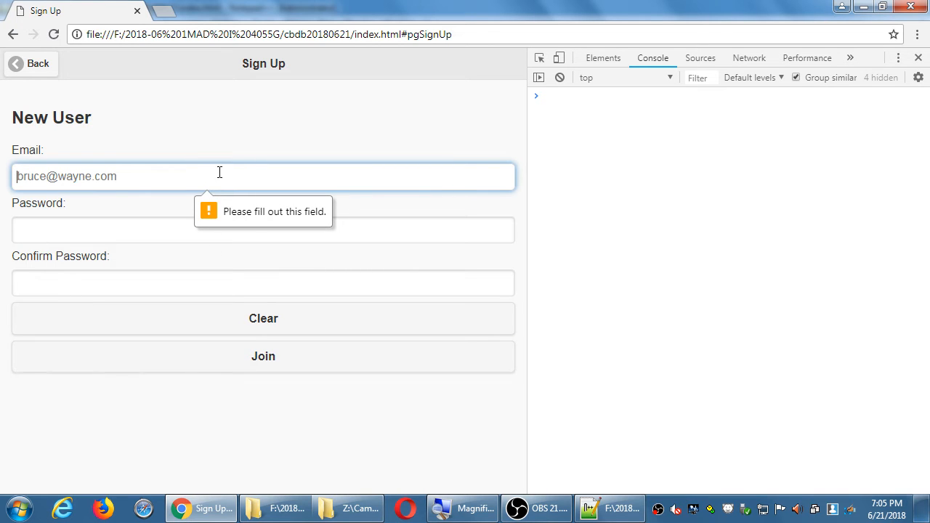
type("a@a.com")
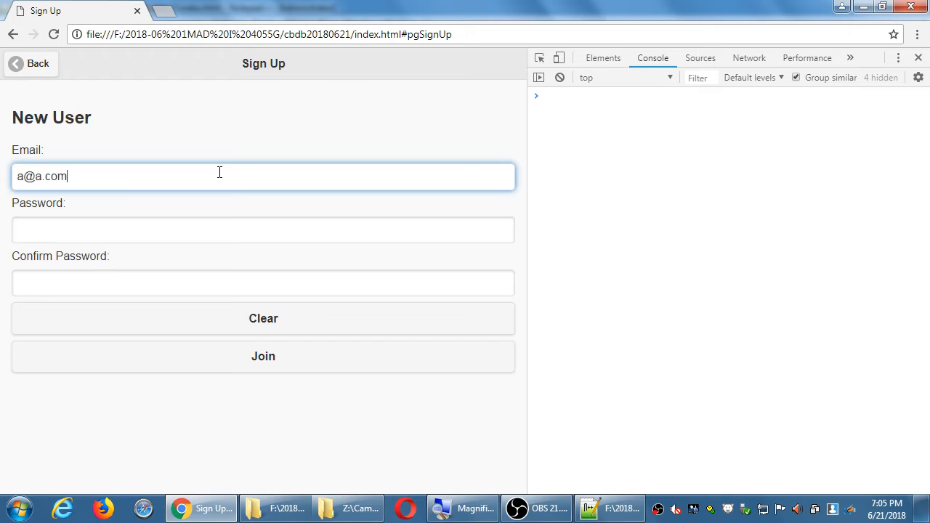
left_click(263, 230)
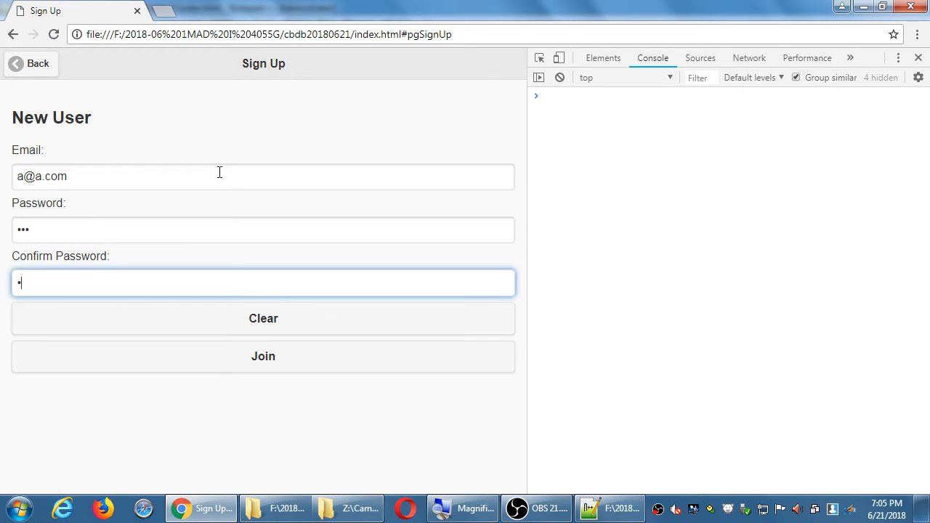
type("••")
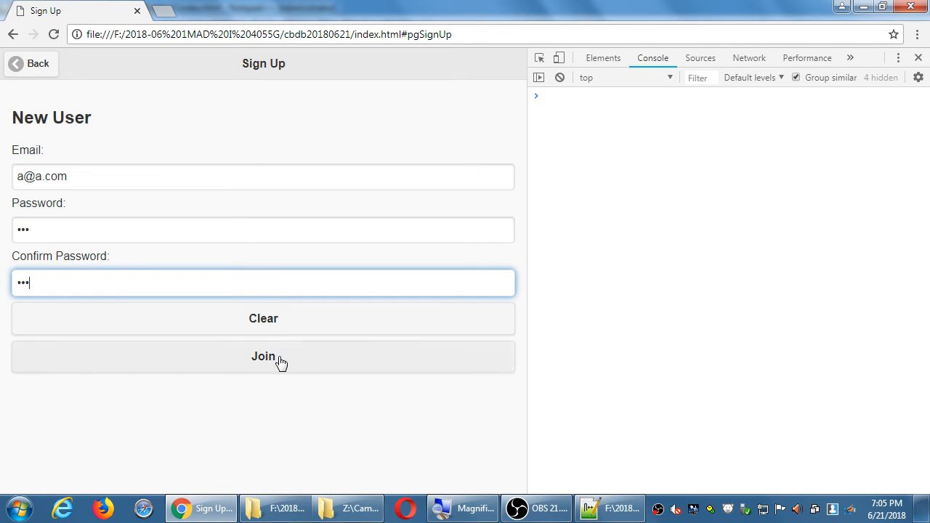
left_click(263, 356)
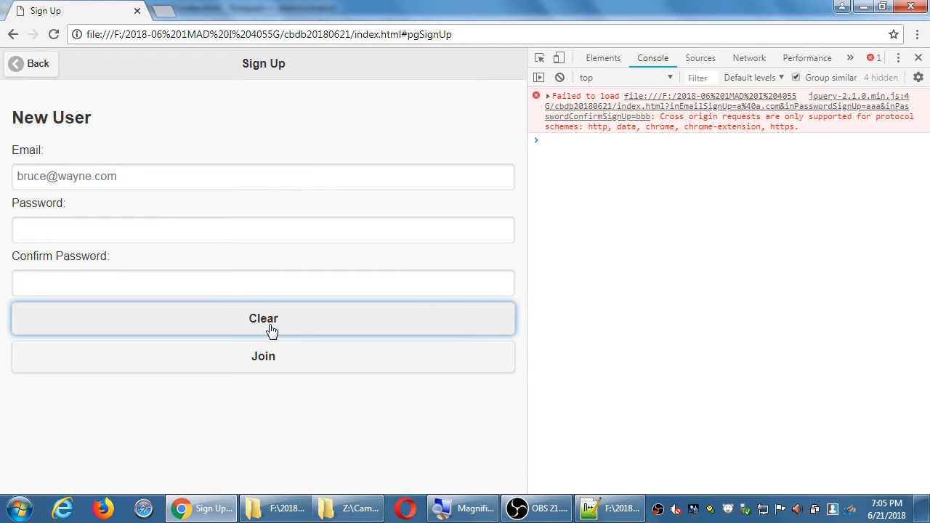
- Refill the form from the saved autofill entry, submit again, and return to the editor
left_click(263, 176)
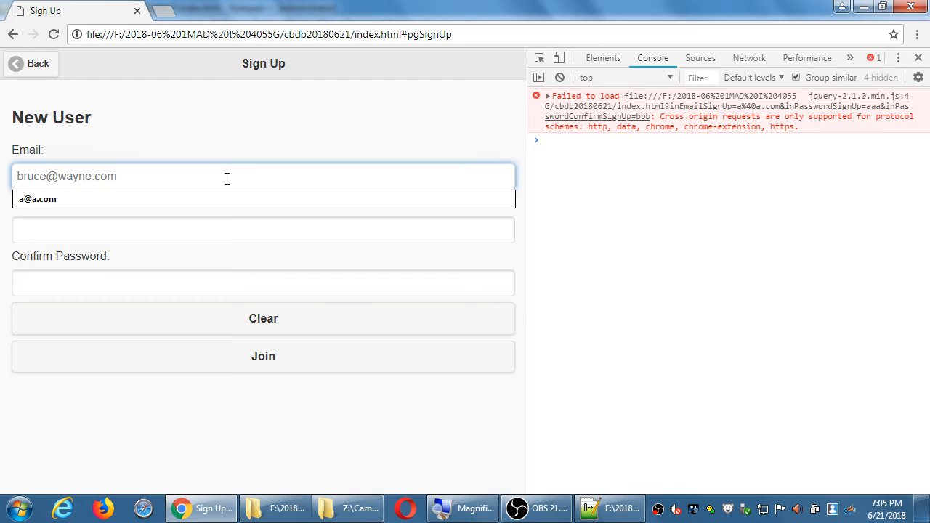
left_click(263, 198)
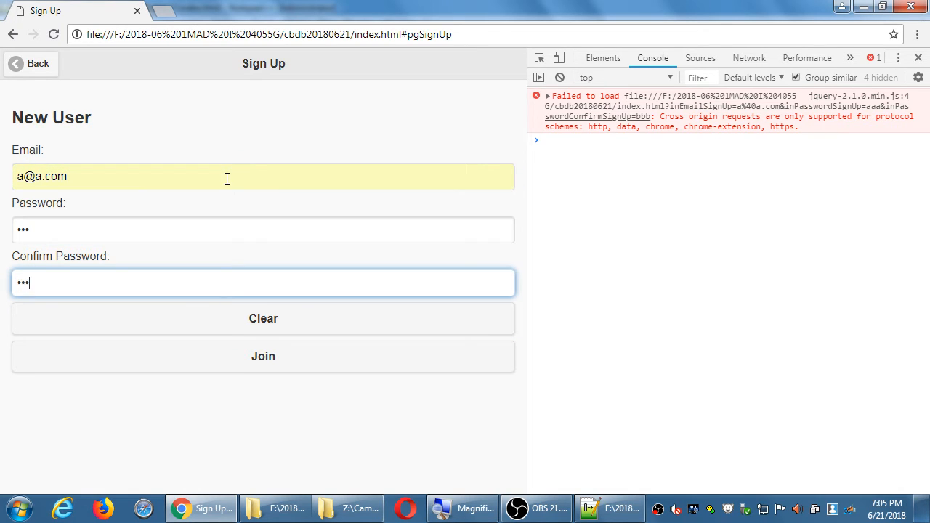
left_click(263, 356)
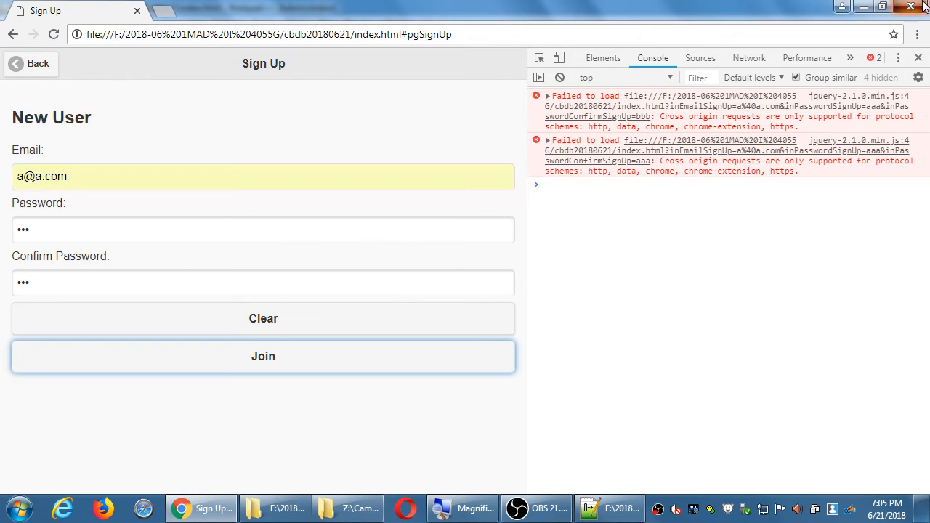
left_click(609, 509)
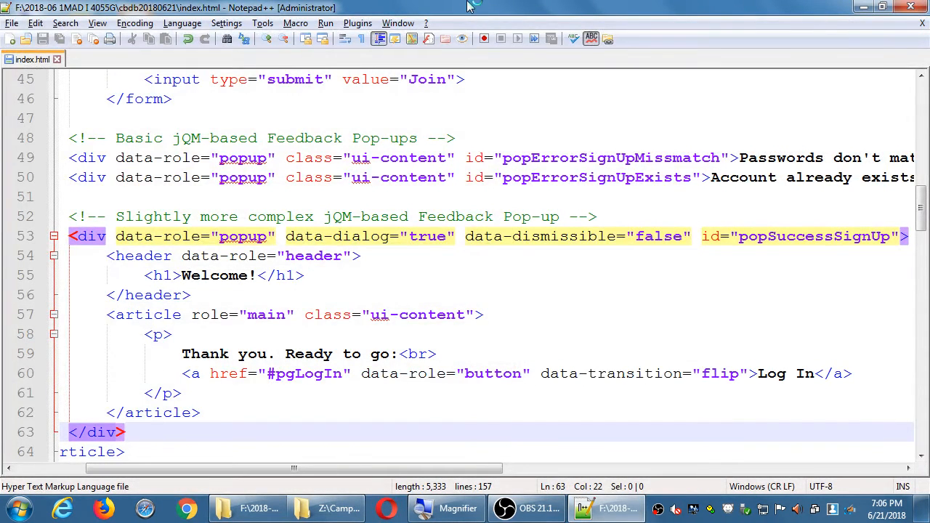
- In Firefox with the F12 console open, fill the Sign Up form with a@a. values and Join
left_click(119, 508)
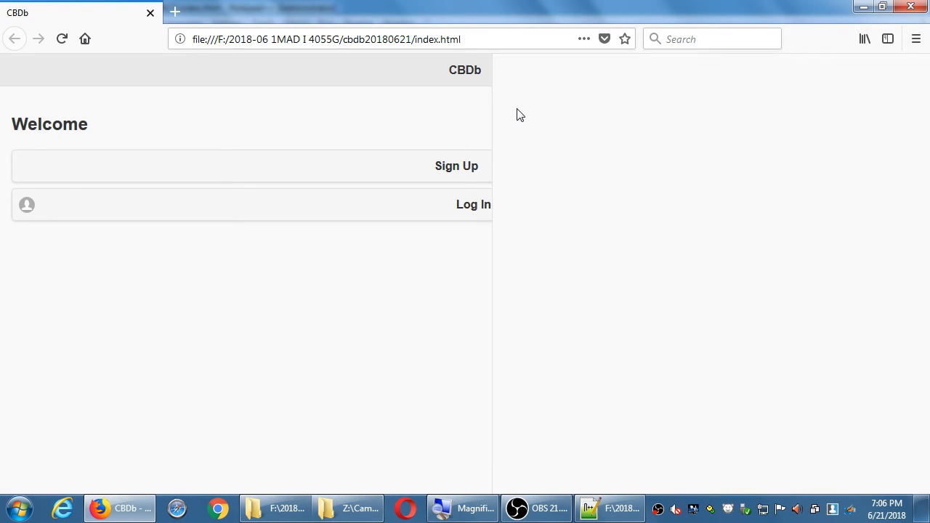
key("F12")
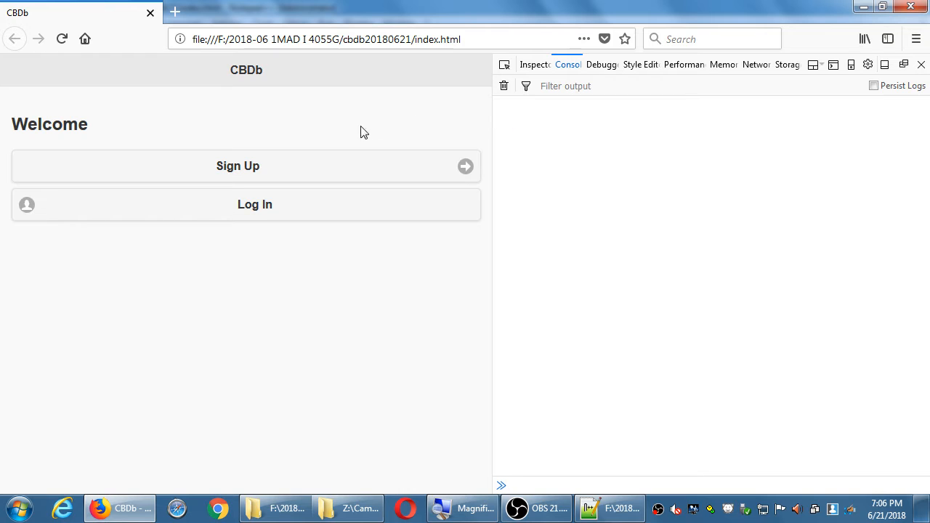
left_click(238, 166)
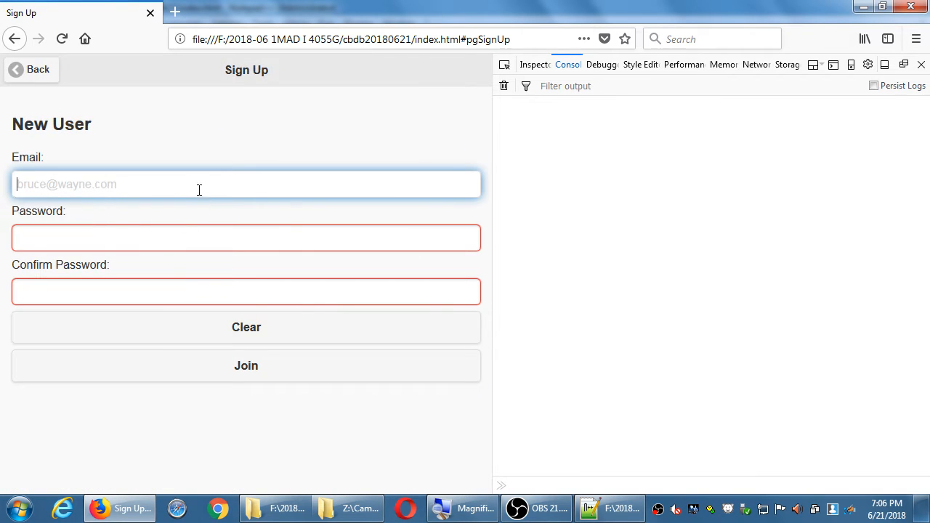
type("a@a.com")
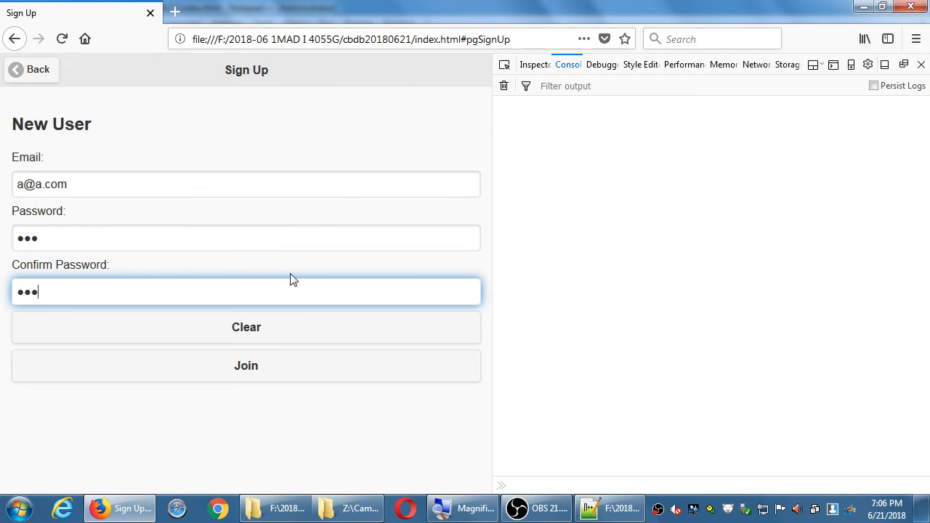
left_click(245, 366)
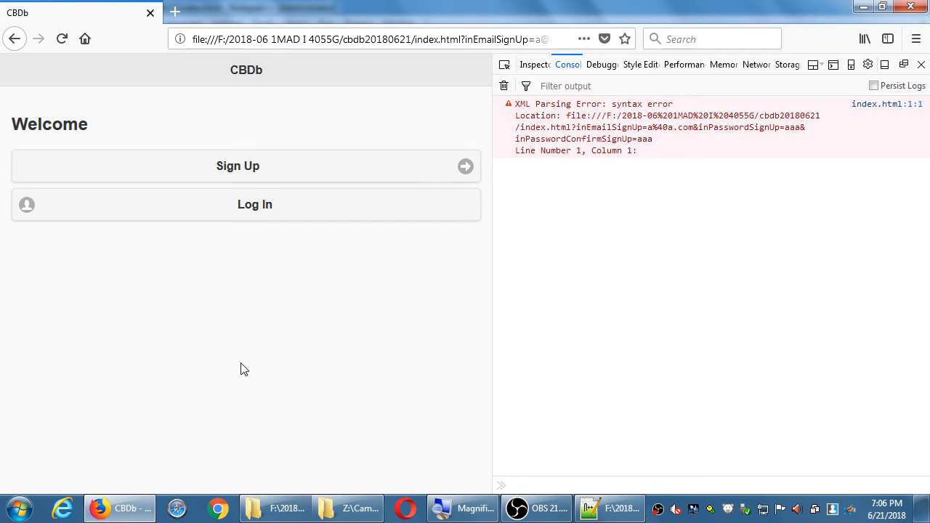
mouse_move(621, 281)
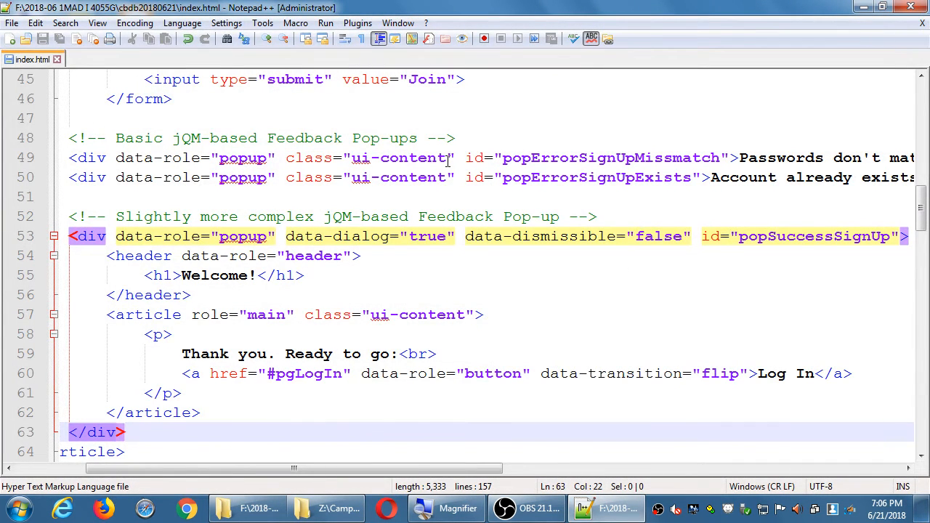
left_click(457, 138)
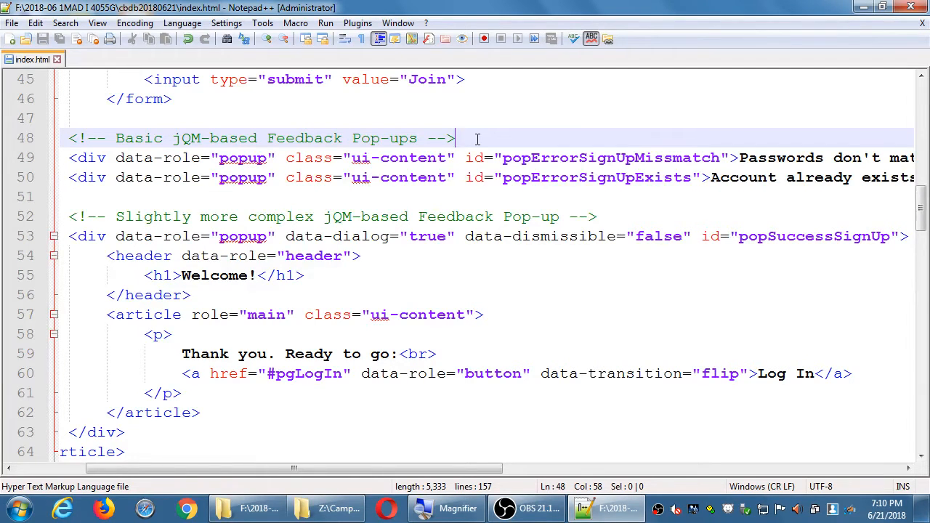
- Scroll to the Log In Screen section and select the paragraph with the commented Home link
scroll("down", 3)
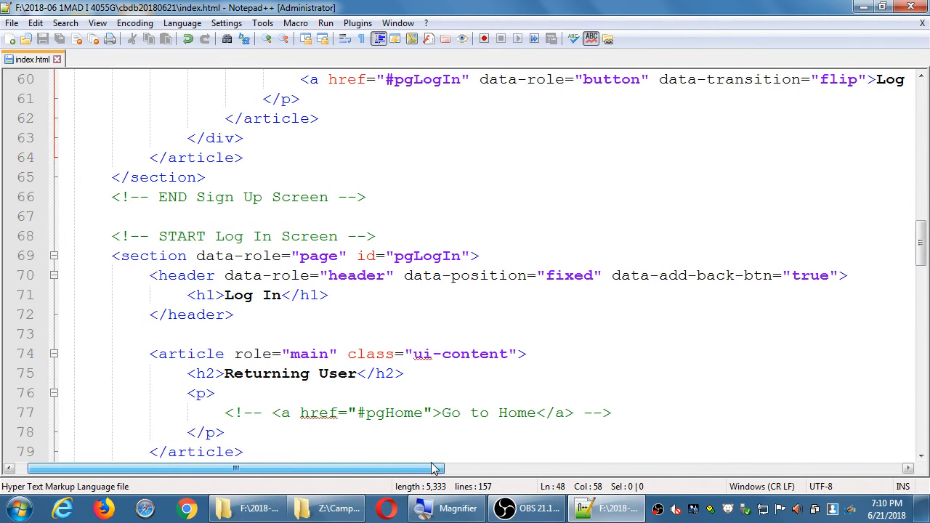
scroll("down", 3)
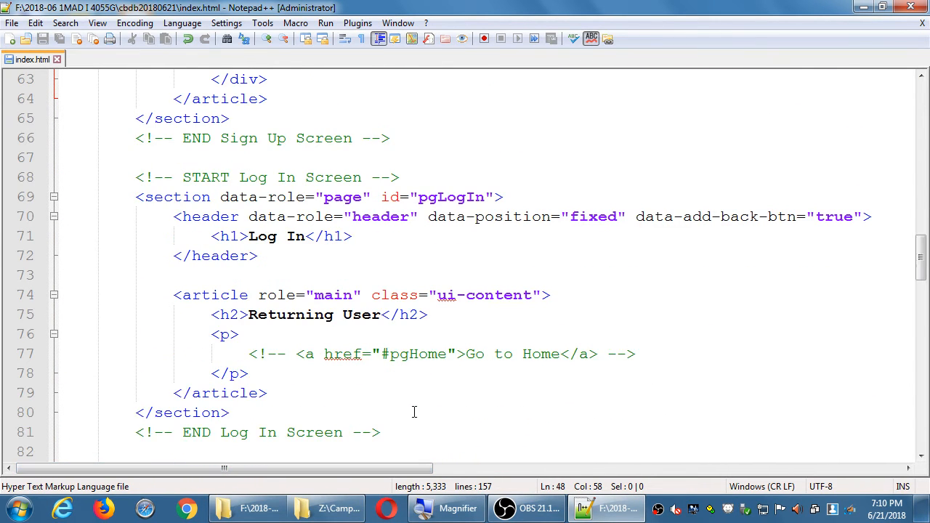
scroll("down", 3)
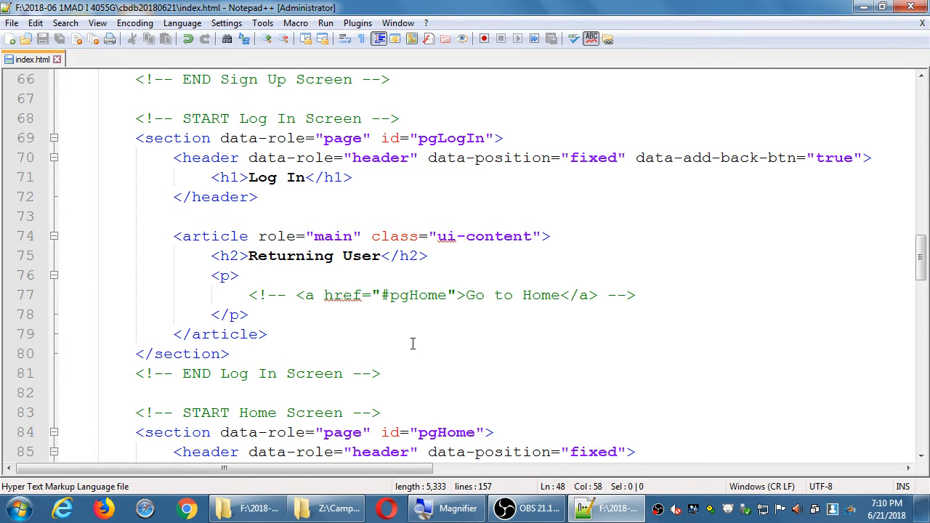
left_click(247, 314)
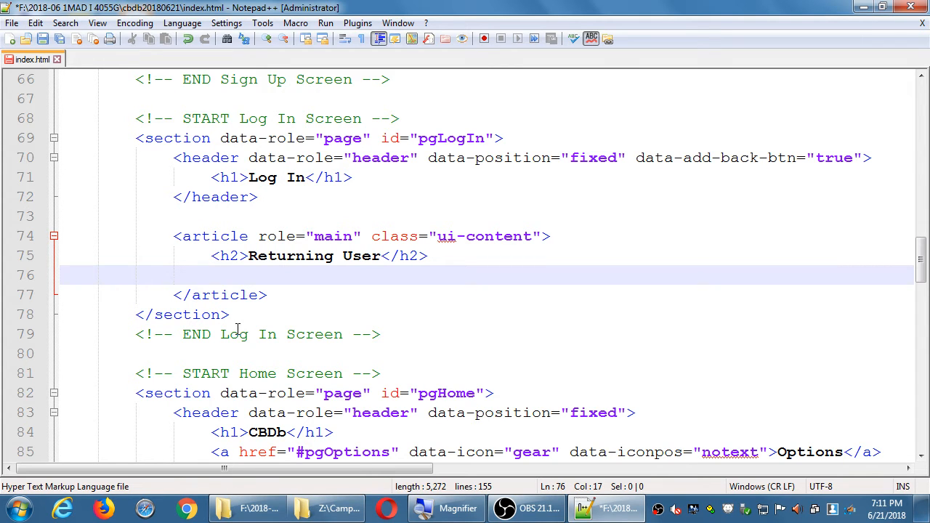
- Delete the selected paragraph and give the log-in form id="formLogIn"
type("<p>")
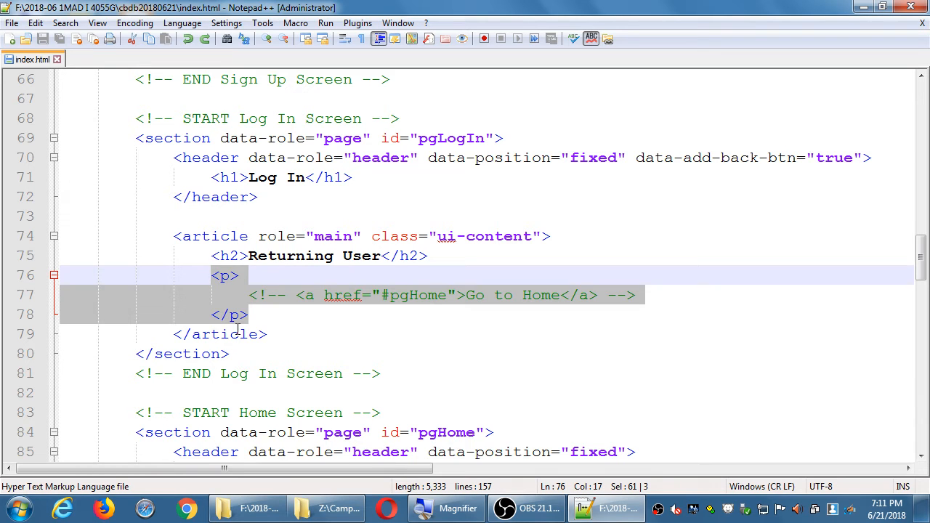
key("Delete")
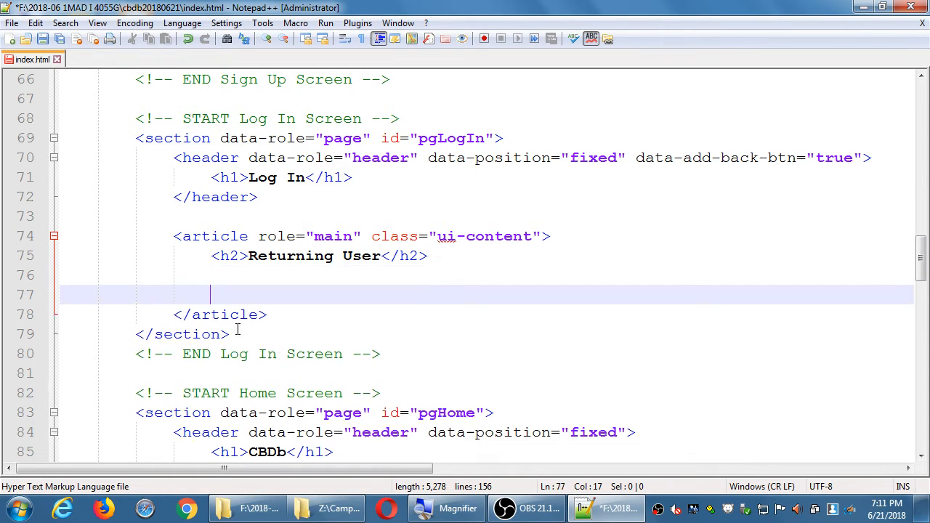
type("<form>")
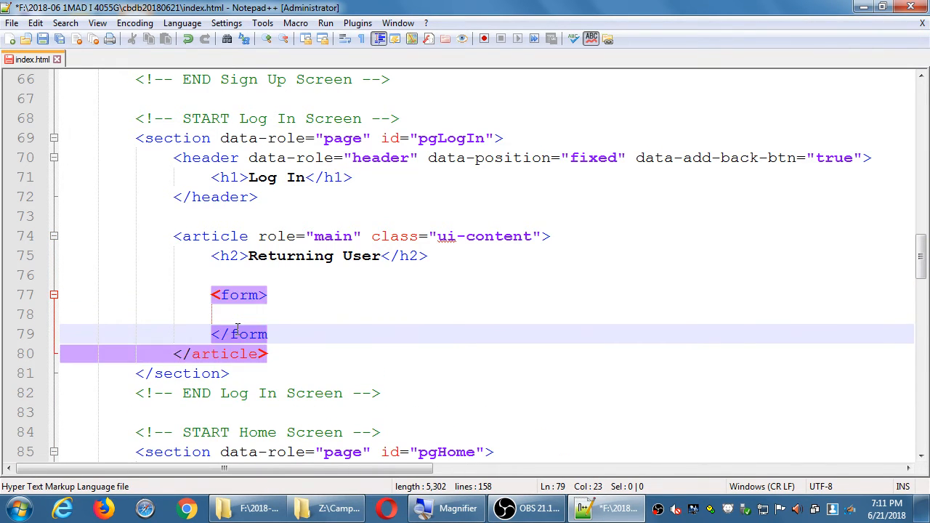
type("id")
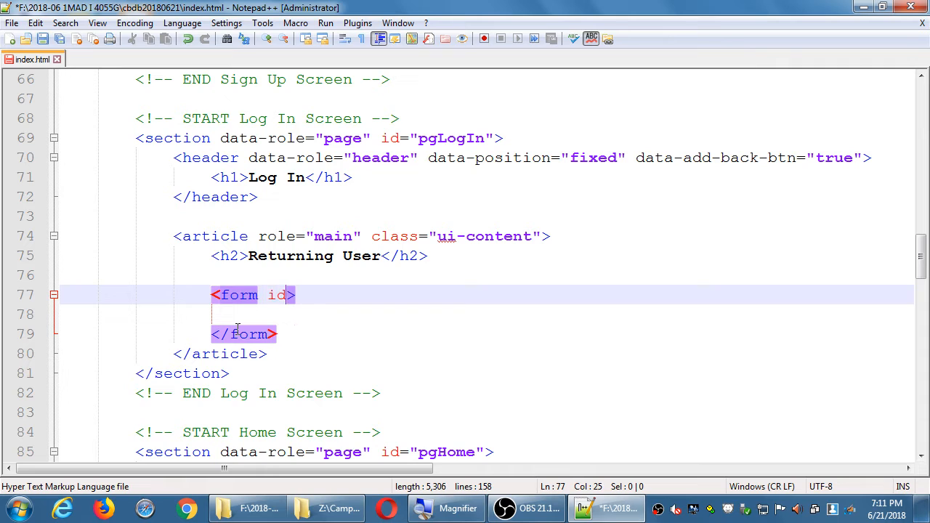
type("=\"form\"")
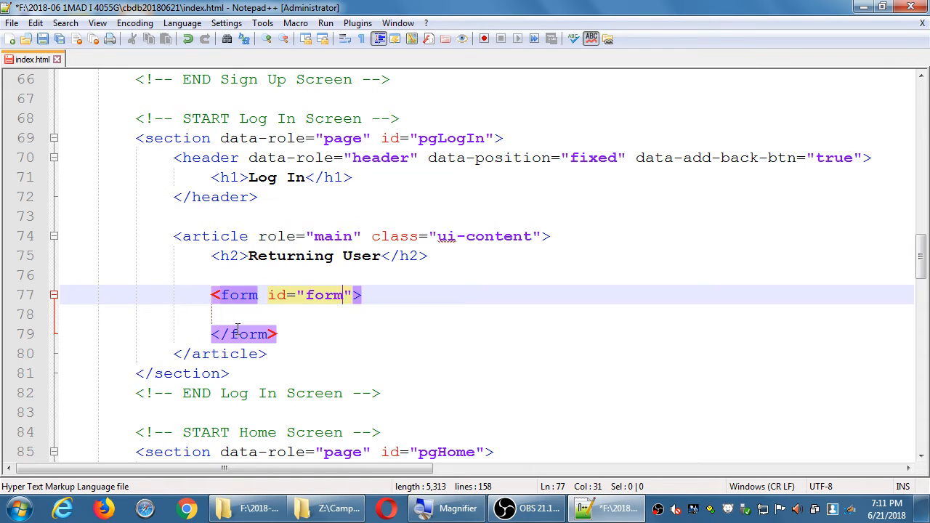
type("LogIn")
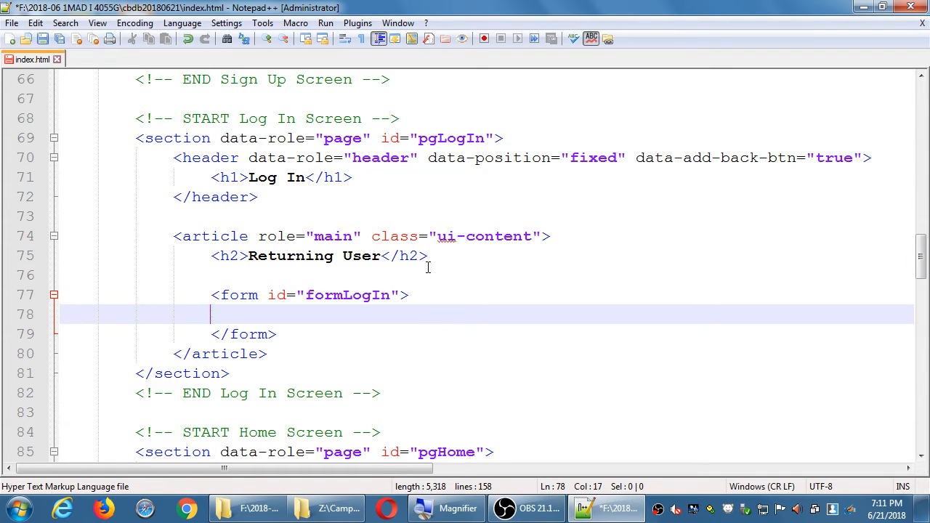
- Write Email: and Password: as <label> elements inside the log-in form
type("Email")
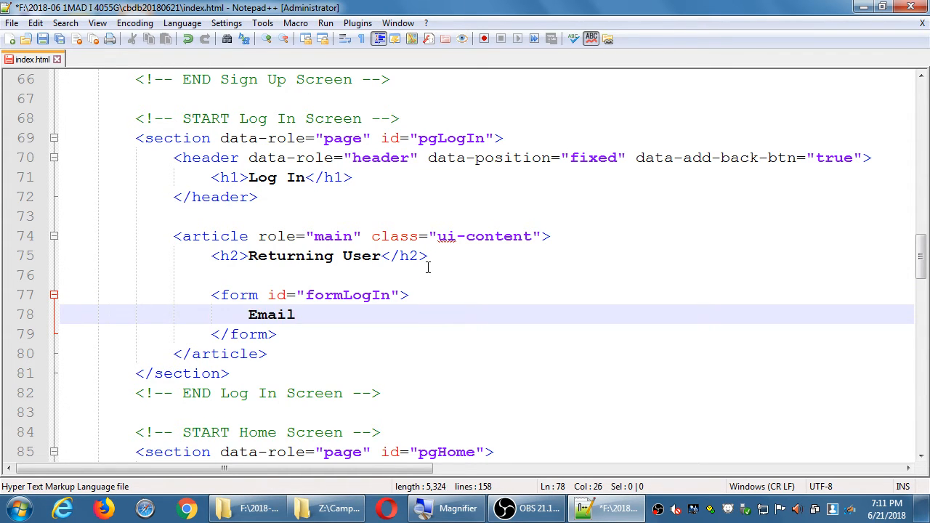
type(":")
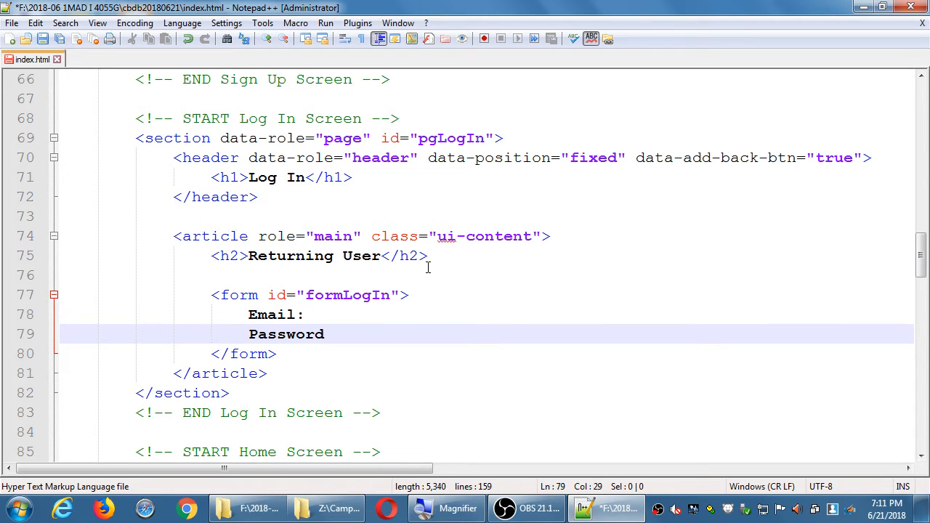
type(":")
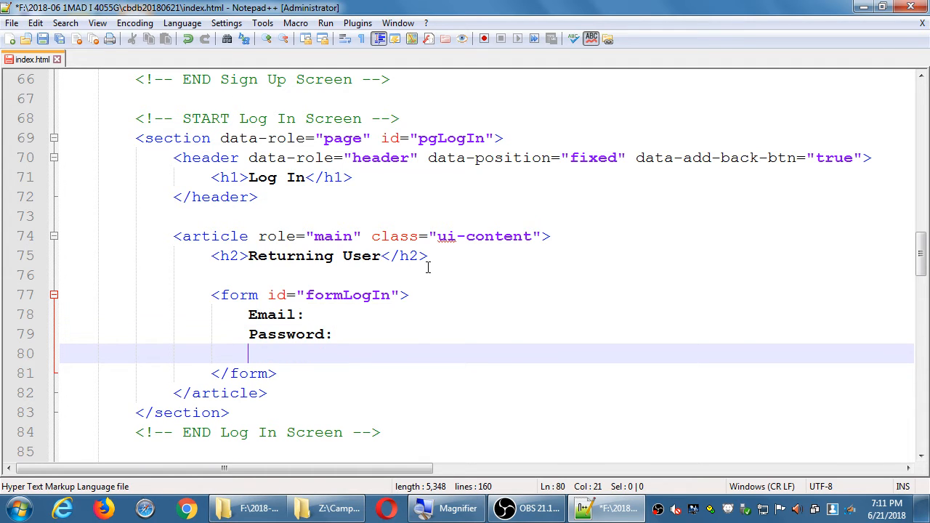
type("Clear")
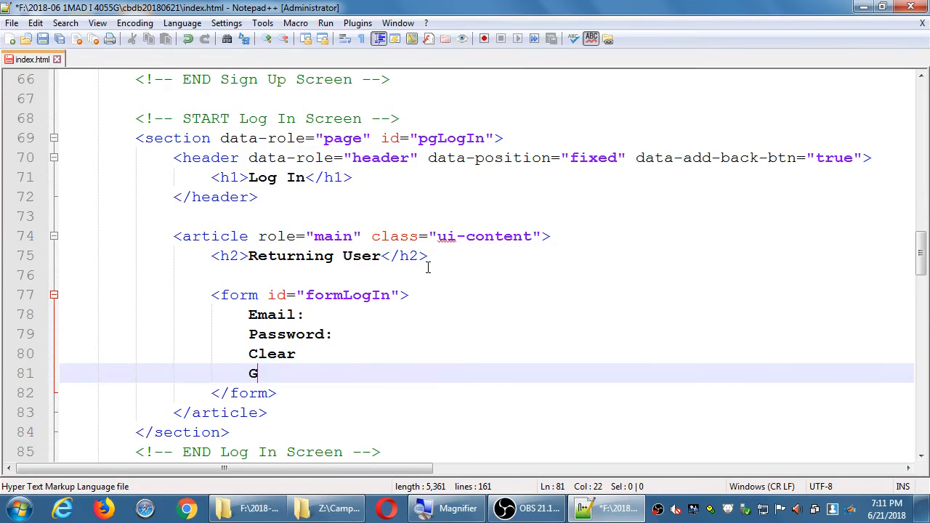
type("o!")
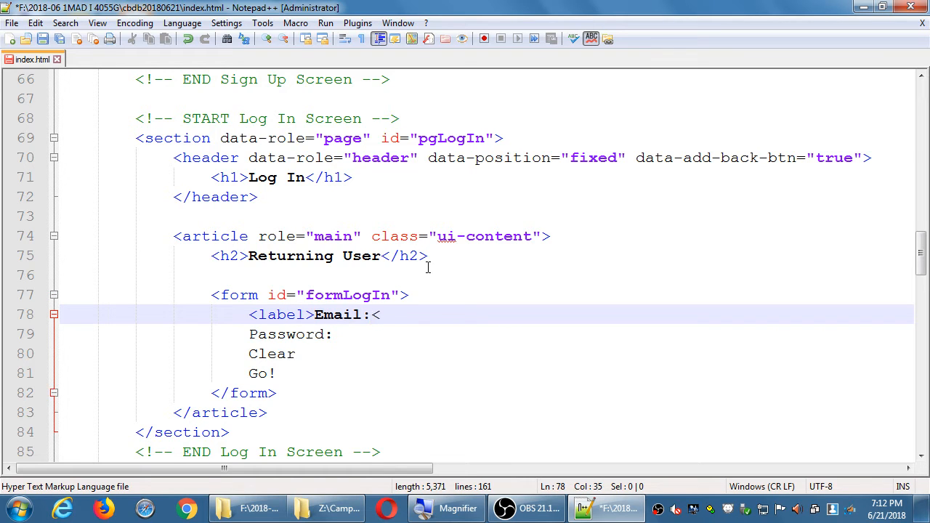
type("/label>")
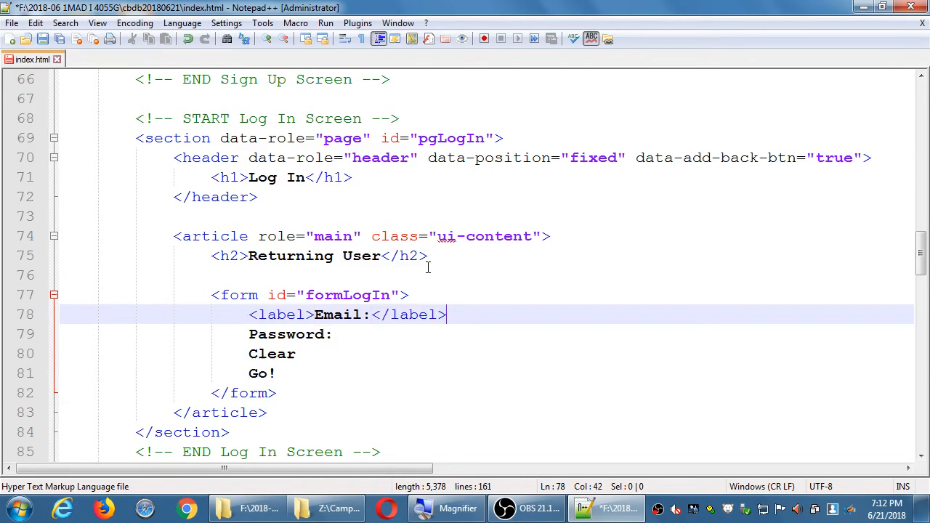
type("<la")
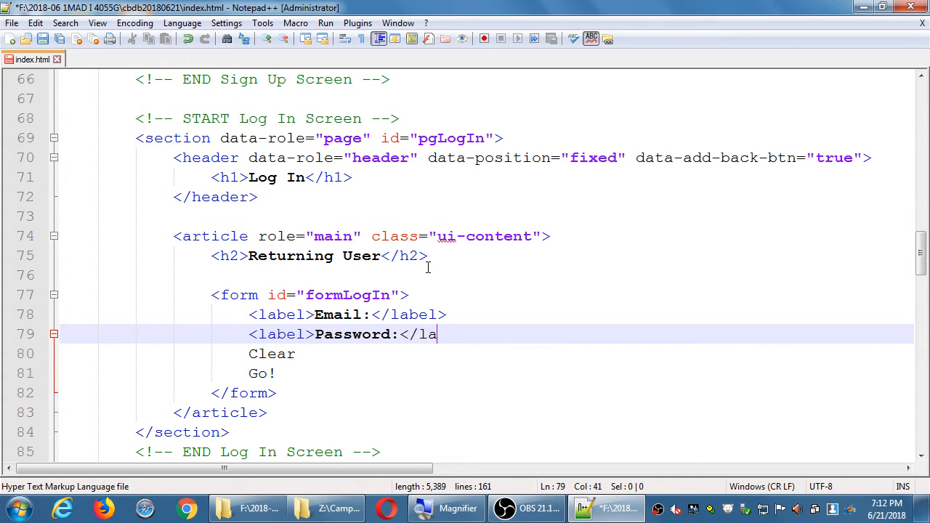
type("bel>")
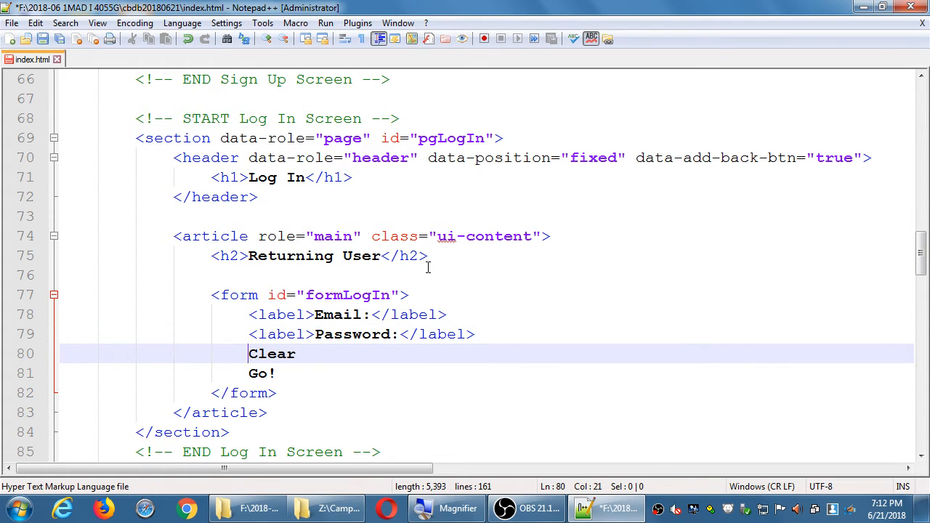
- Add an <input type="reset"> for Clear and an <input type="submit"> for Go!
type("<inpu")
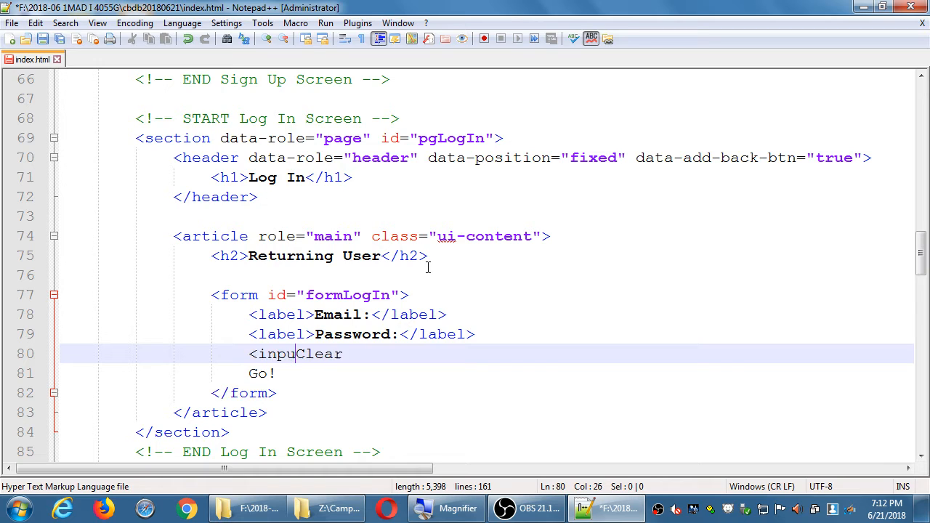
type("type=\"\"")
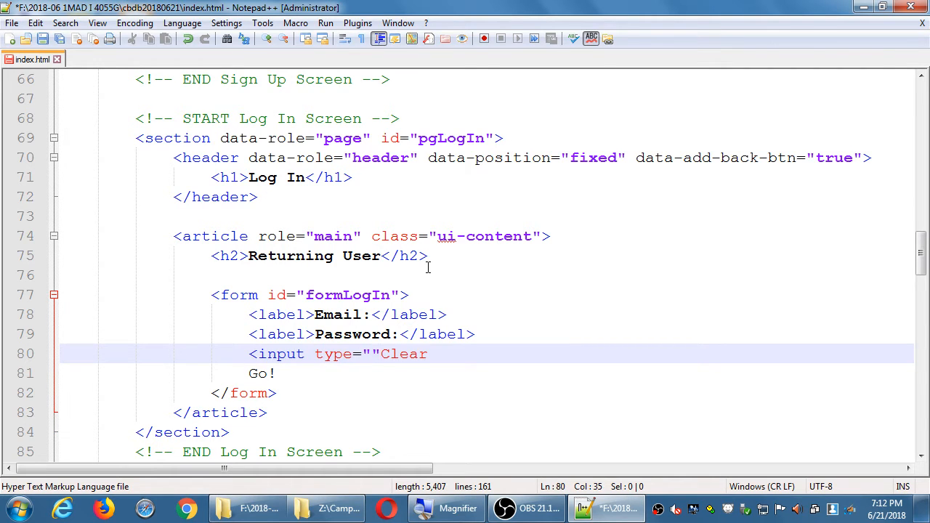
type("reset\" value=")
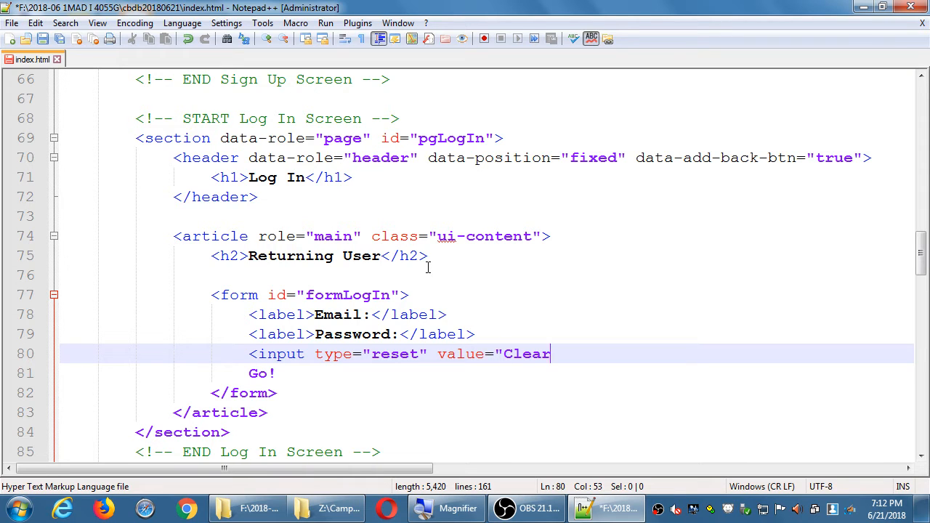
type("\">")
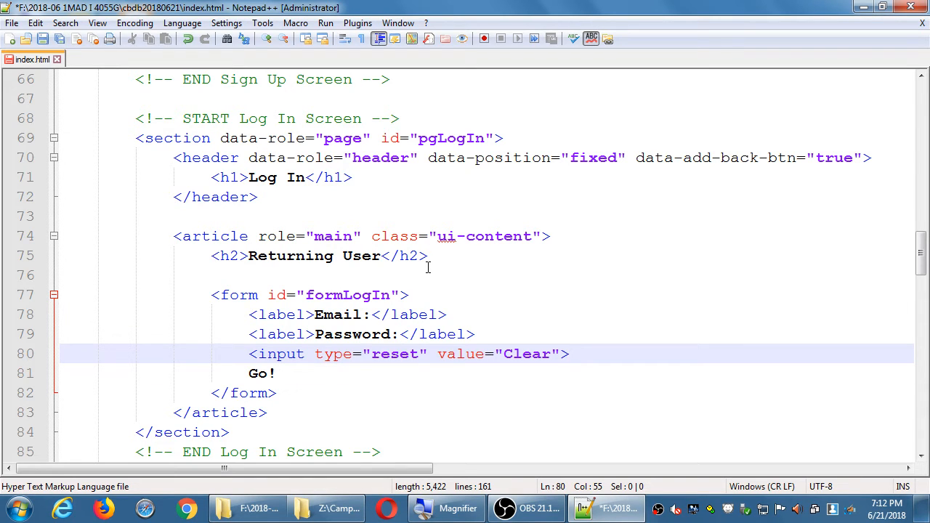
type("<in")
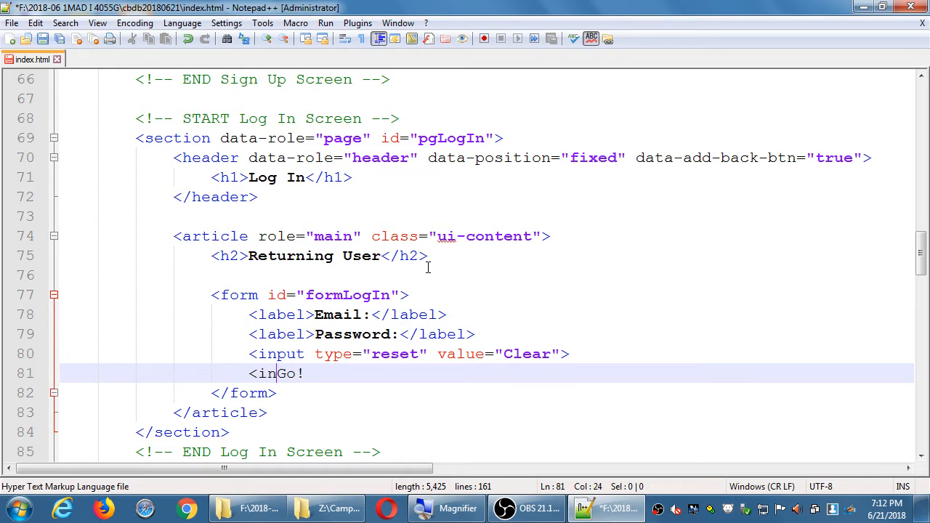
type("put type=\"")
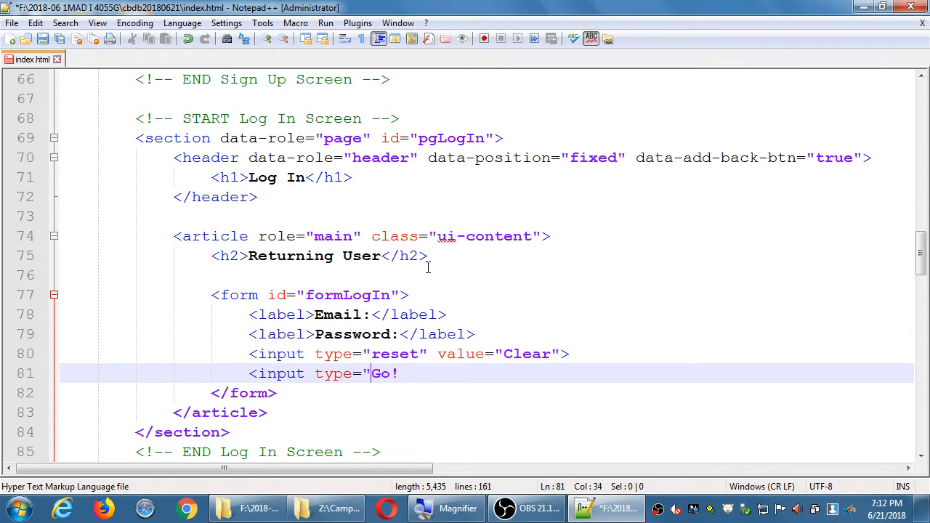
type("submit\" value=")
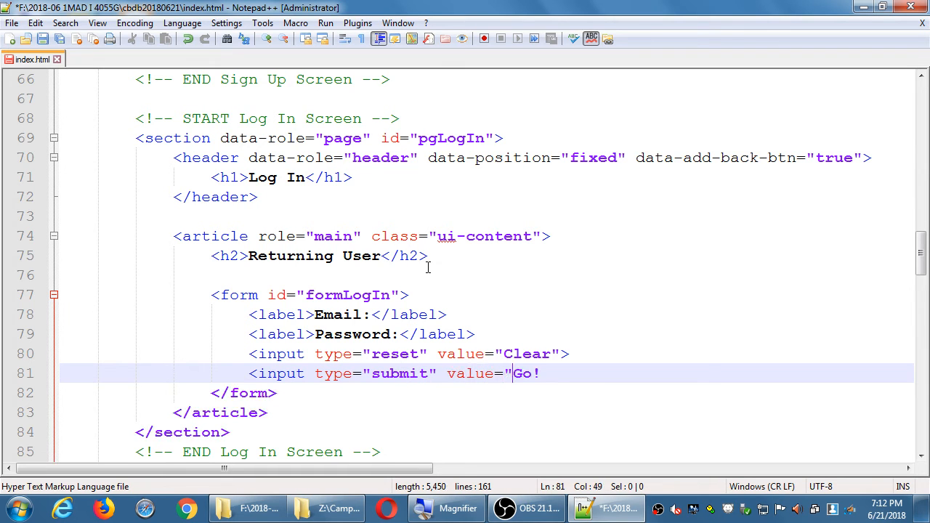
type("\">")
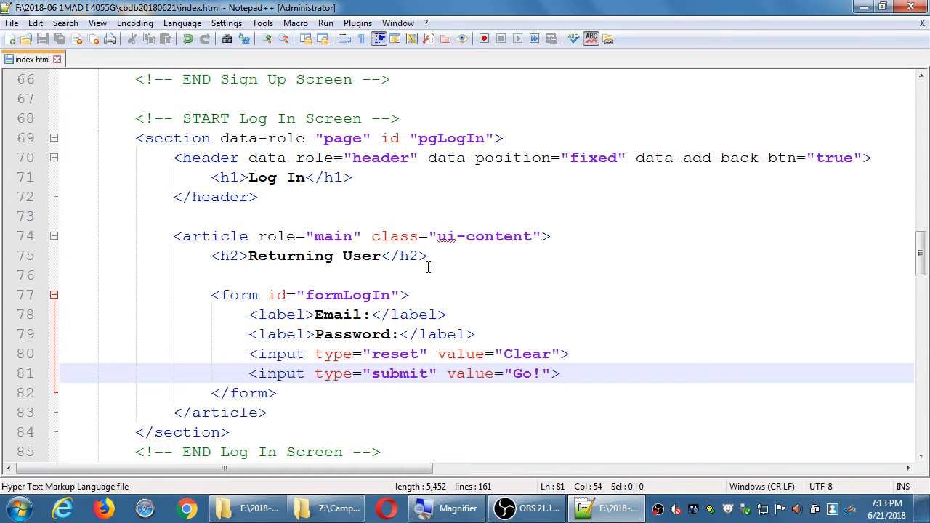
left_click(395, 333)
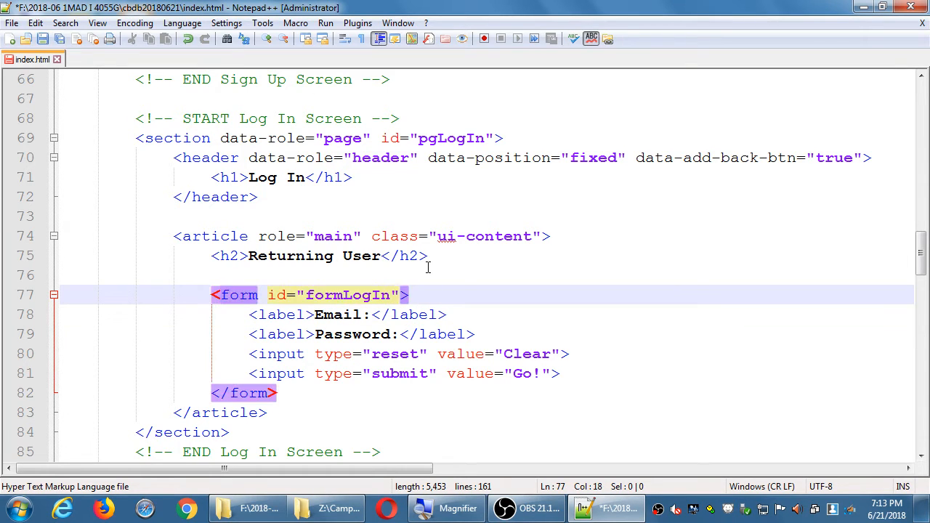
left_click(453, 313)
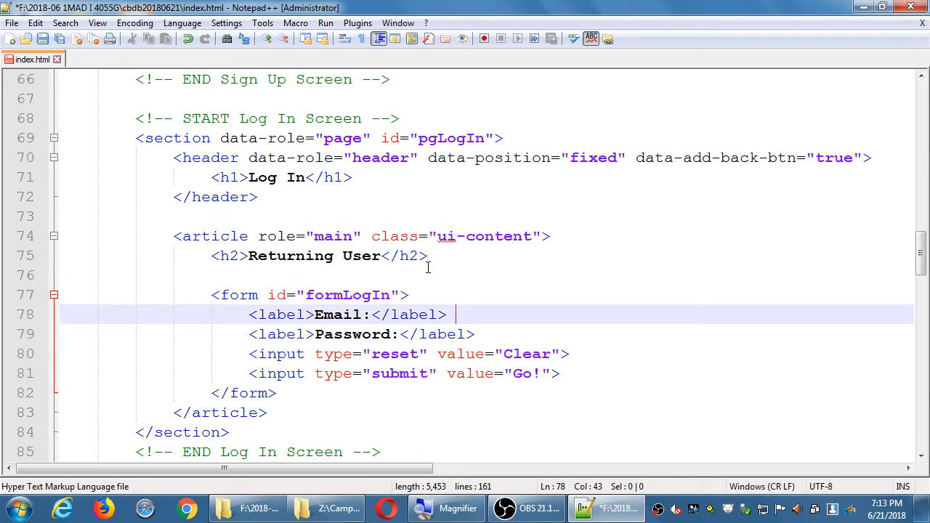
type("<input>")
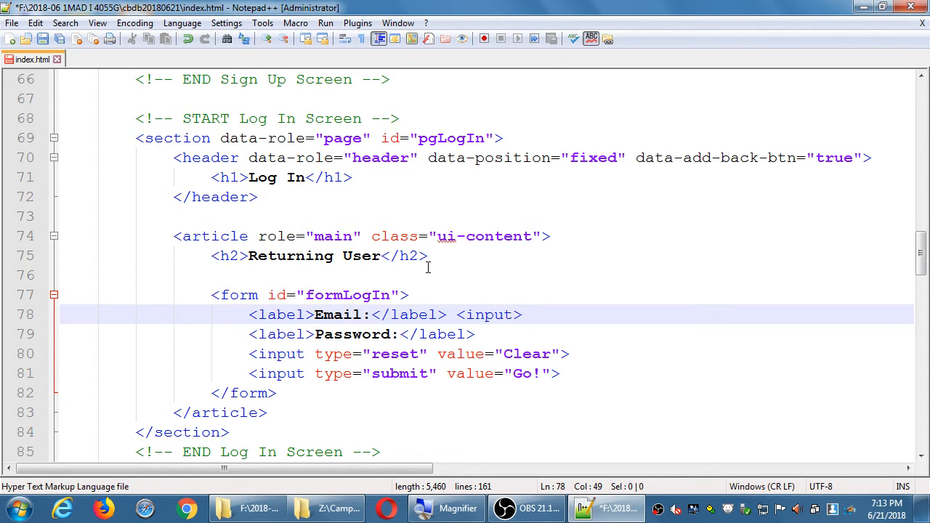
type("type=\"\"")
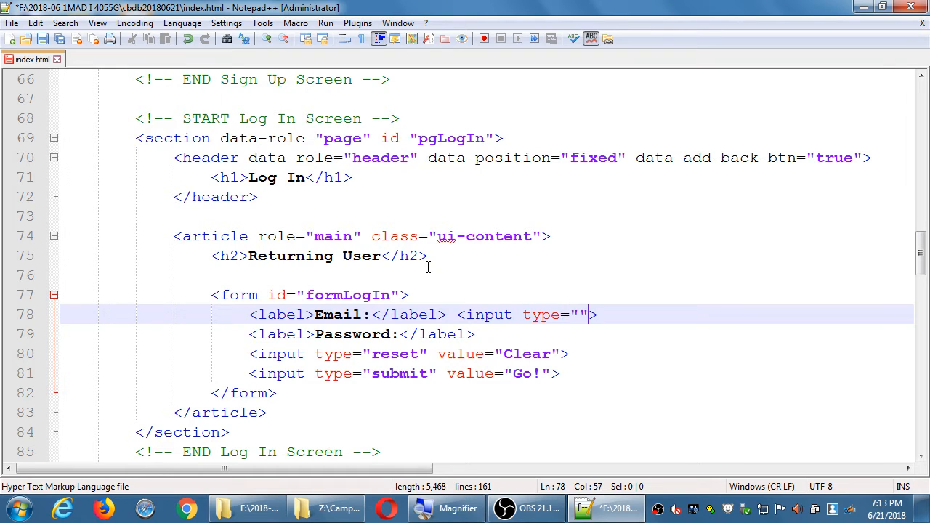
type("email")
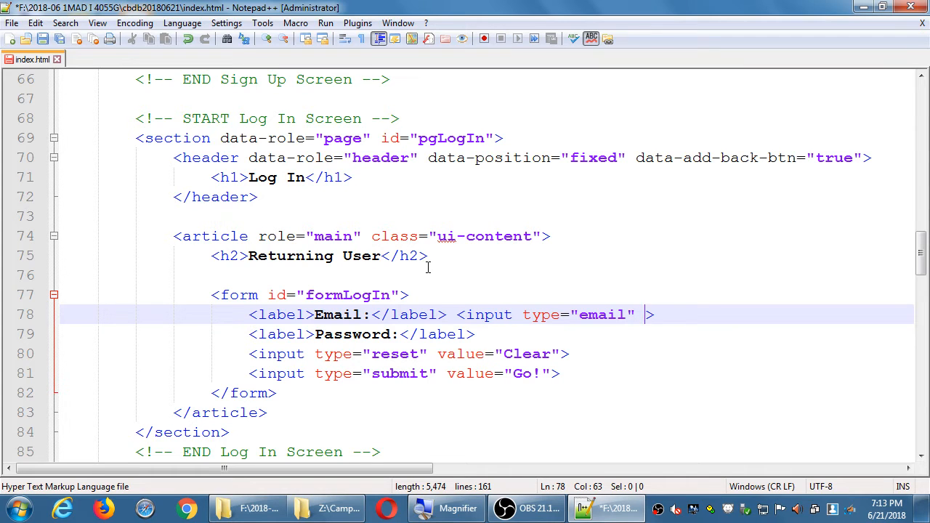
type("placeholder=\"pet")
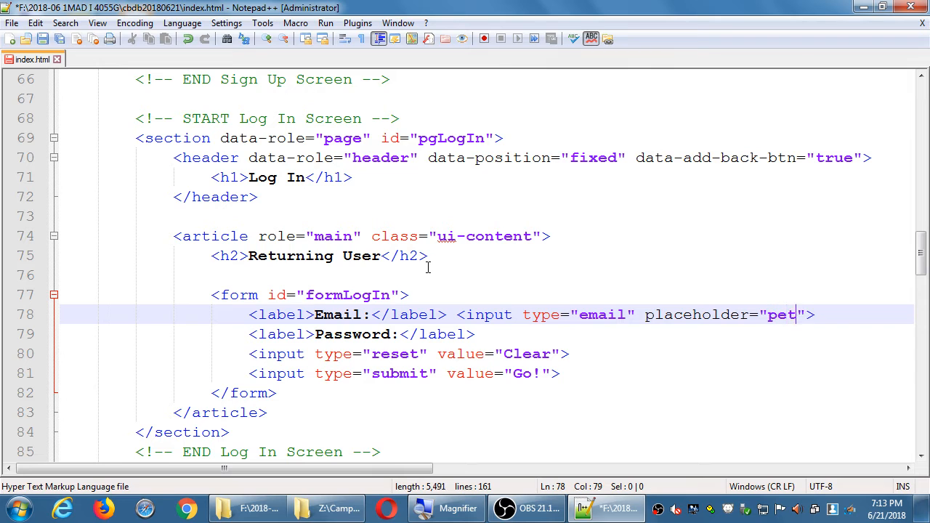
type("er@parker.biz")
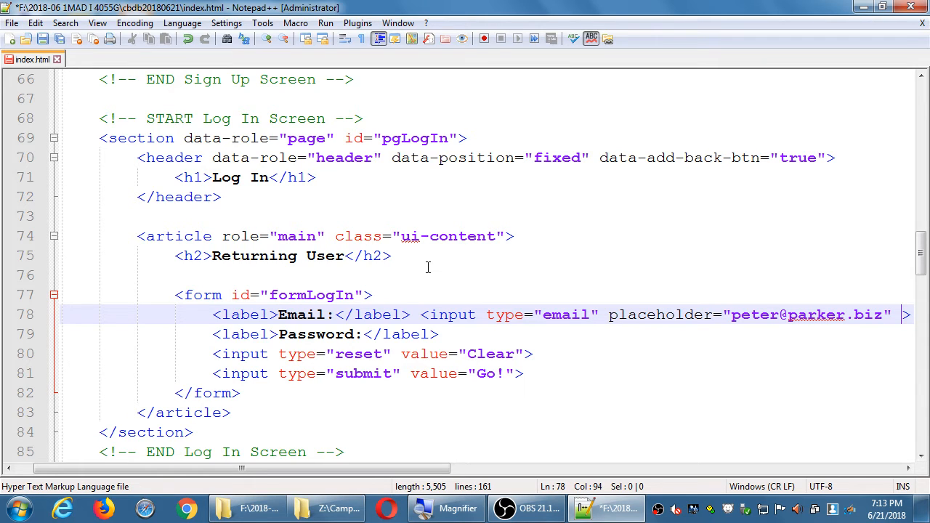
type("name=\"\"")
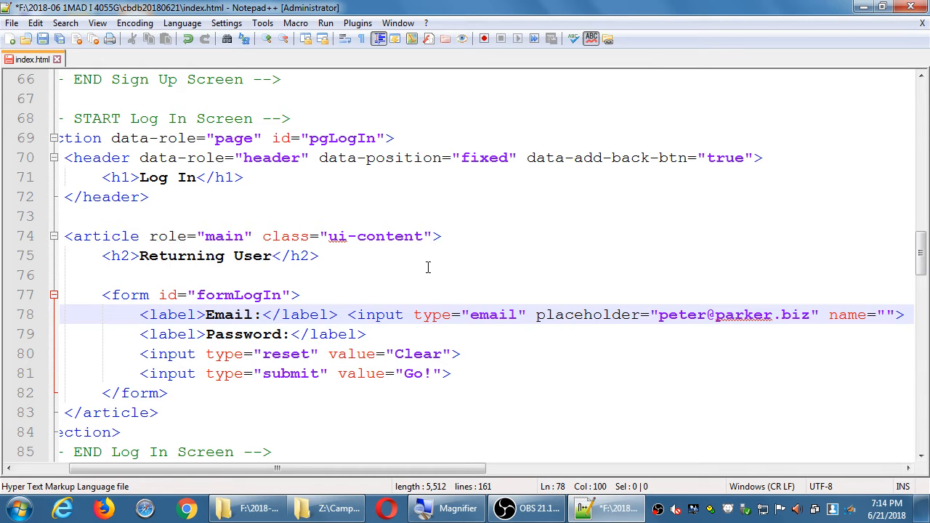
- Give the Email label for="inEmailLogIn" and reuse that value for the input's name and id
double_click(170, 314)
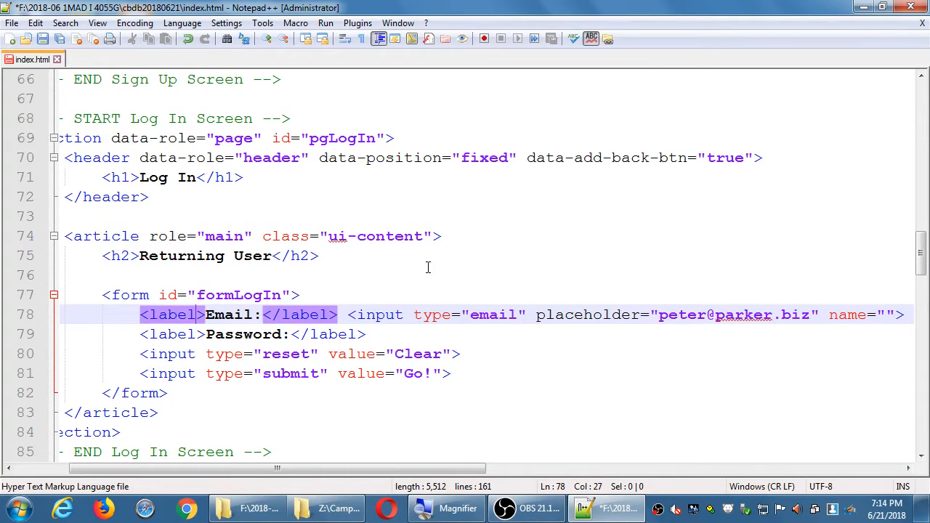
type("for=\"\"")
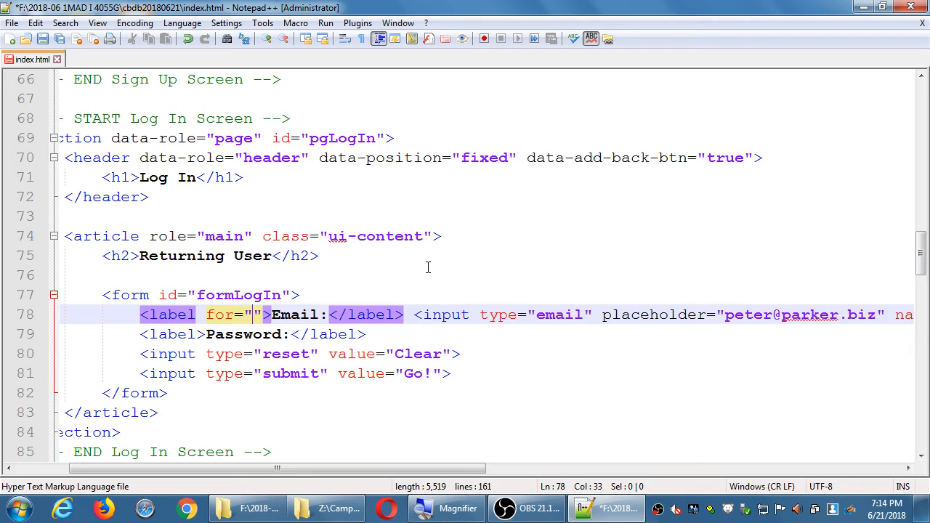
type("inEmail")
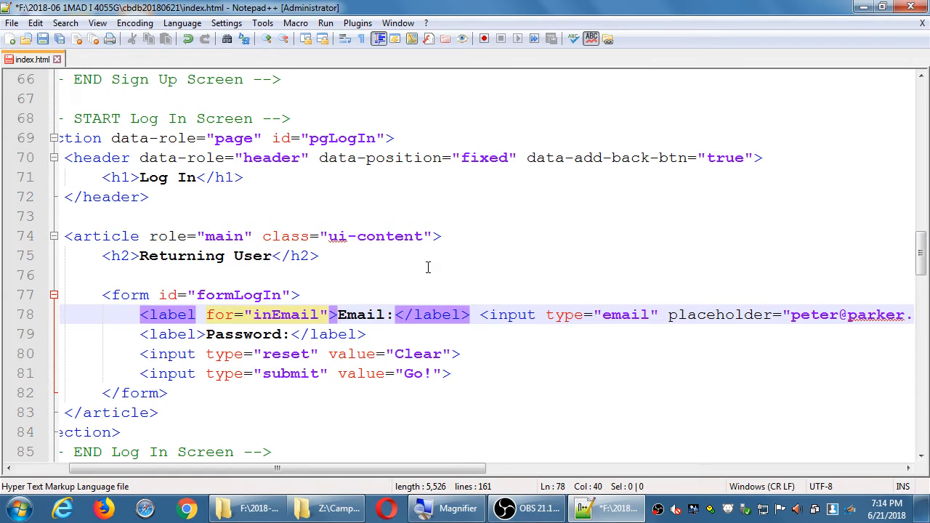
type("LogIn")
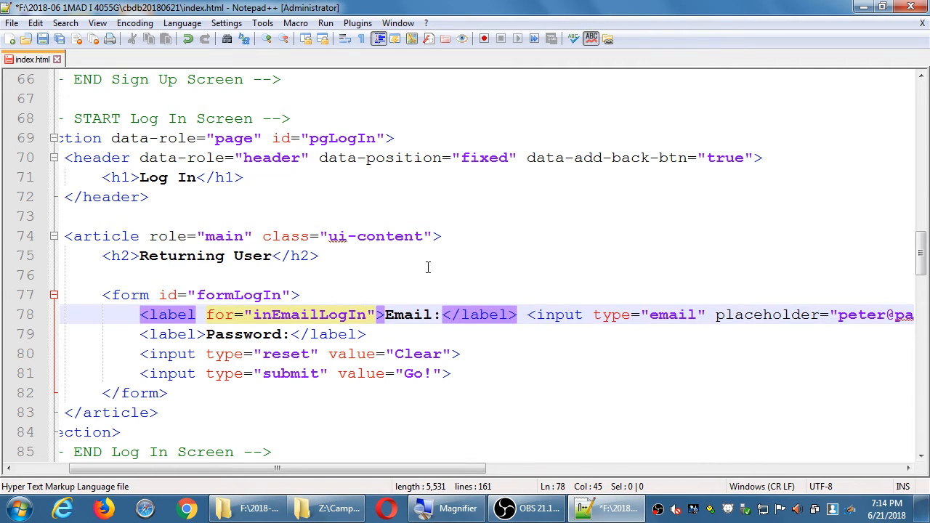
double_click(311, 314)
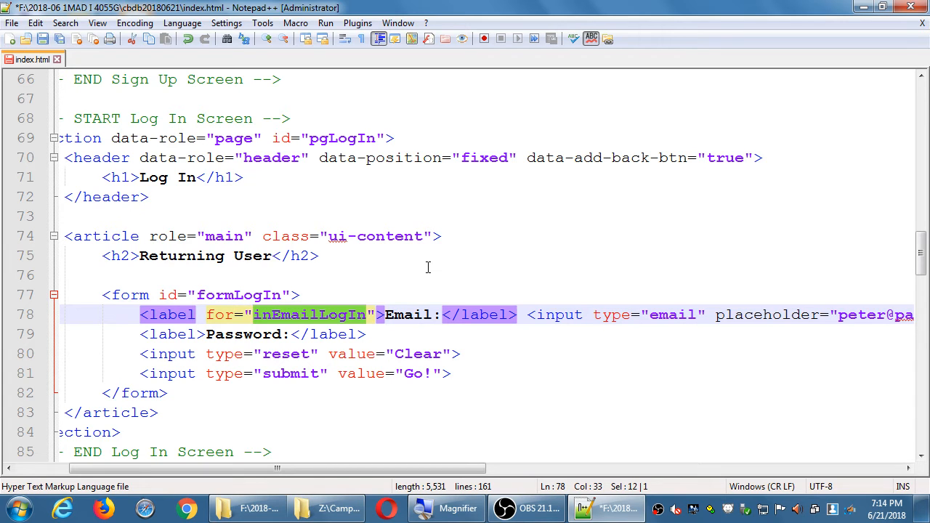
mouse_move(418, 407)
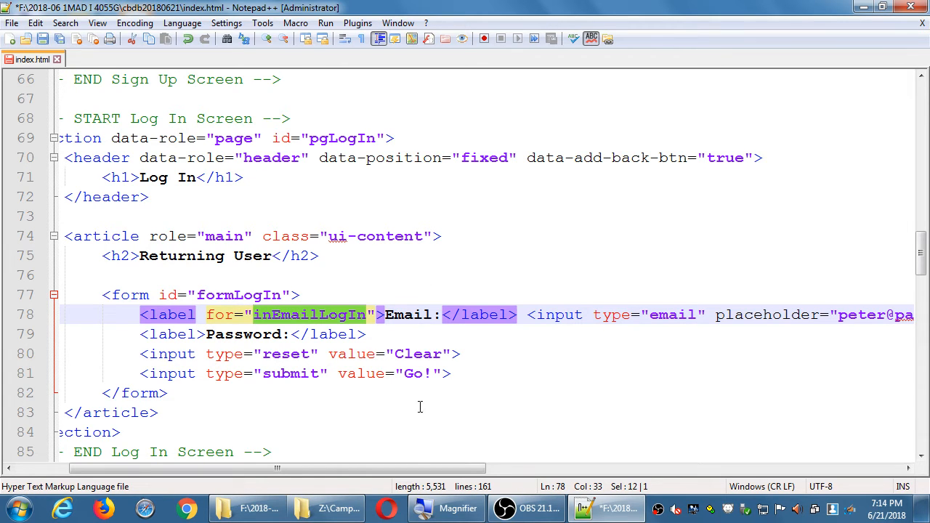
scroll("right", 3)
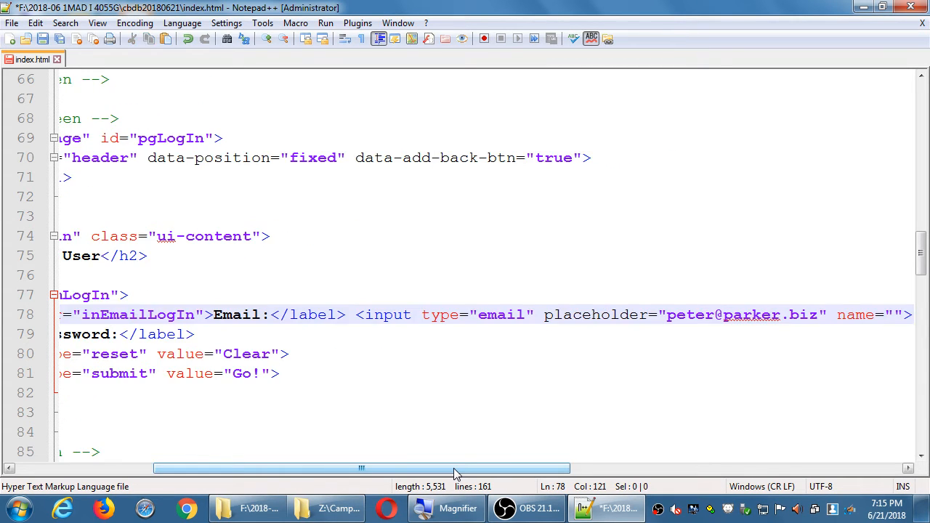
scroll("right", 3)
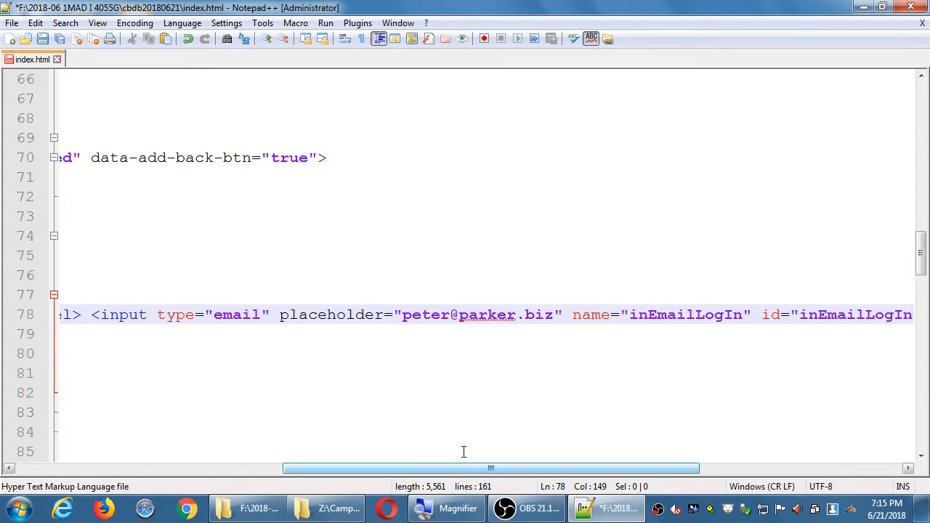
scroll("left", 3)
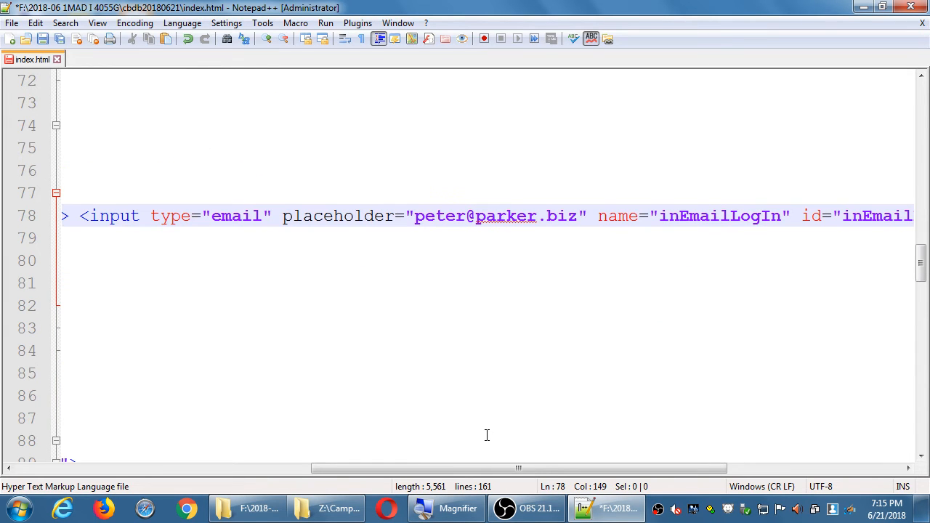
left_click_drag(520, 468, 545, 468)
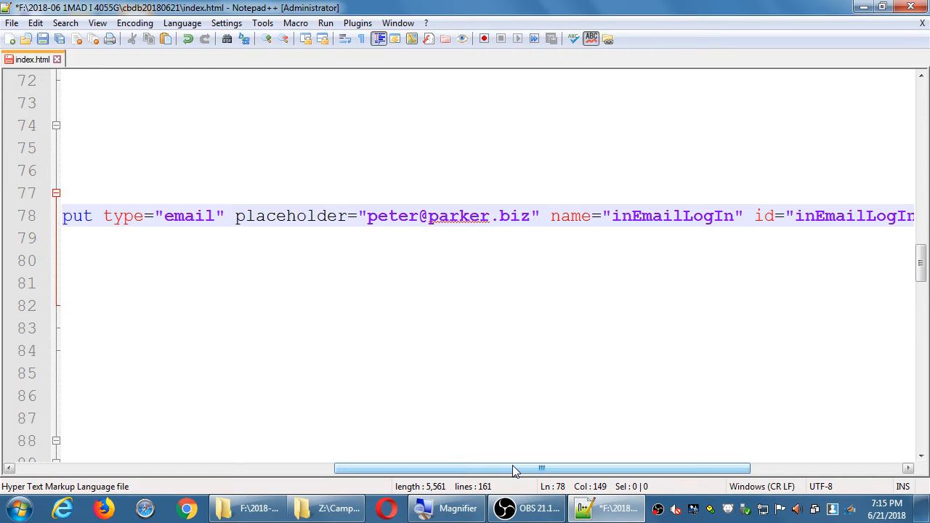
- Add the required attribute before placeholder in the email input
key("Left")
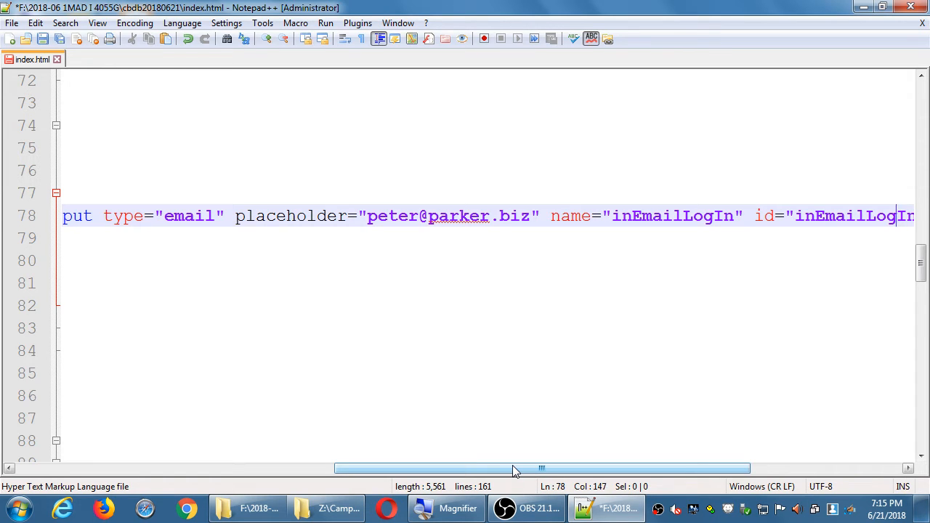
left_click(285, 215)
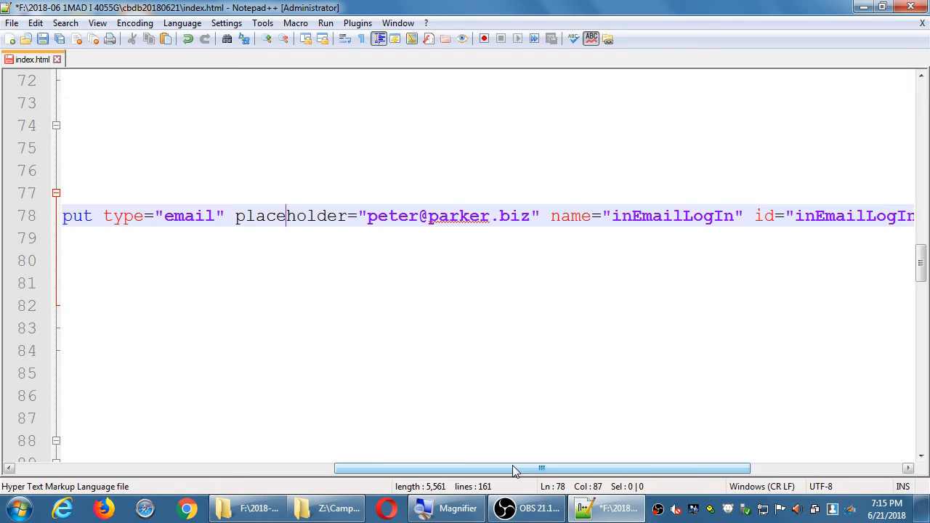
type("rq")
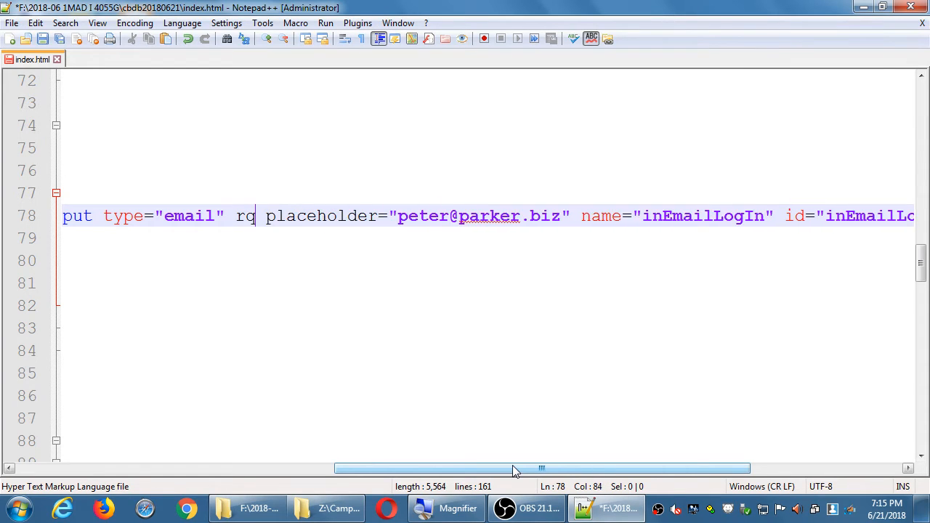
type("uired")
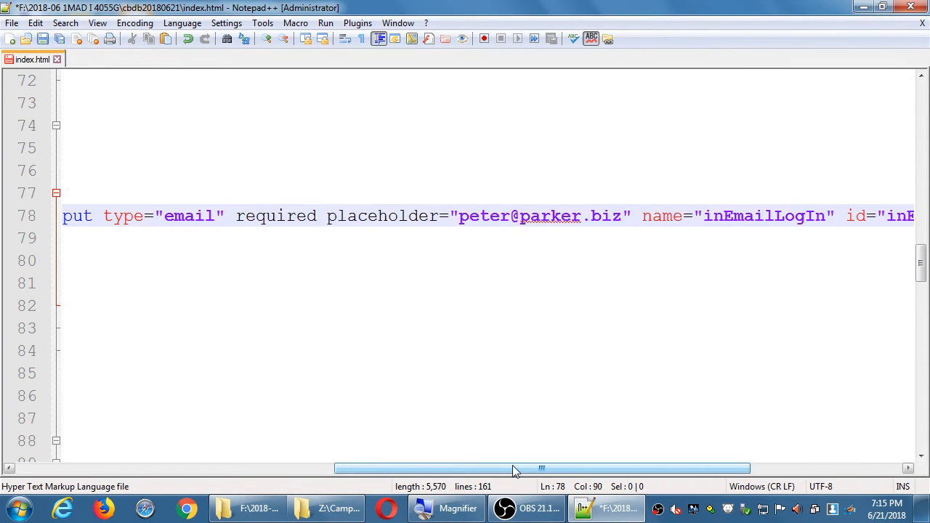
left_click(316, 215)
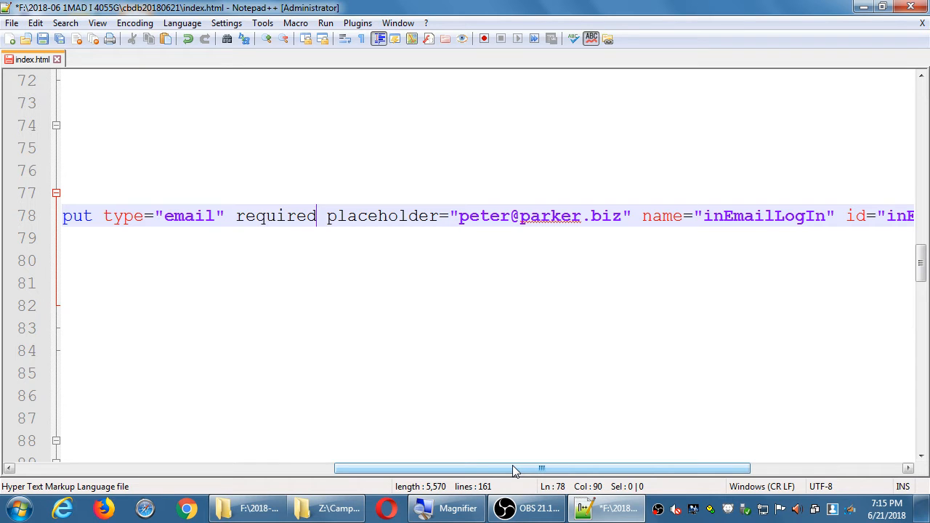
double_click(276, 215)
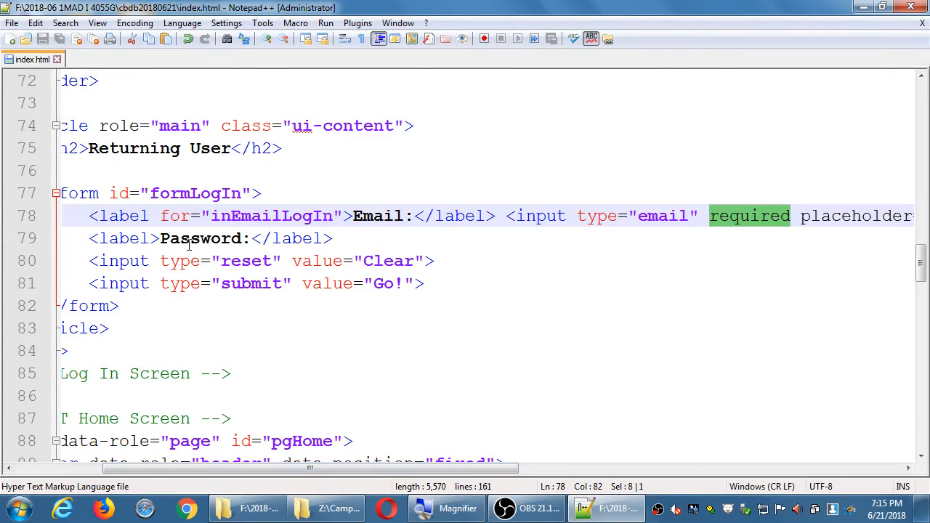
- Give the Password label for="inPasswordLogIn"
type("f")
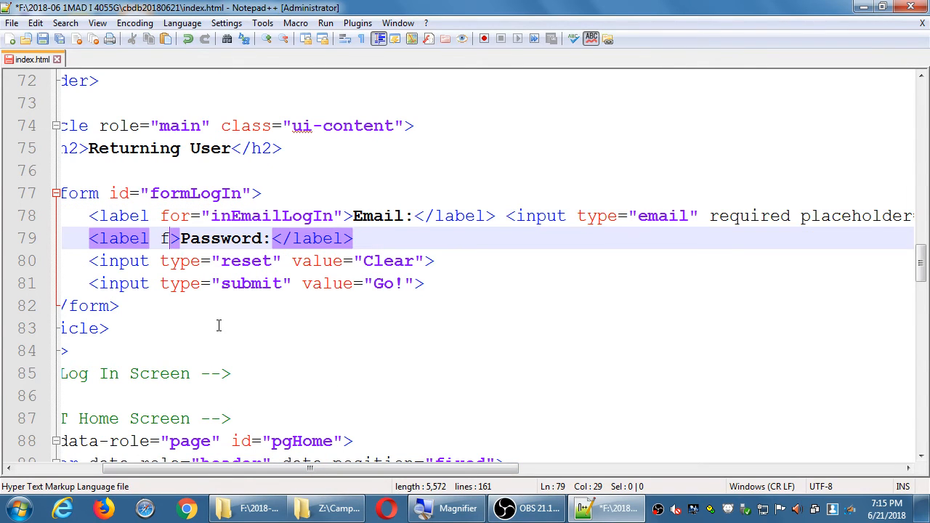
type("or=\"oi\"")
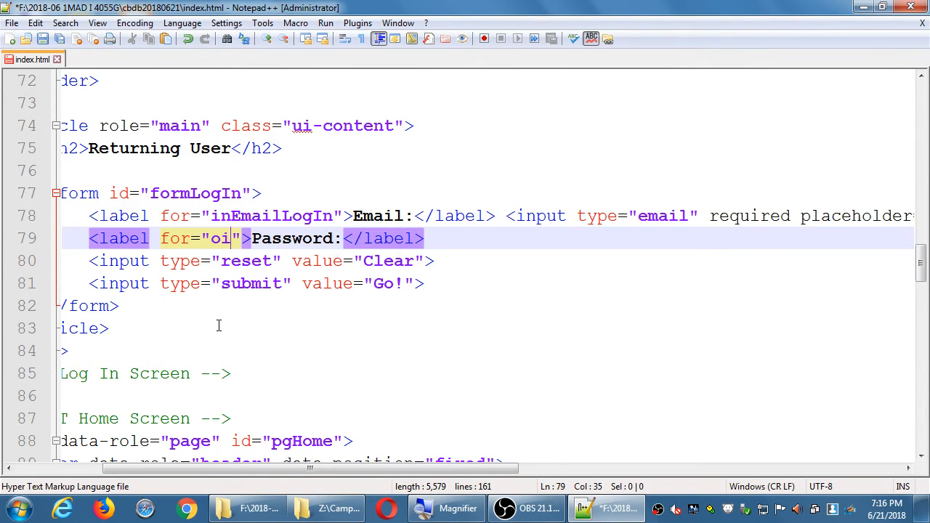
type("nPa")
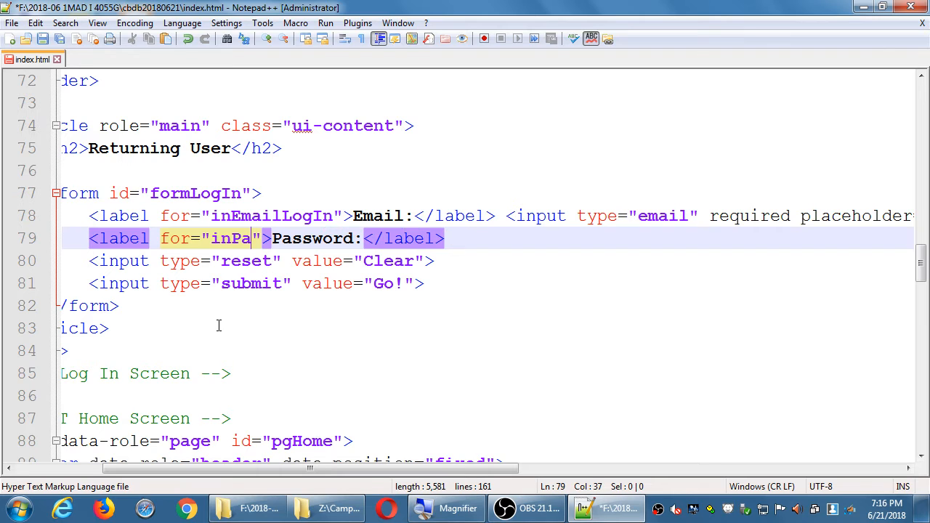
type("sswordLogIn")
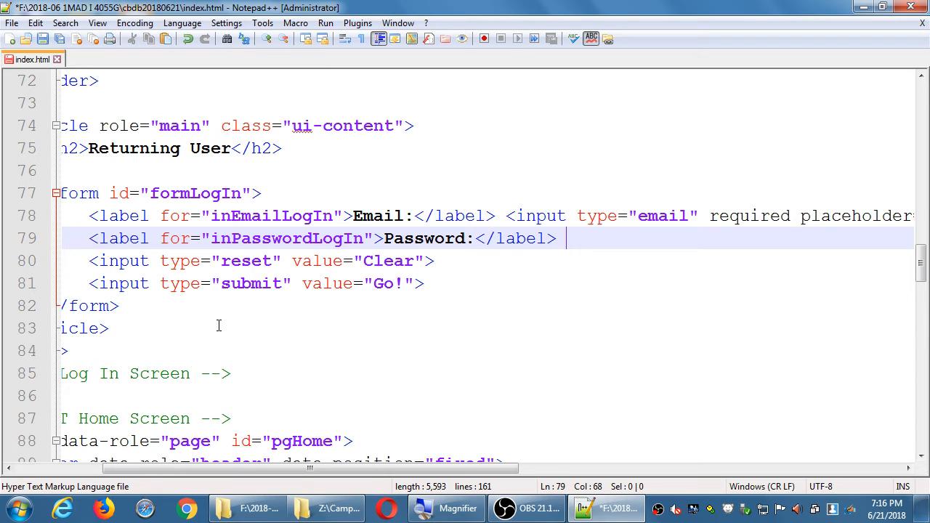
- Add <input type="password" required name="inPasswordLogIn" id="inPasswordLogIn"> after the label
type("<input>")
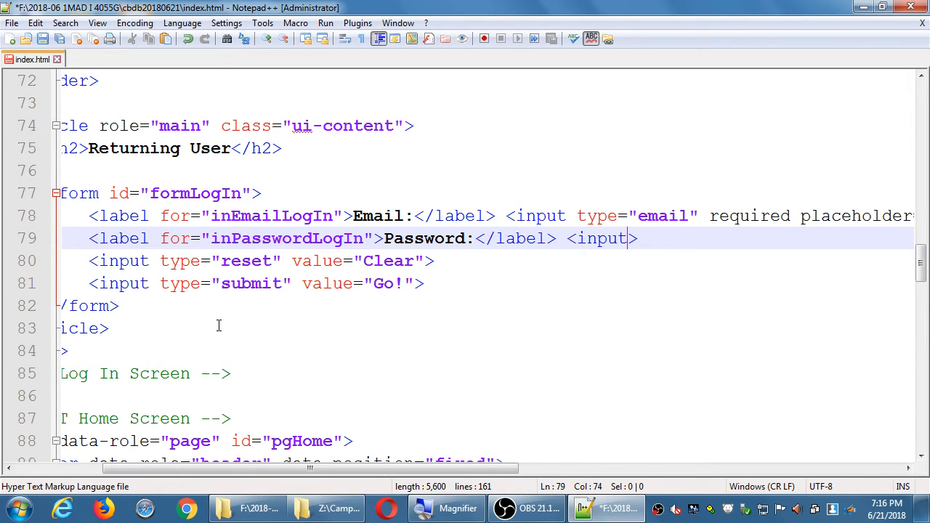
type("type=\"\"")
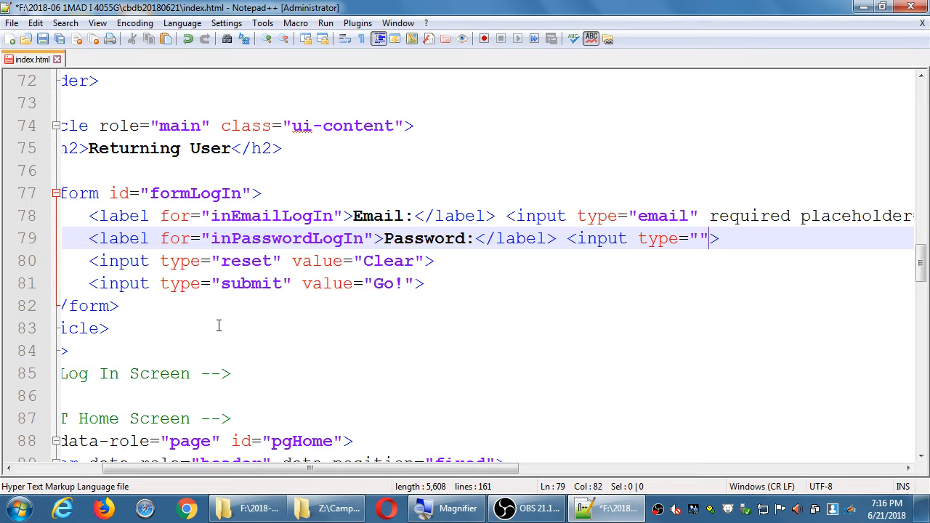
type("passw")
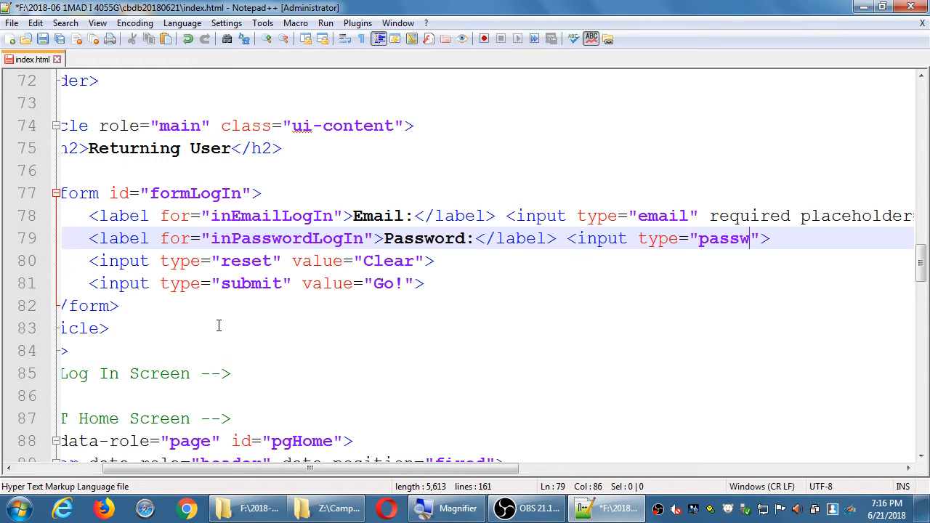
type("ord\" rquire")
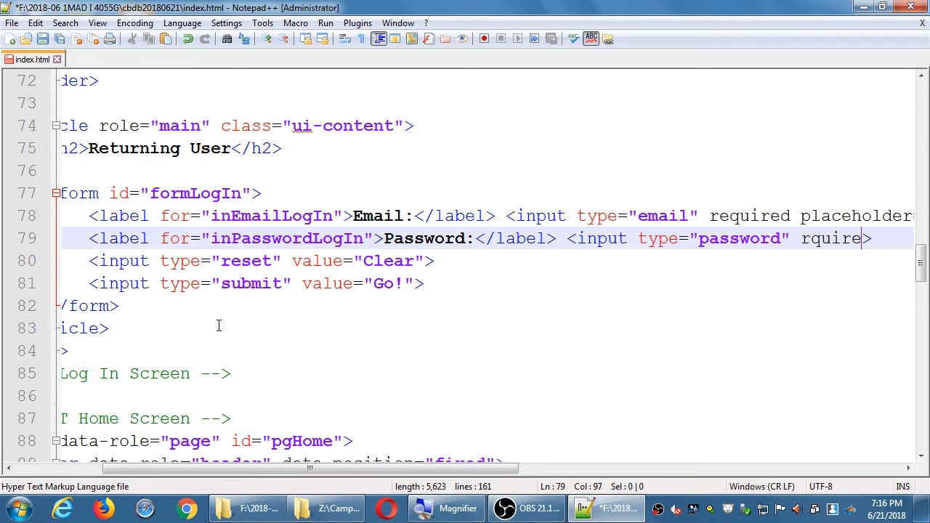
type("ed name=")
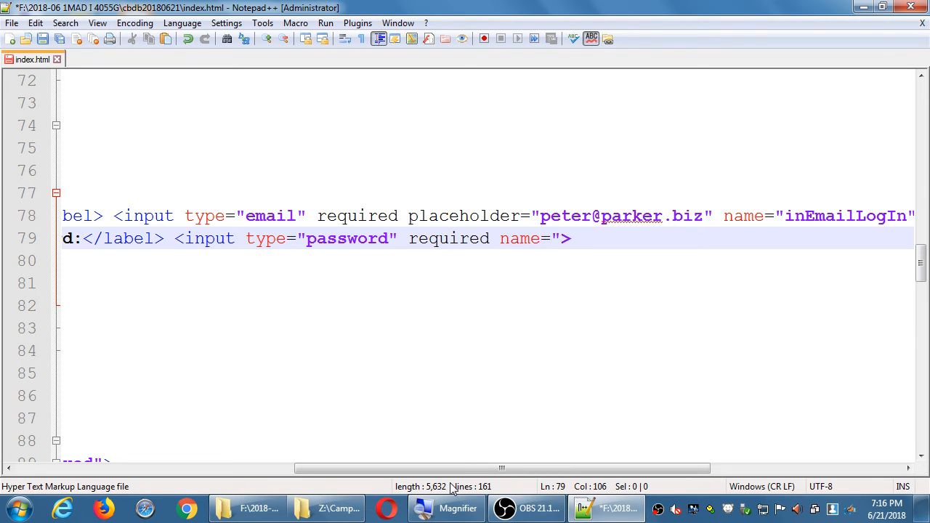
type("inPasswordLogIn")
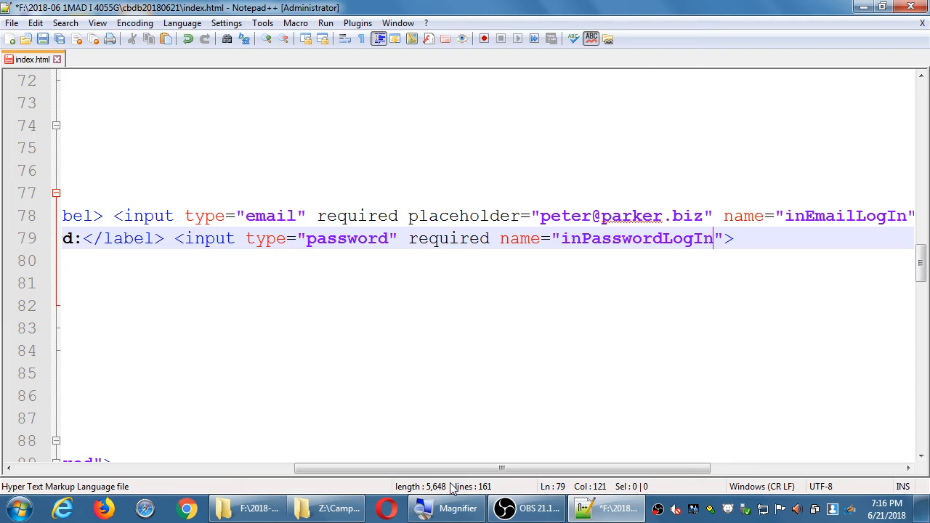
type("id=\"\"")
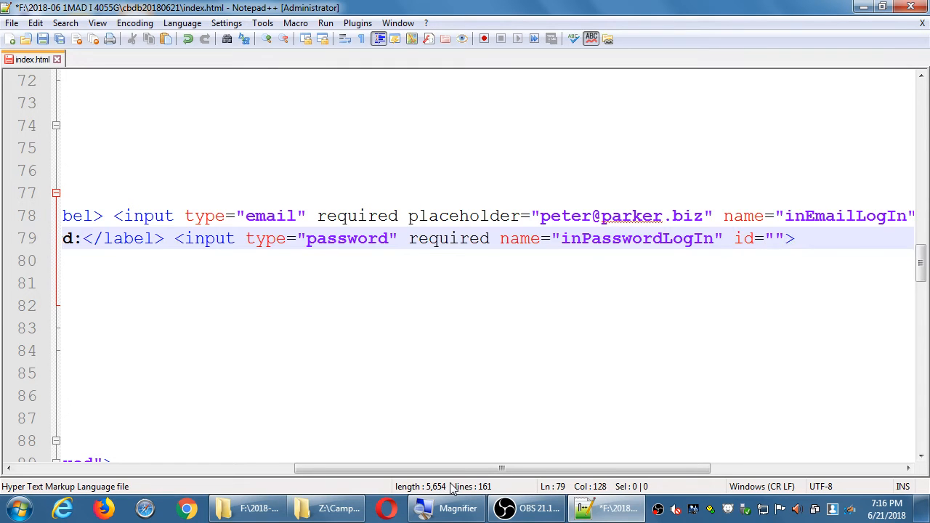
type("inPasswordLogIn")
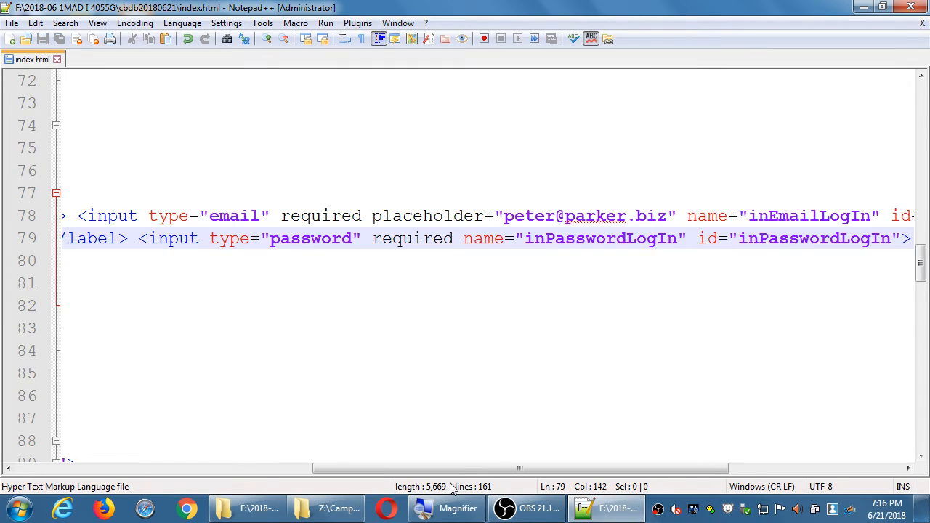
mouse_move(504, 480)
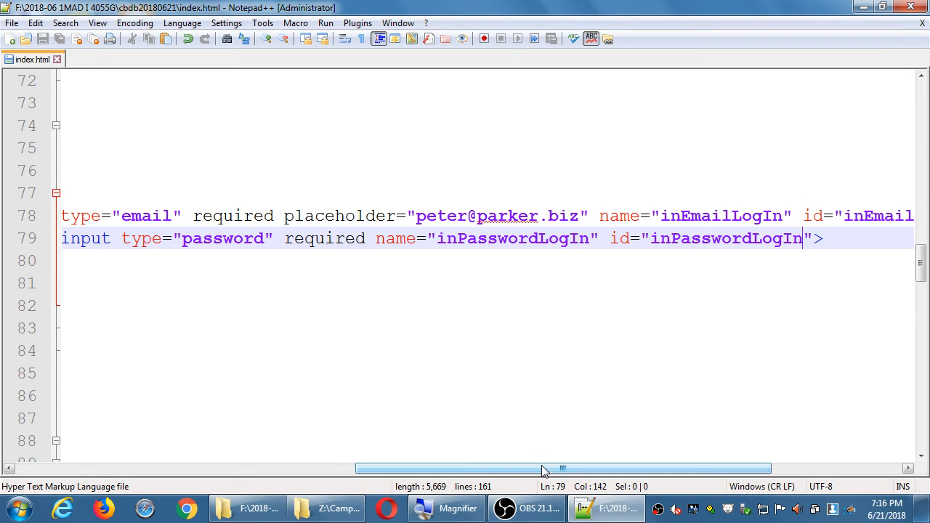
left_click_drag(541, 468, 521, 468)
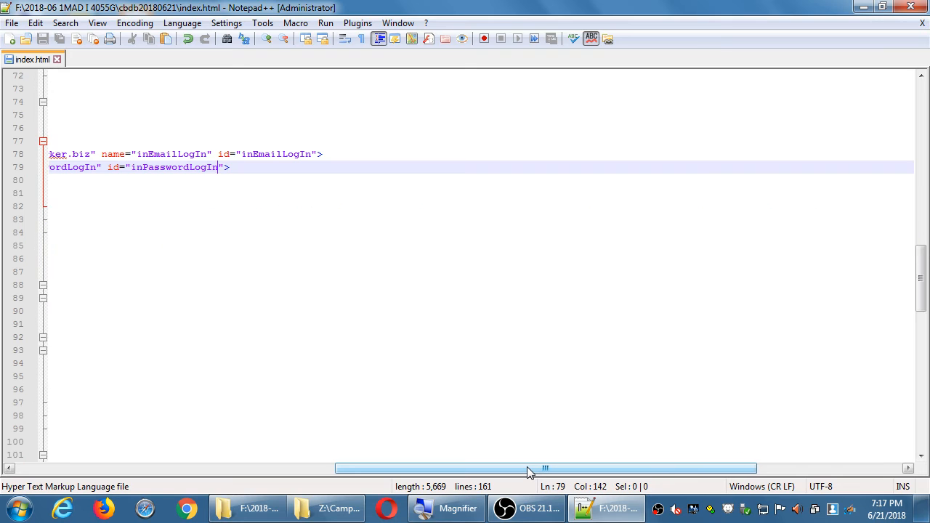
left_click_drag(541, 468, 421, 468)
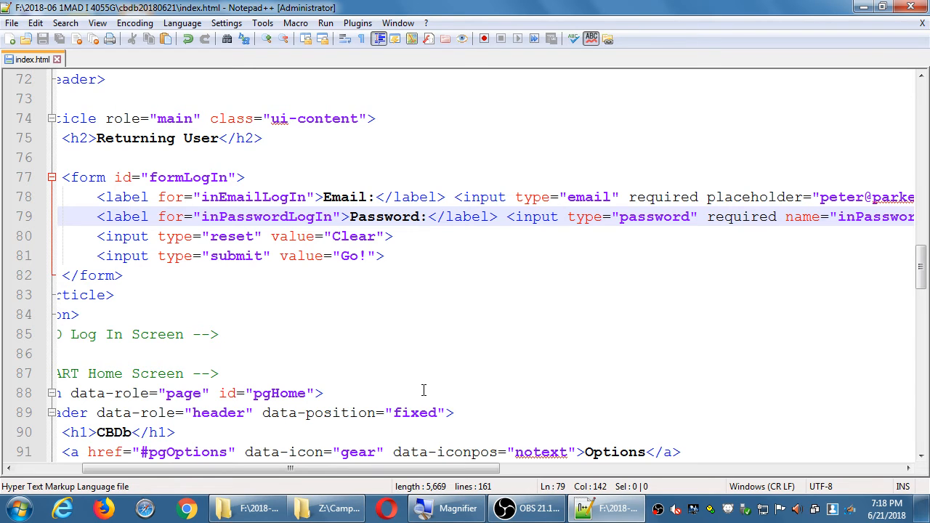
left_click(119, 508)
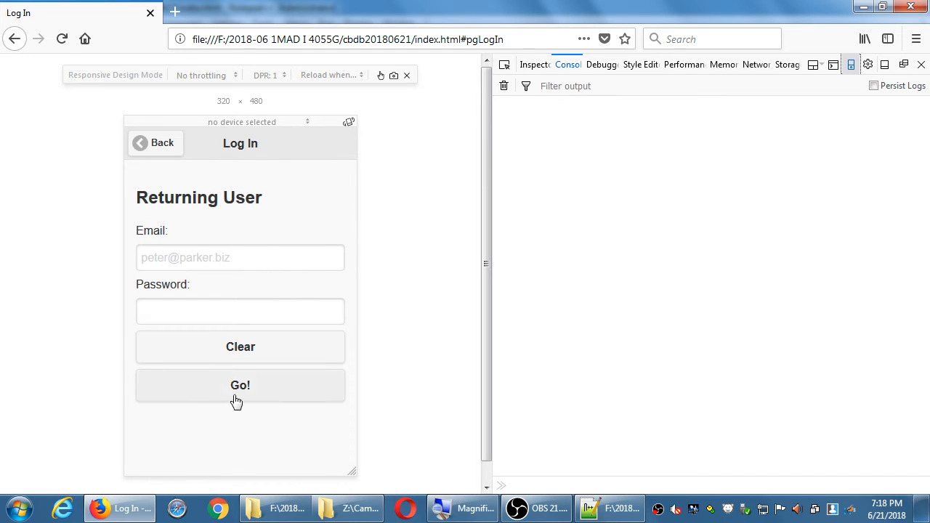
mouse_move(244, 364)
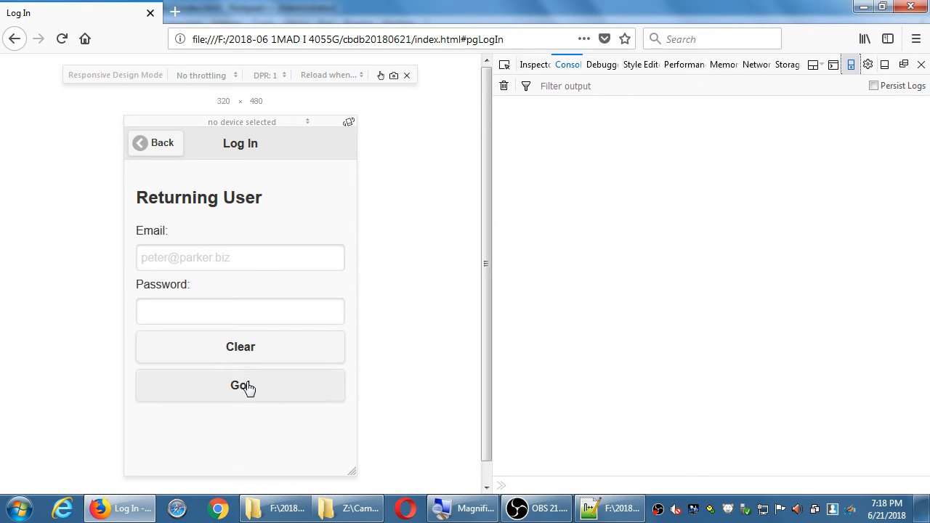
left_click(239, 385)
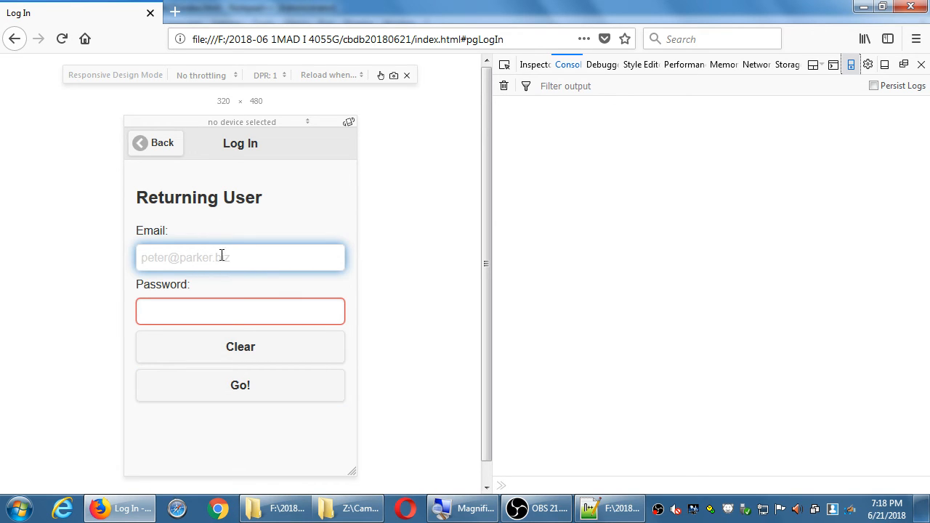
type("a")
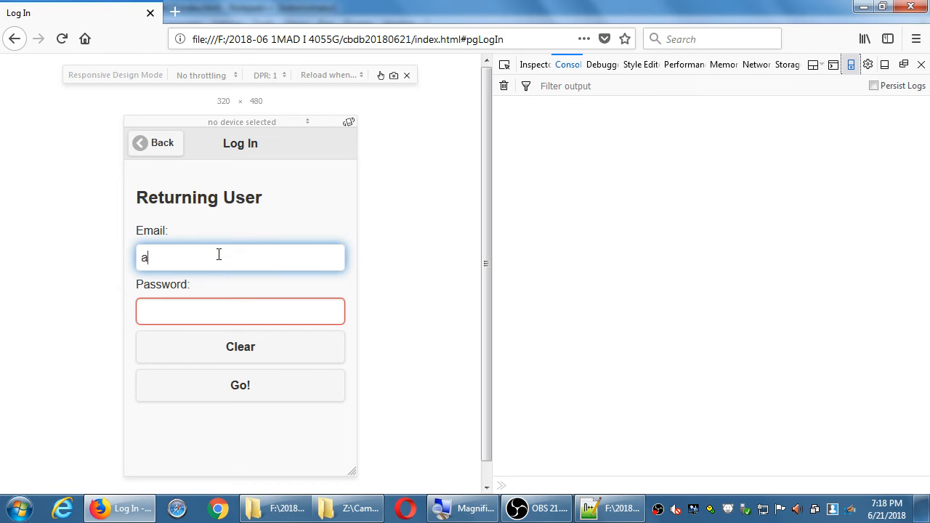
type("@a.com")
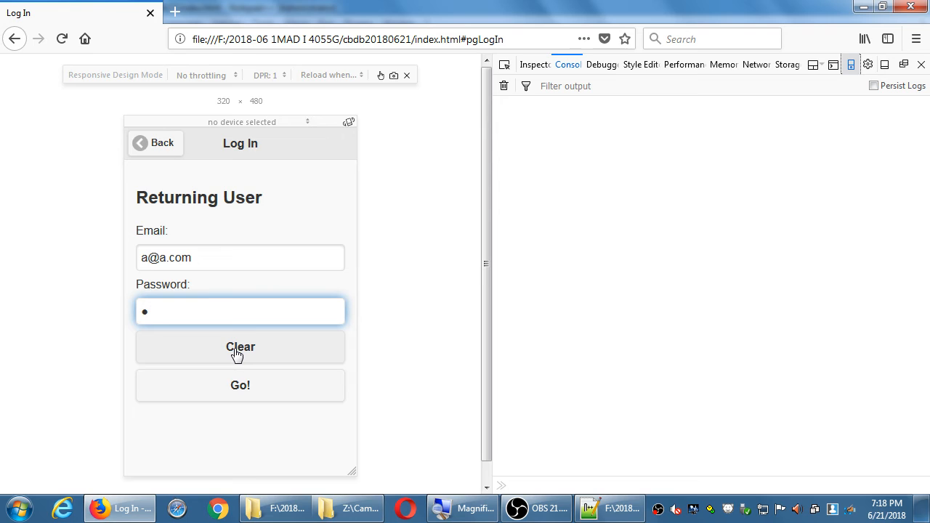
left_click(240, 346)
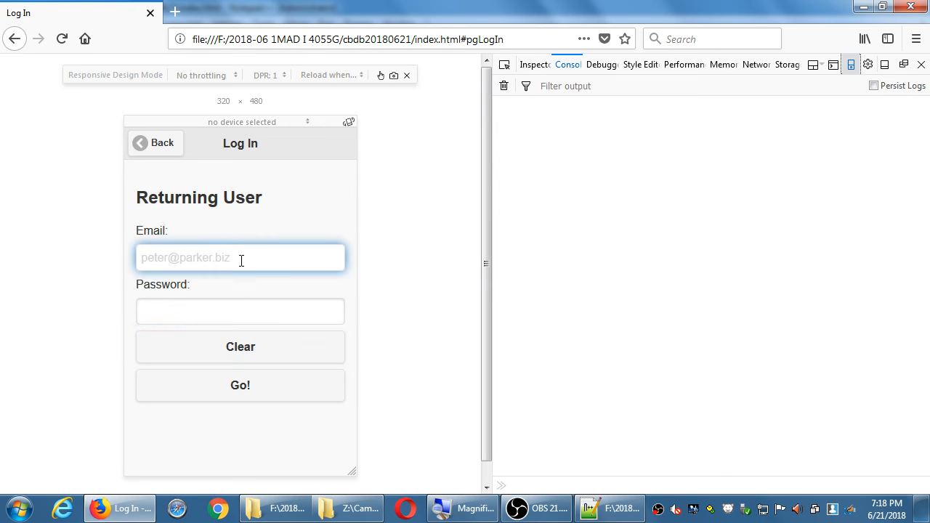
type("a@q.com")
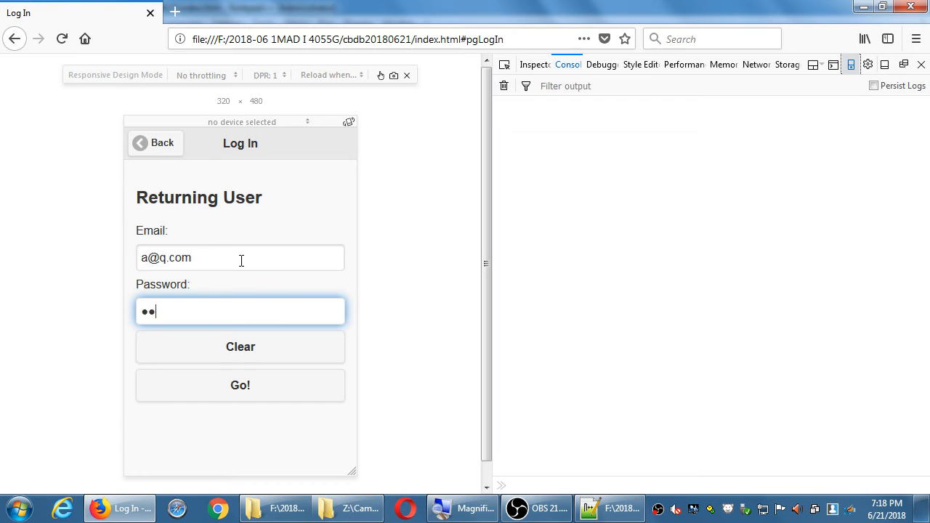
left_click(240, 385)
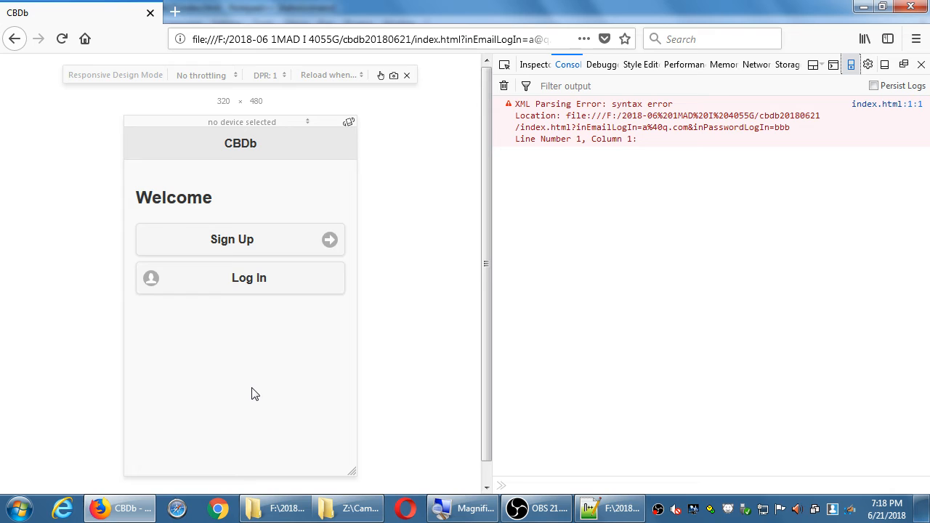
left_click(240, 277)
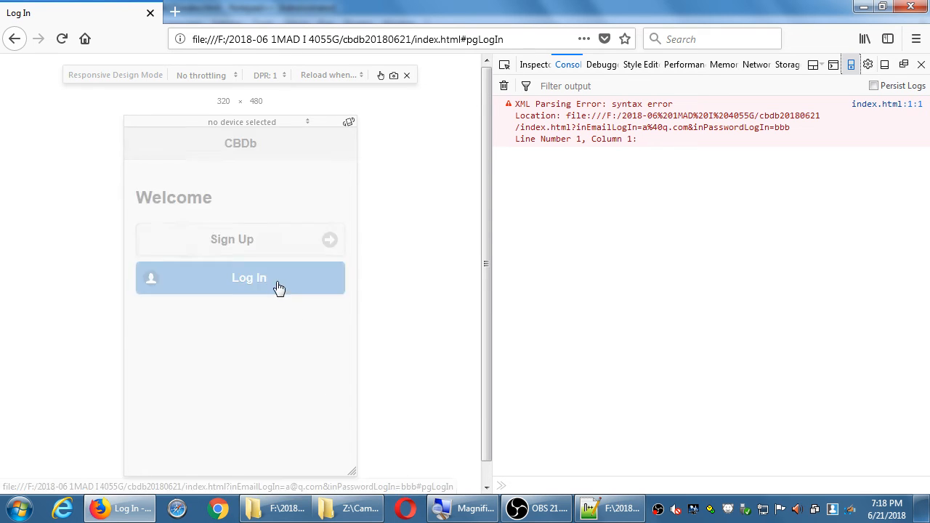
left_click(248, 278)
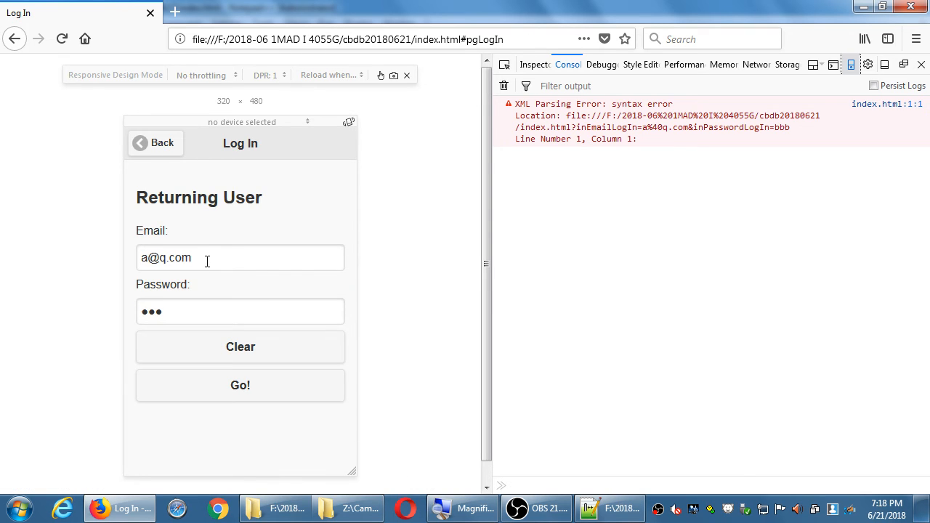
mouse_move(227, 288)
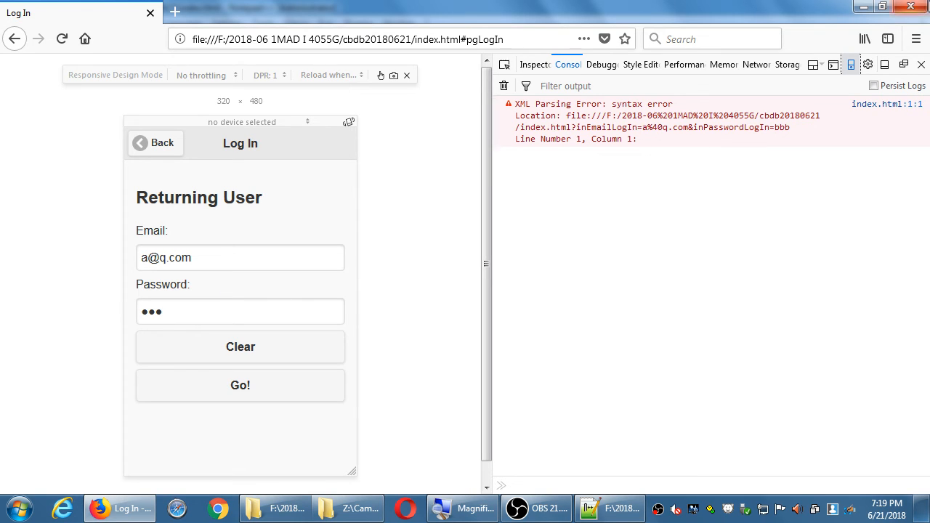
left_click(240, 346)
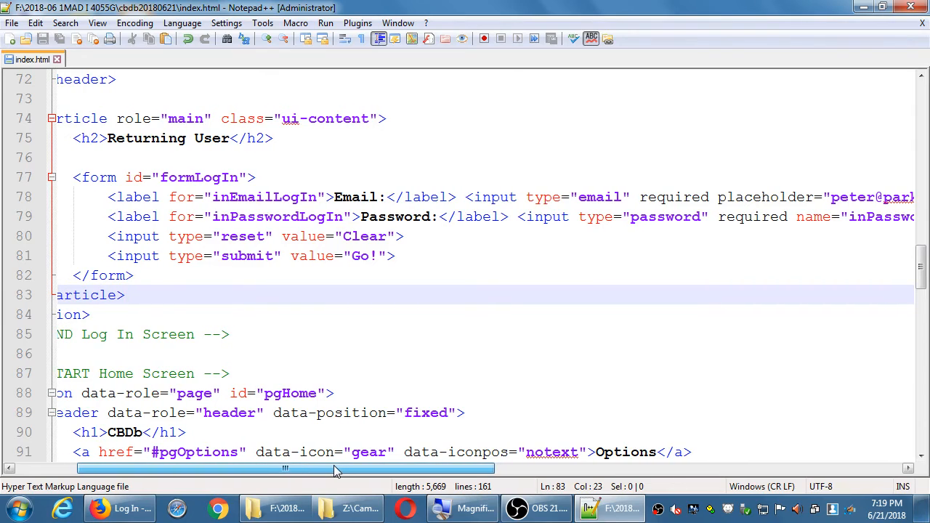
- Place the cursor after the log-in form's closing tag and start a new indented line
left_click(122, 294)
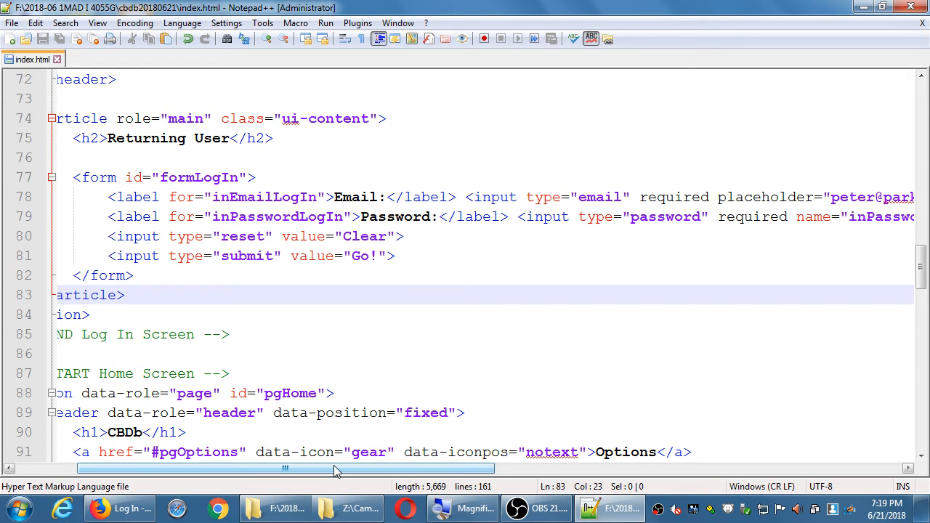
left_click(123, 294)
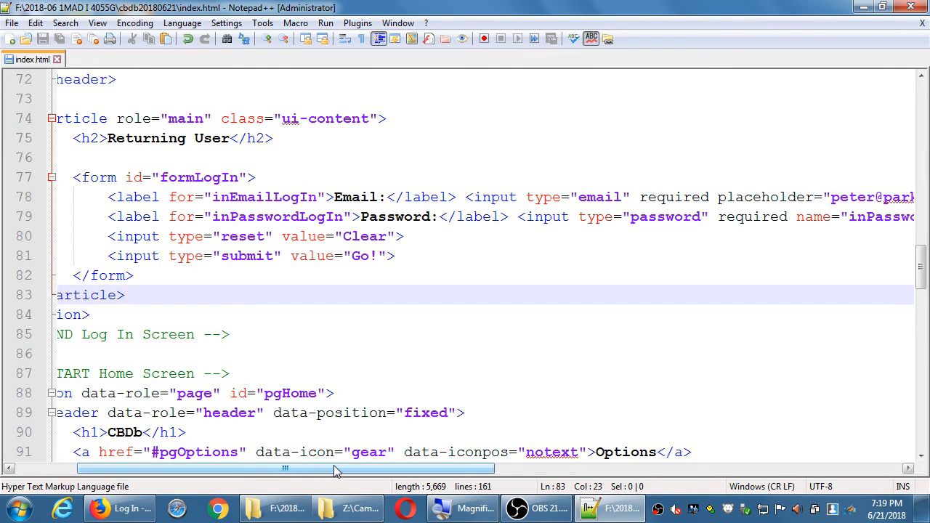
left_click(123, 293)
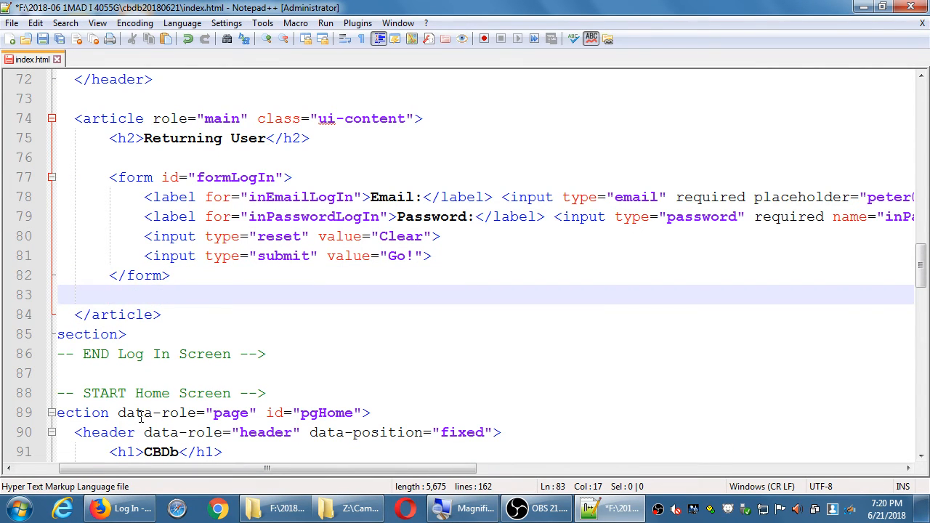
- Add a div reading 'Wrong password!' below the log-in form
type("<div><=")
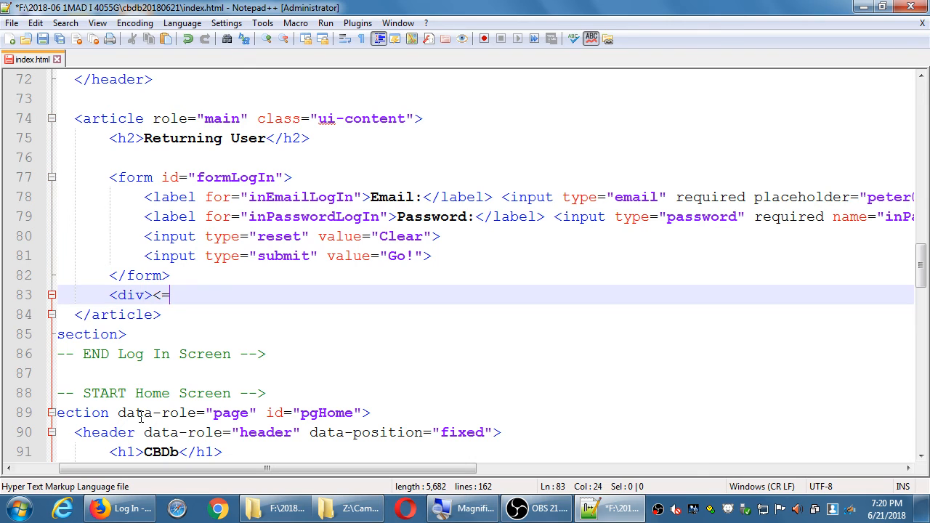
type("/div>")
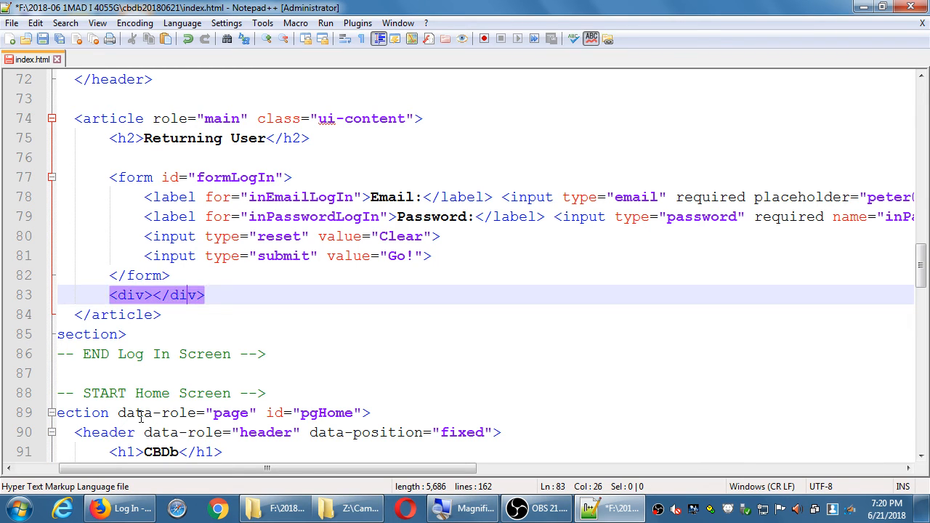
left_click(153, 294)
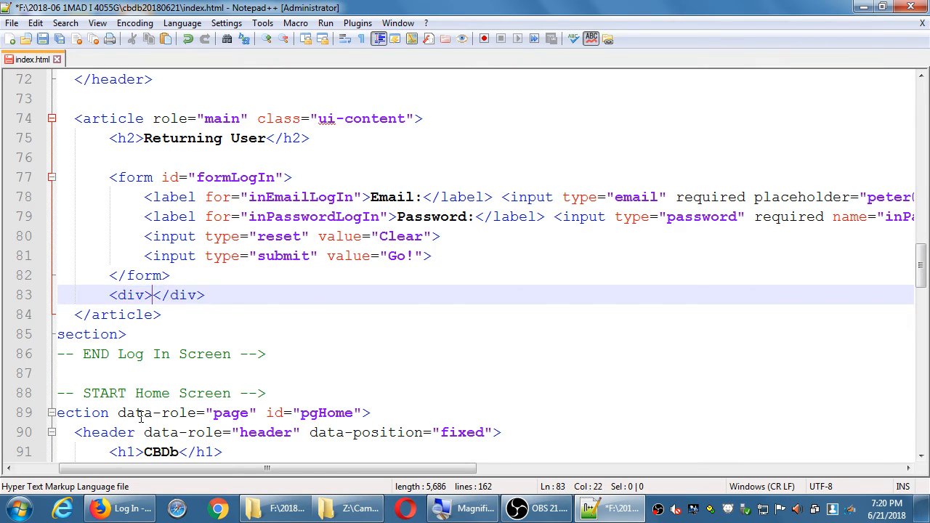
type("Wrong pas")
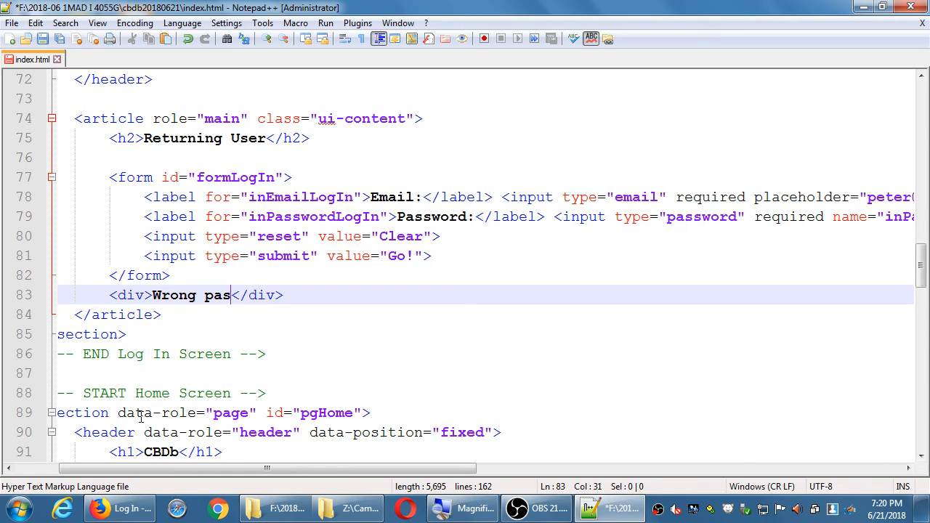
type("sword!")
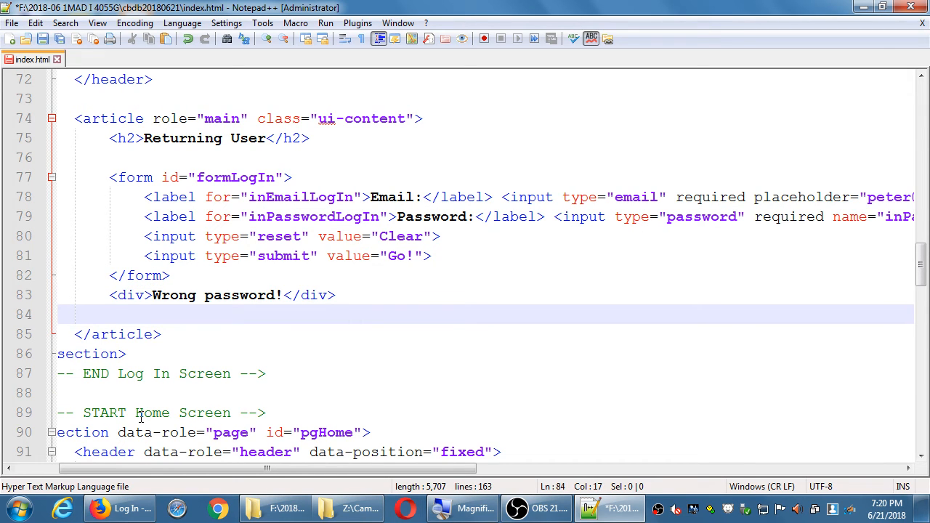
- Add a second div reading 'Account doesn't exist!' and save index.html
type("<div></div>")
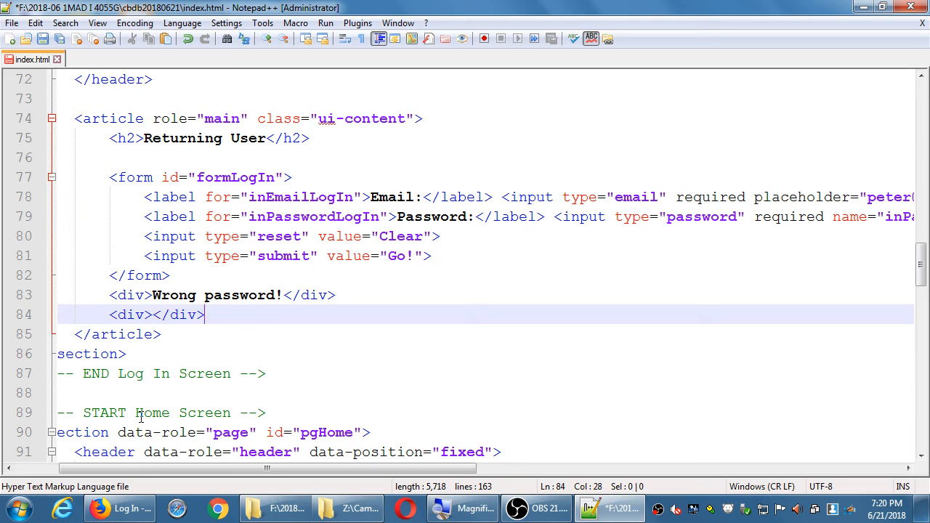
type("Account doesn't e")
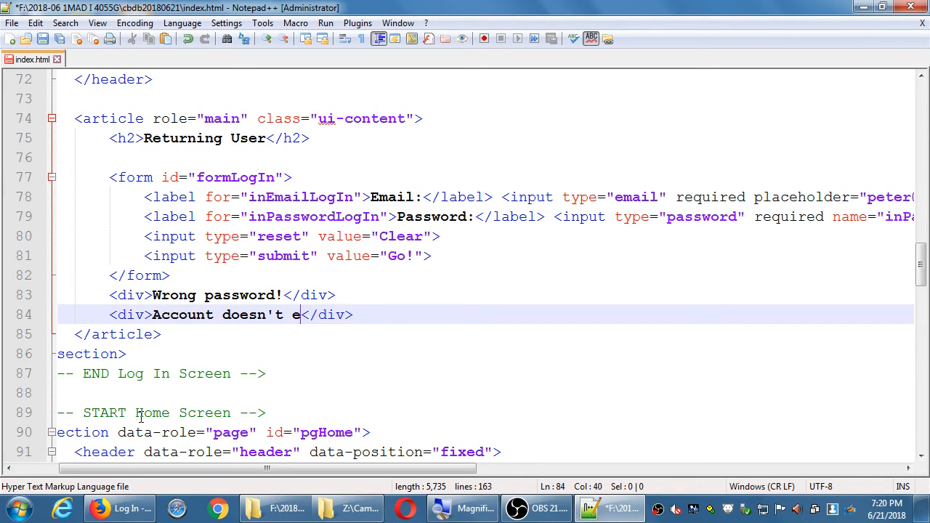
type("xist!")
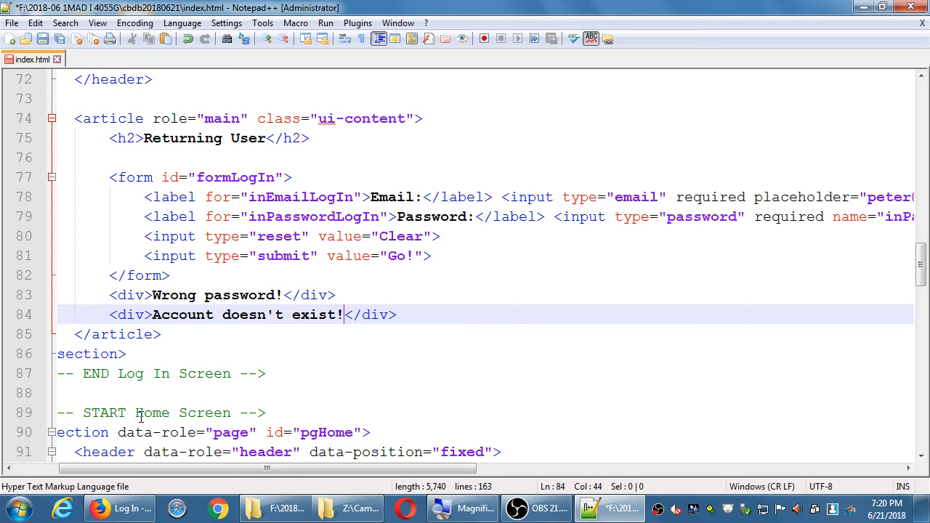
key("ctrl+s")
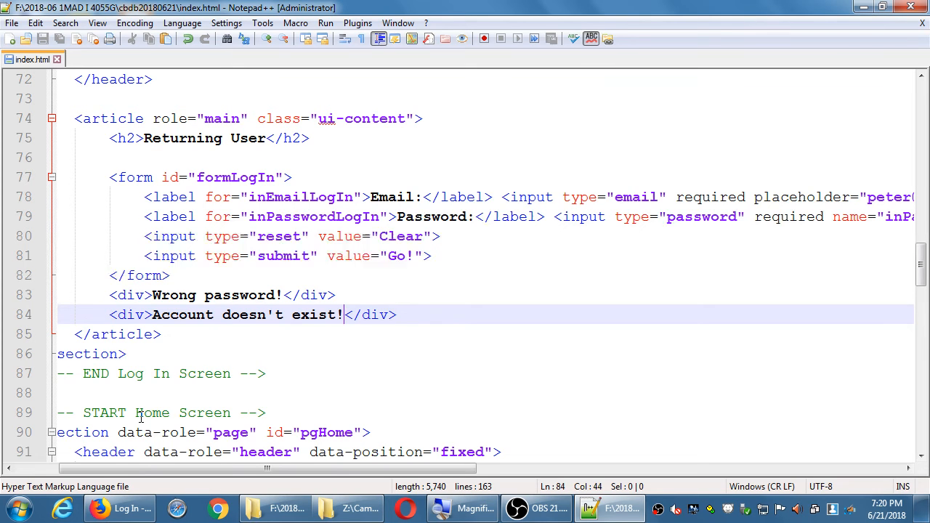
- Give the message divs data-role="popup" and class="ui-content"
left_click(167, 295)
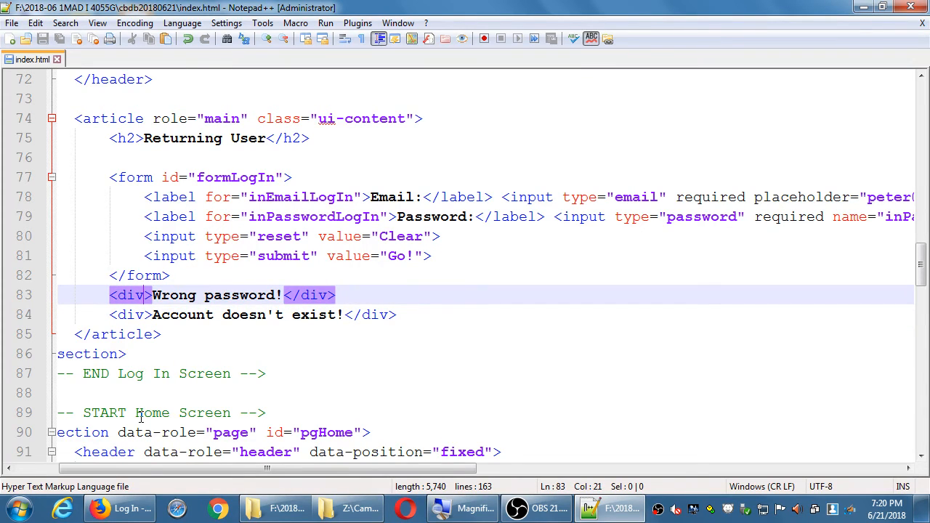
type("dta")
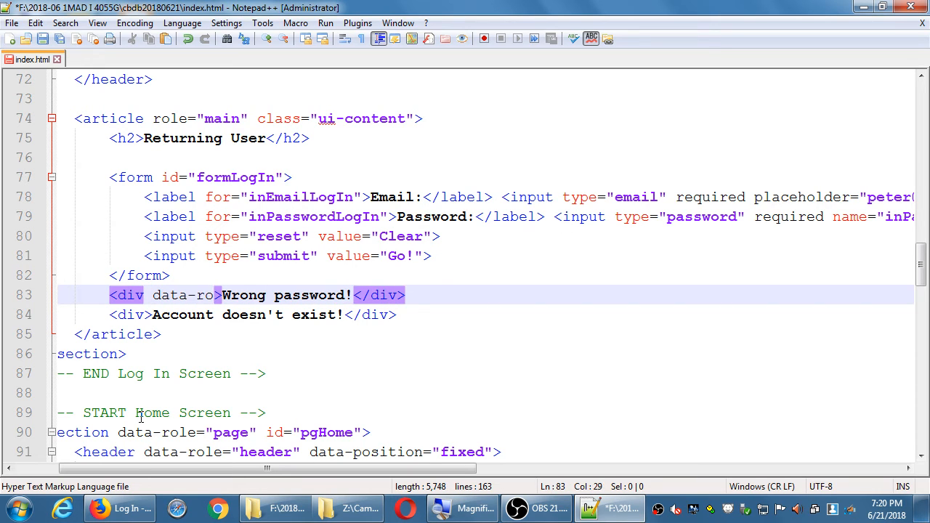
type("le")
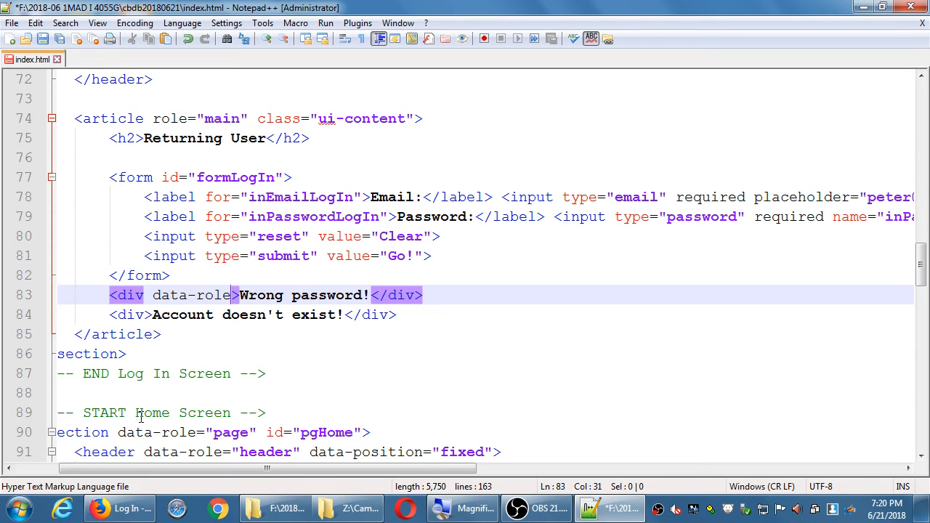
type("=\"\"")
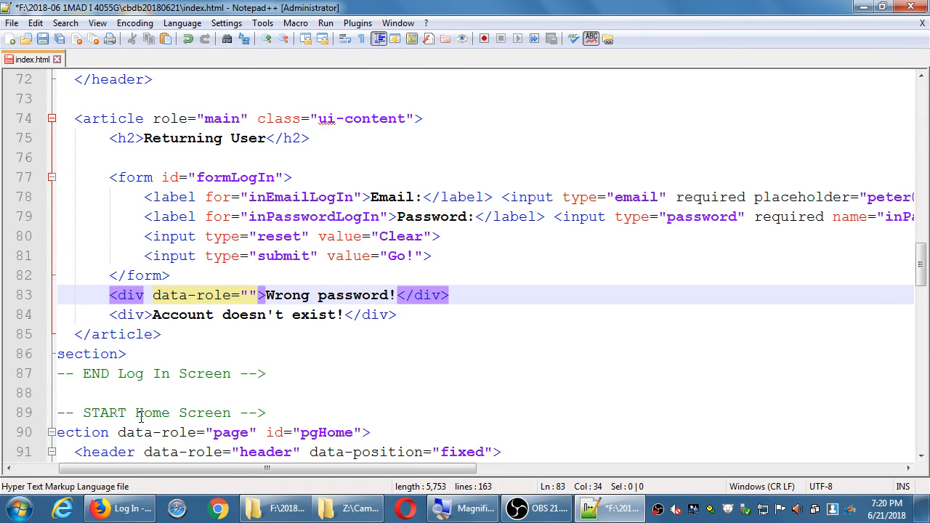
type("po")
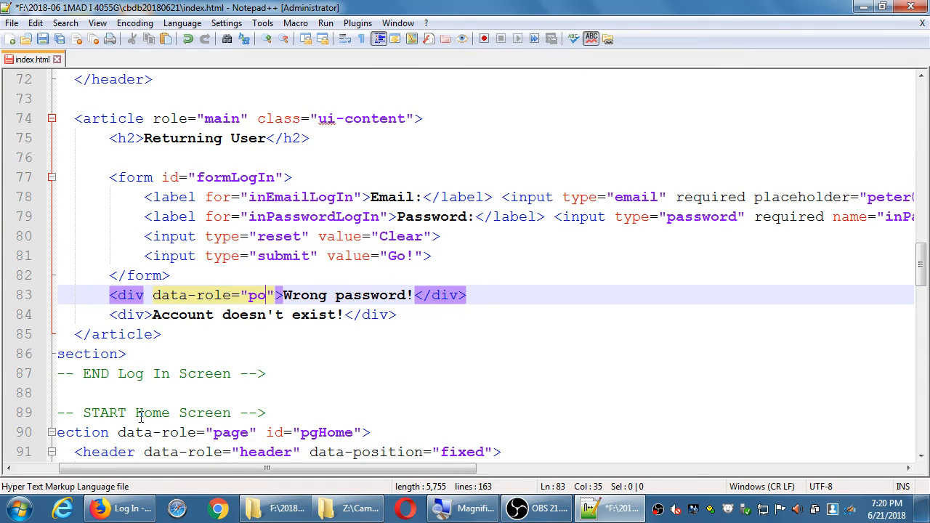
type("pup")
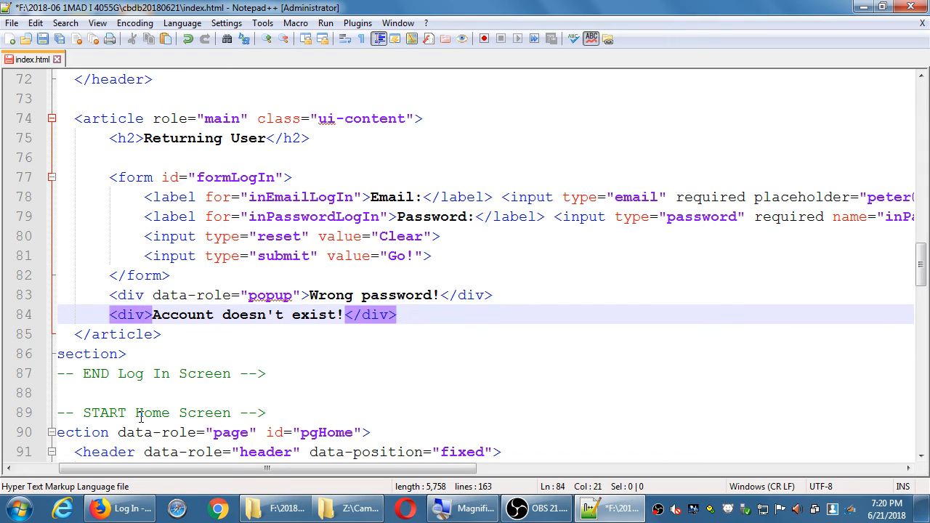
type("data-role=\"\"")
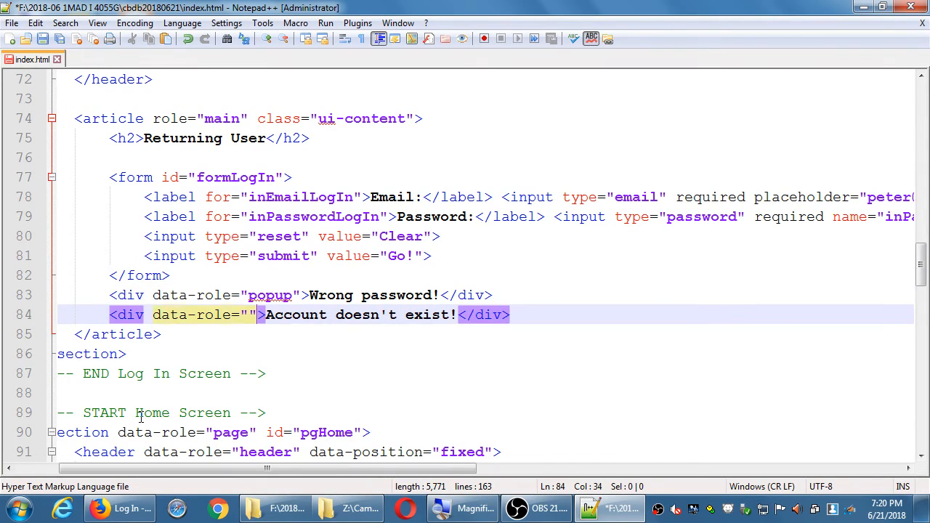
type("popup")
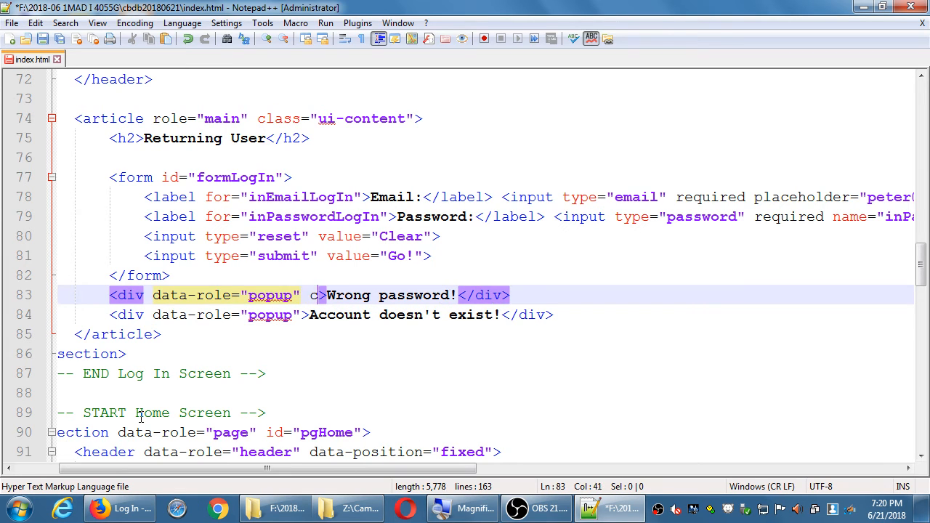
type("class=\"\"")
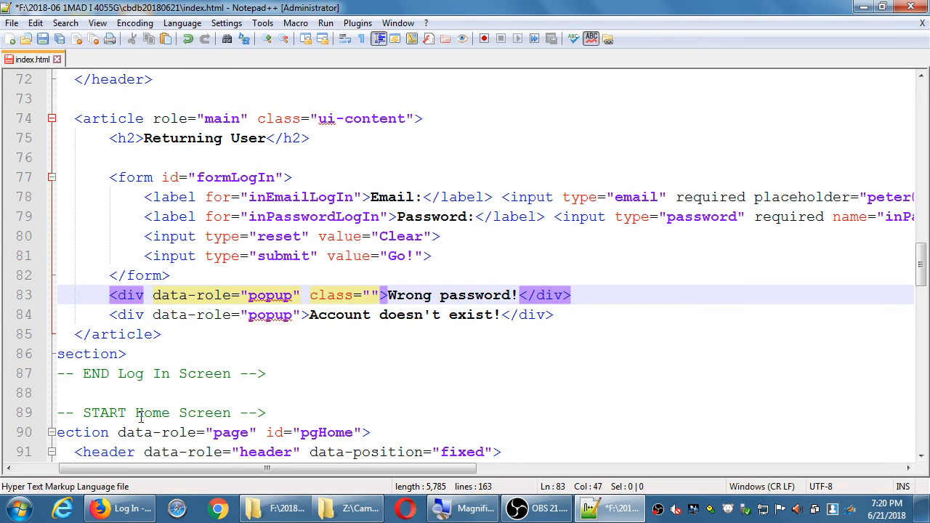
type("ui-content")
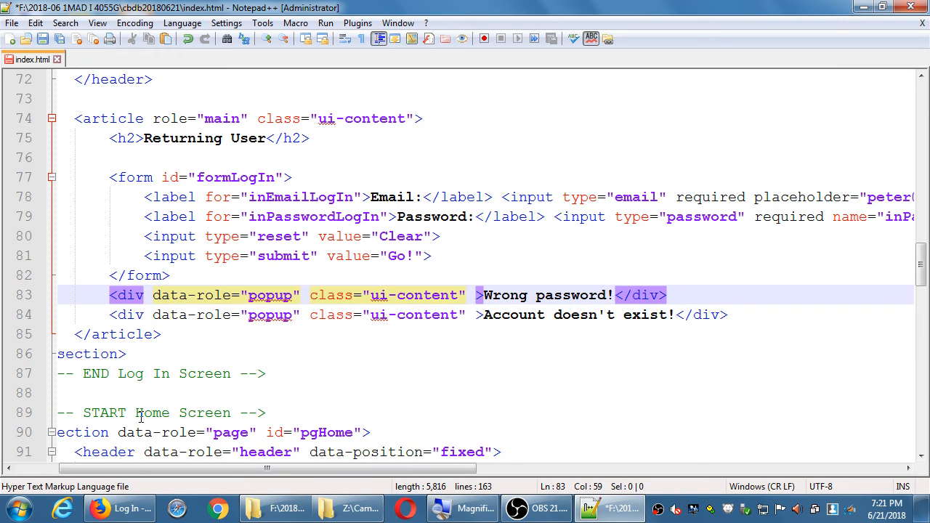
- Give the first popup div the id popErrorLogInWrongPassword
type("id=\"\"")
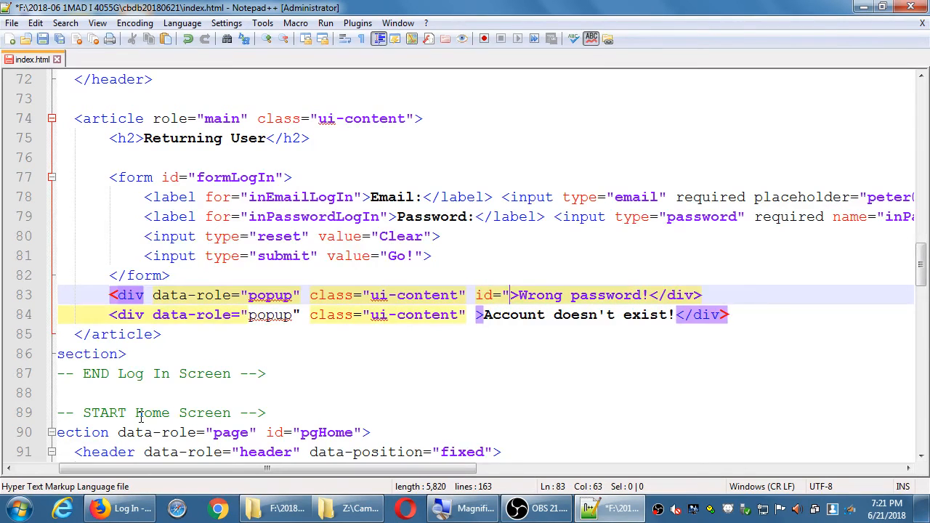
type("\"")
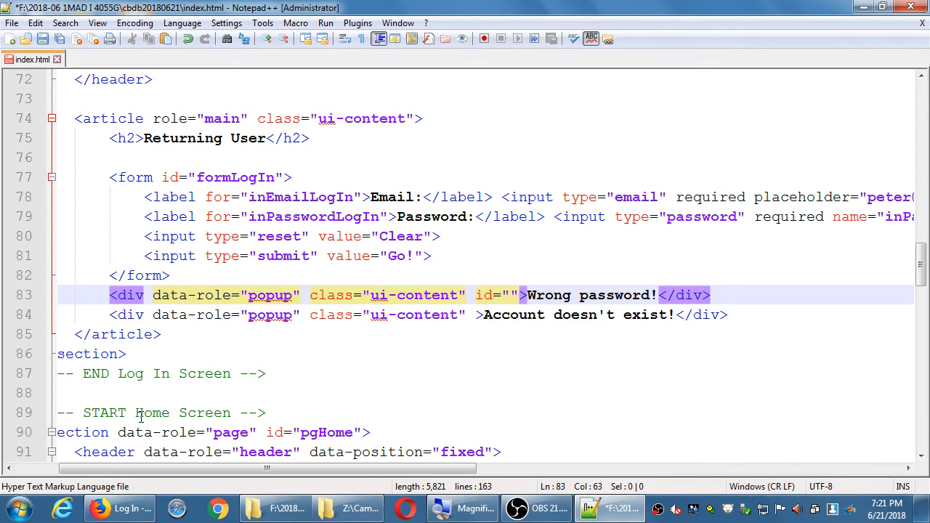
type("popError")
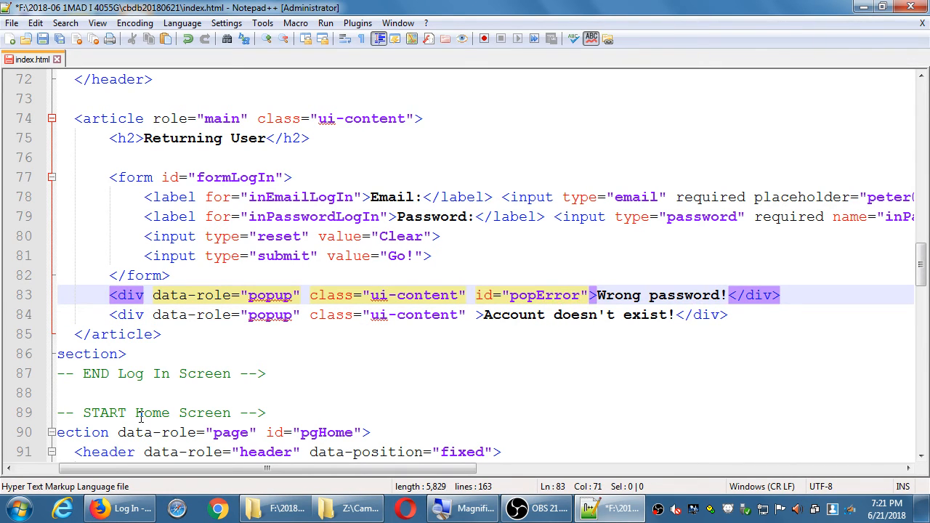
type("LogIn")
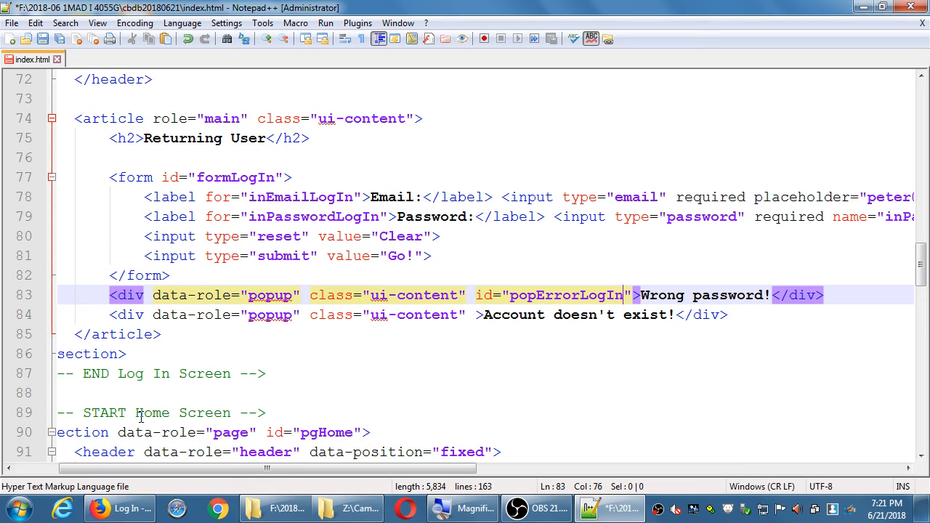
type("WrongPassword")
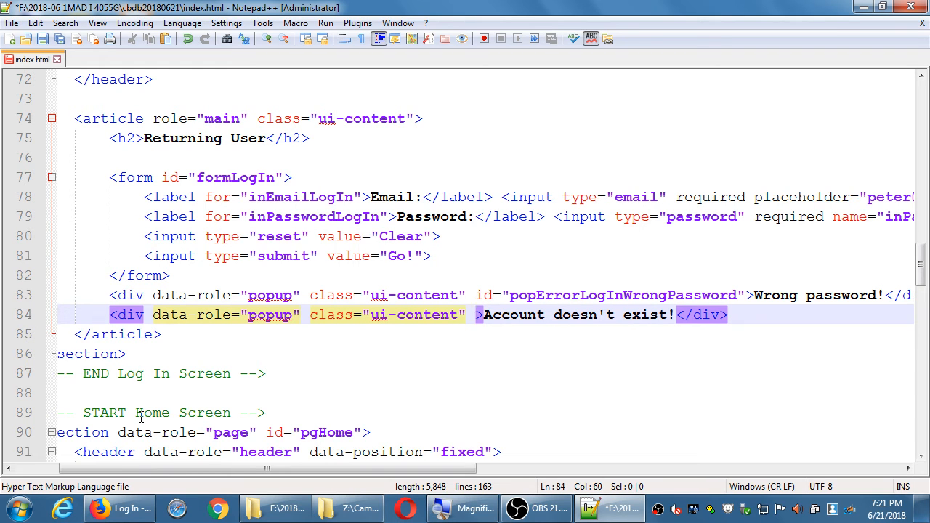
- Give the second popup div the id popErrorLogInNotExists
type("id=\"\"")
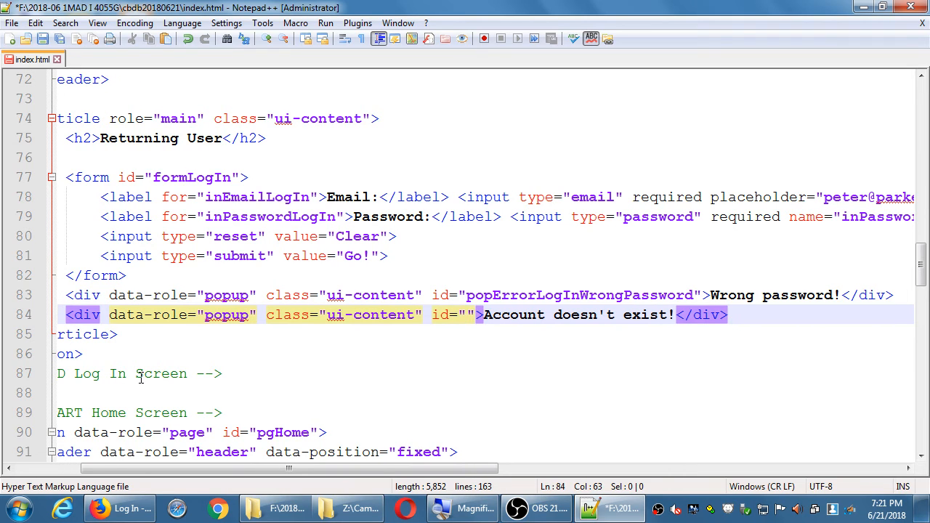
type("popErrorLogInNot")
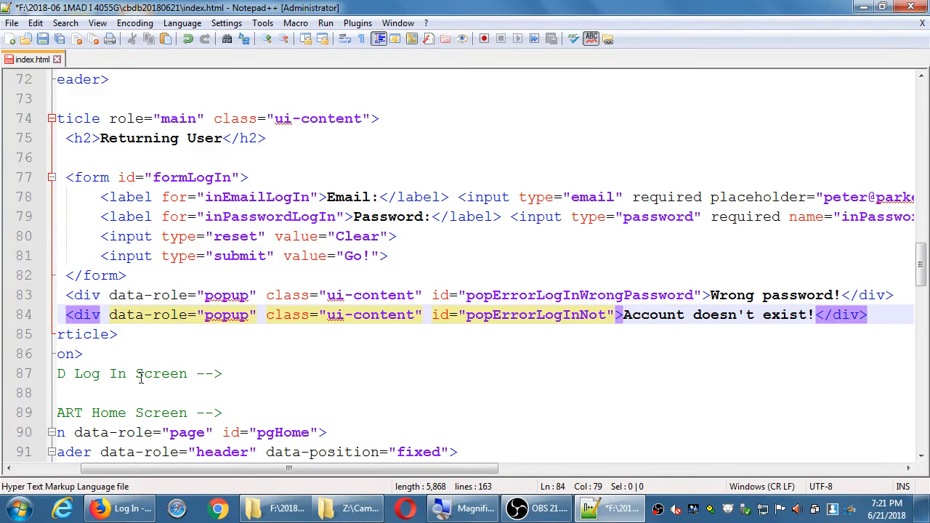
type("Exists")
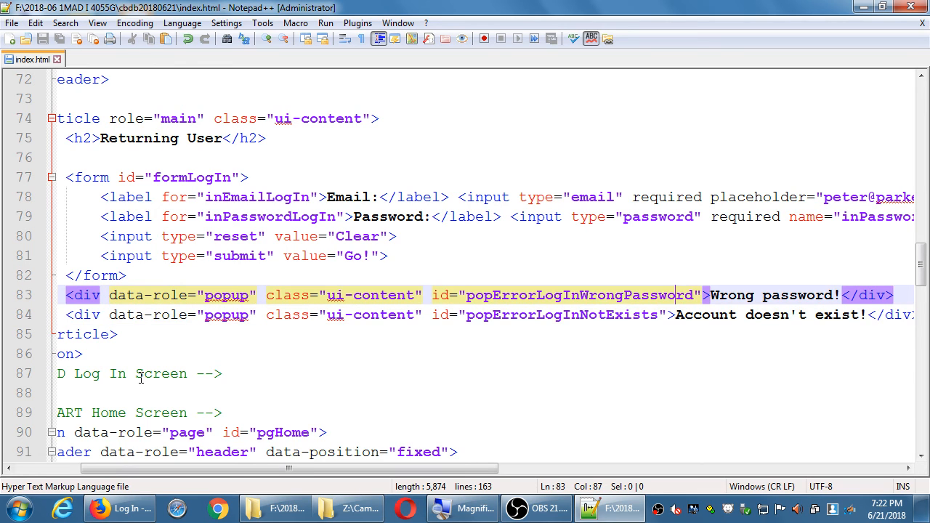
double_click(578, 295)
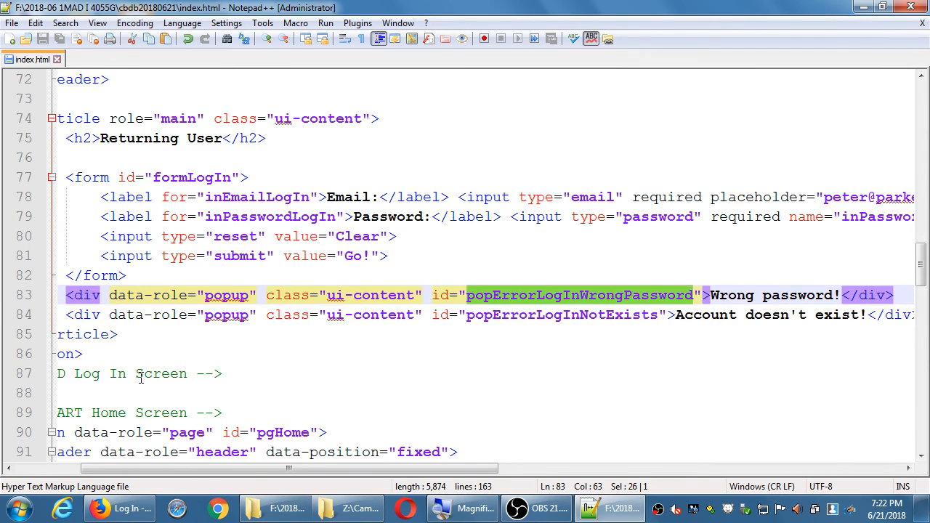
left_click(125, 274)
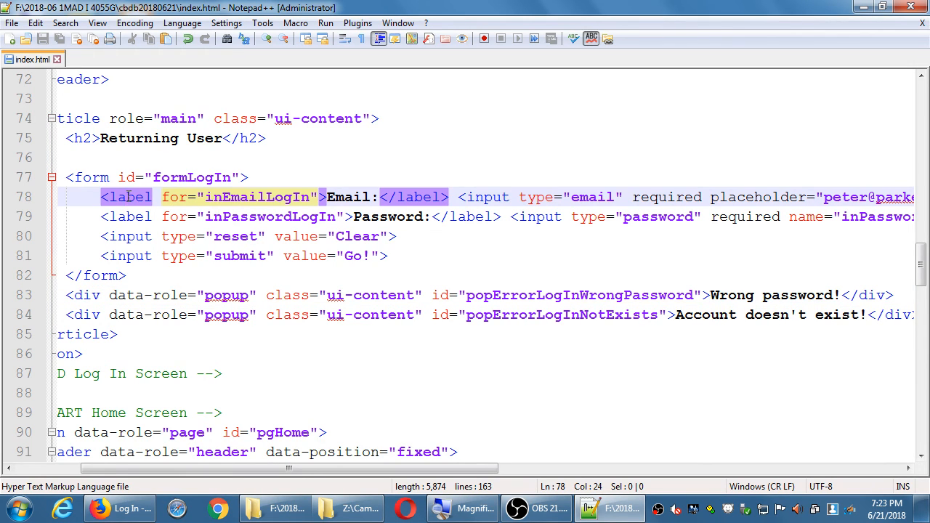
mouse_move(477, 188)
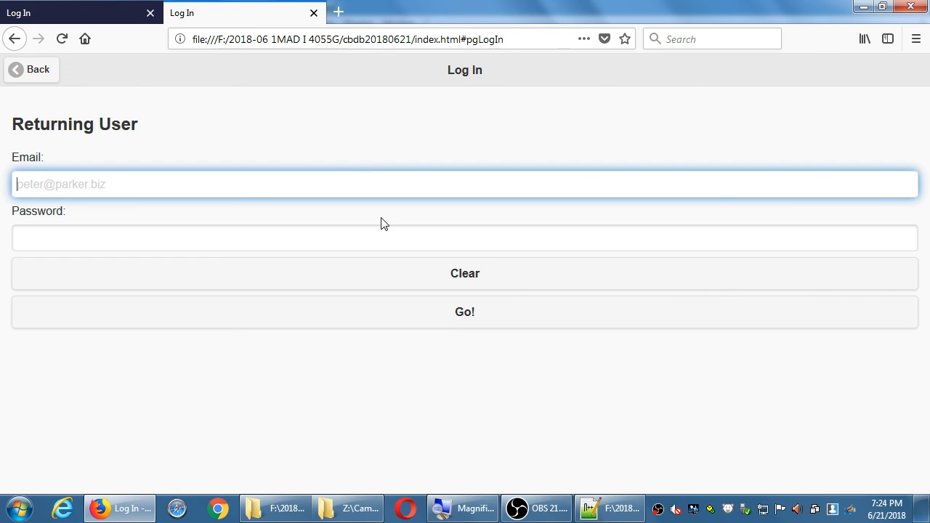
mouse_move(433, 318)
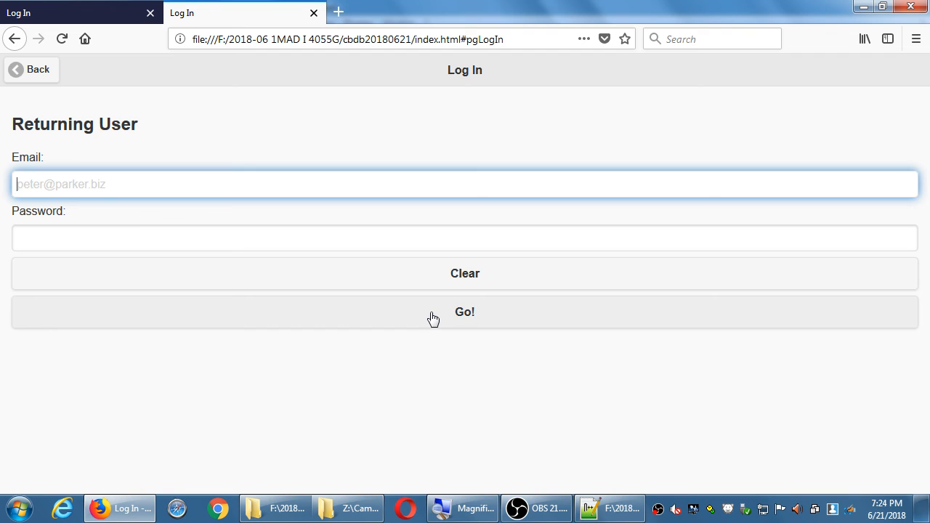
- Submit the empty Log In form to see the required-field warning and bring up the developer console
left_click(465, 311)
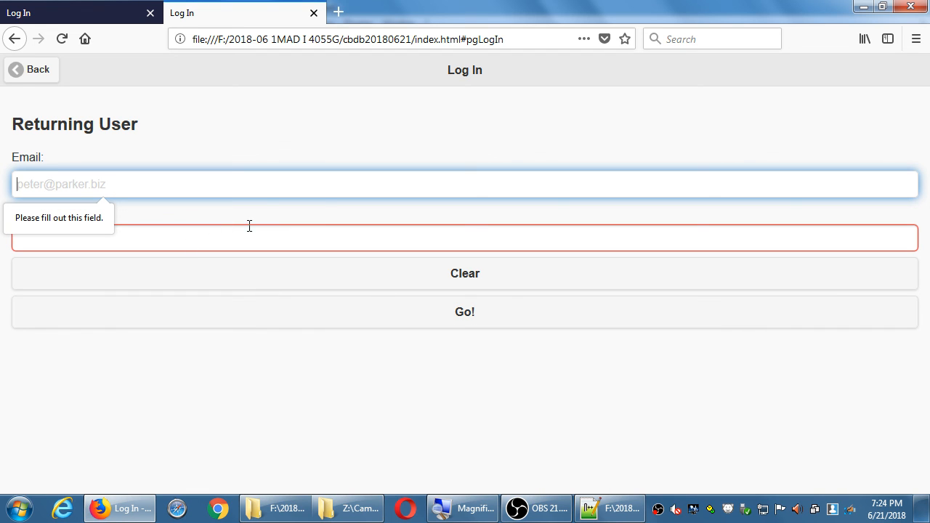
mouse_move(589, 216)
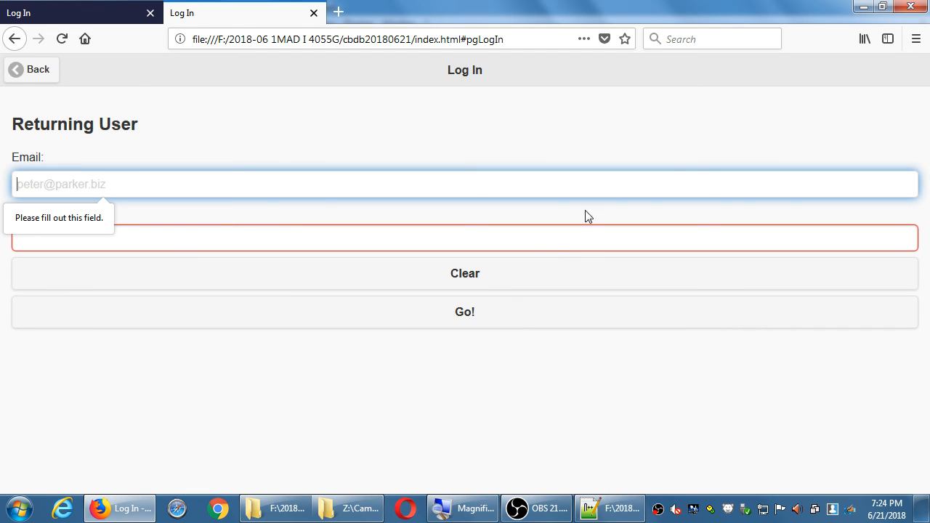
mouse_move(663, 173)
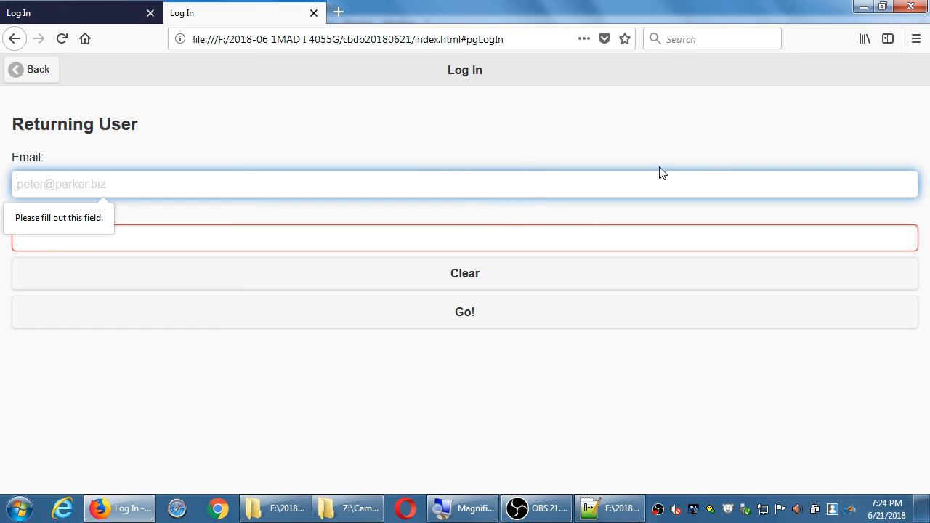
key("F12")
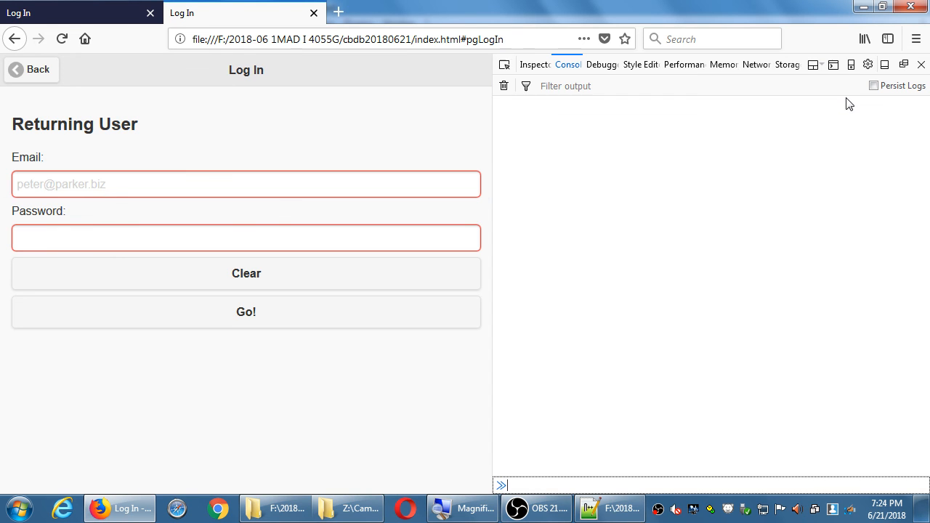
left_click(911, 6)
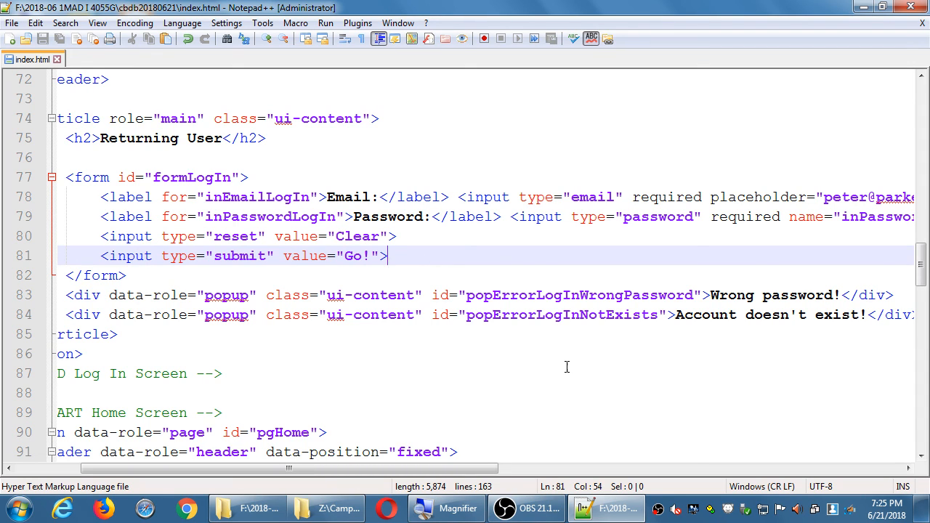
left_click(536, 509)
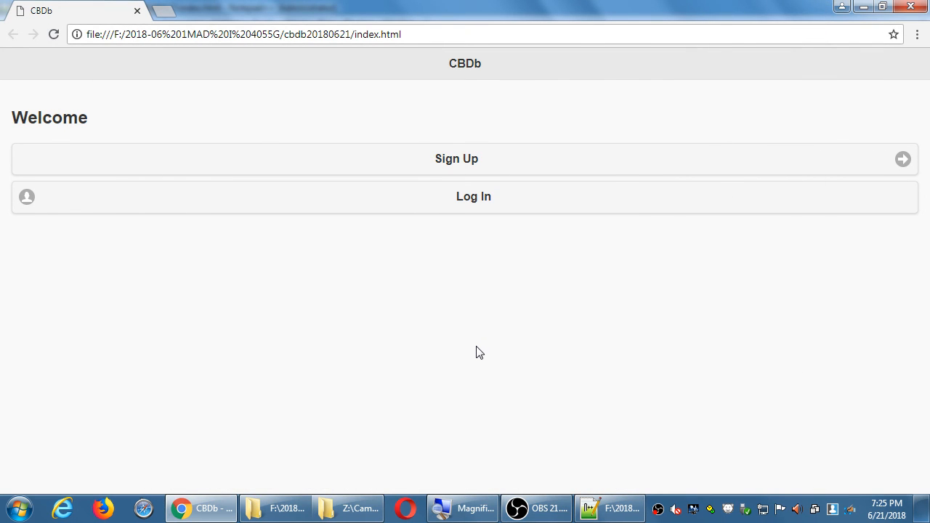
mouse_move(480, 349)
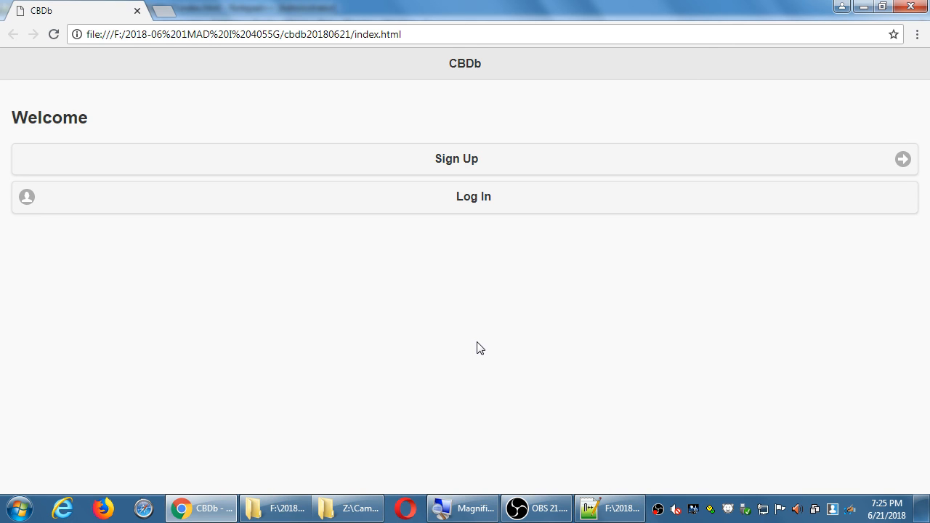
- With the Chrome console open, navigate from Welcome to the Sign Up screen and back
key("F12")
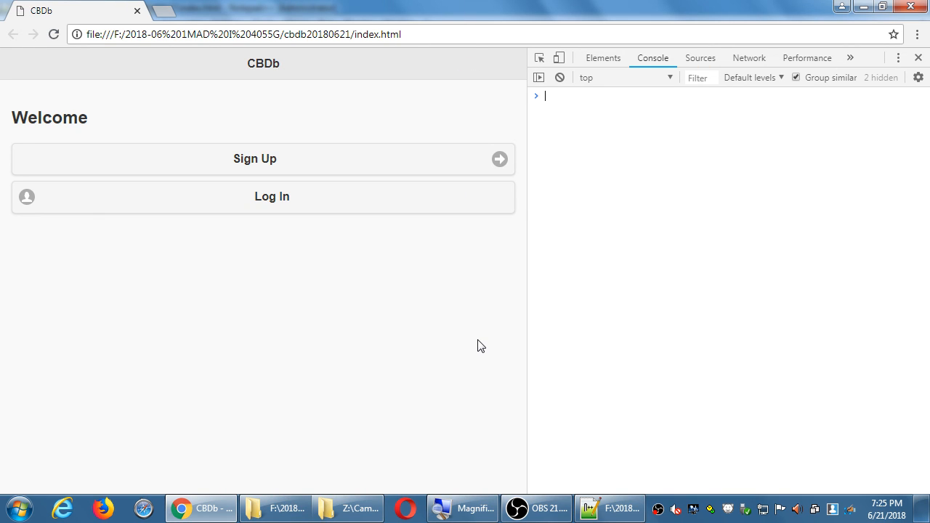
mouse_move(256, 158)
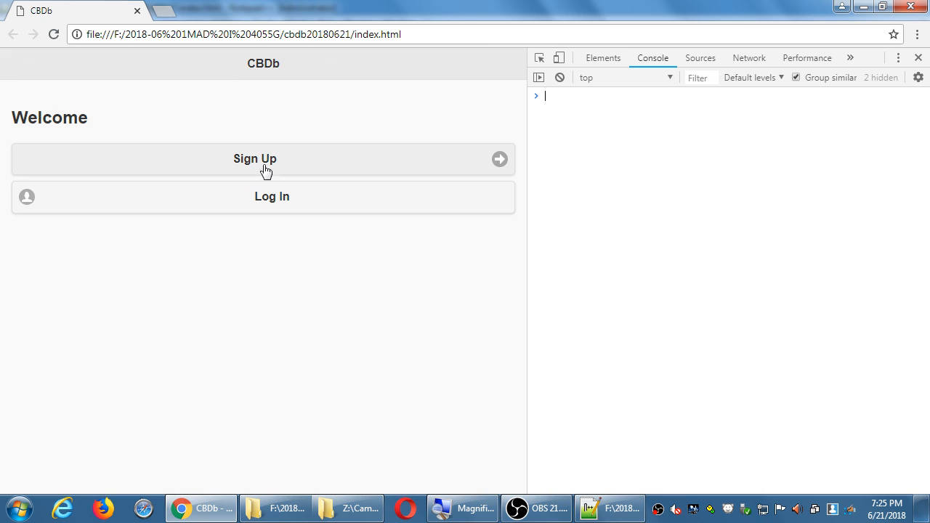
left_click(256, 159)
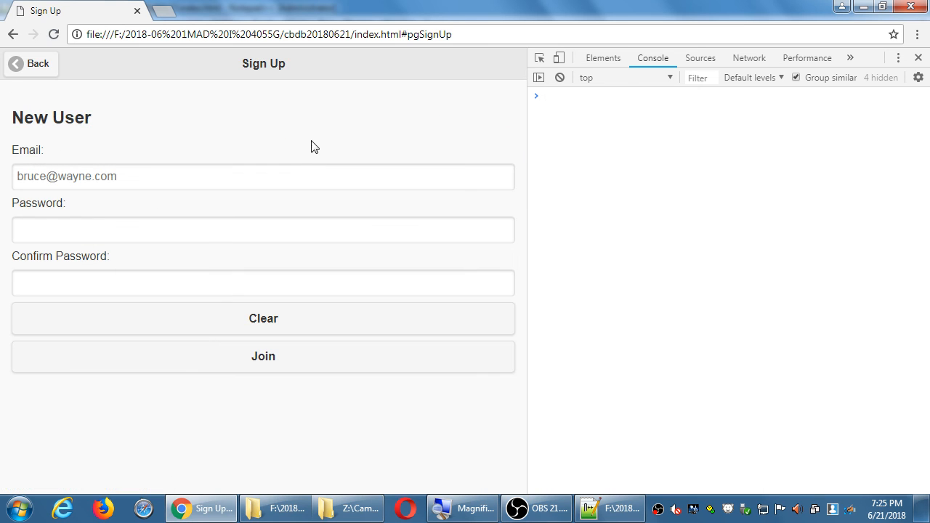
mouse_move(317, 136)
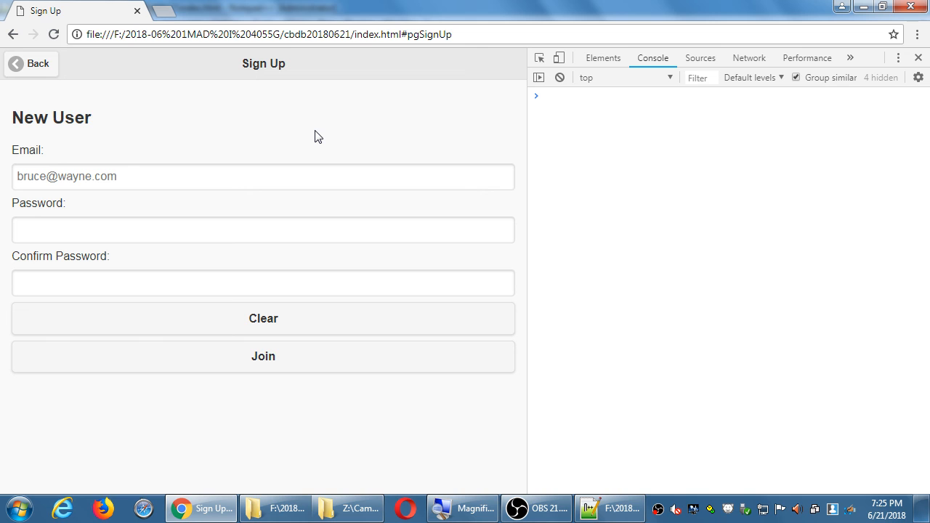
left_click(31, 63)
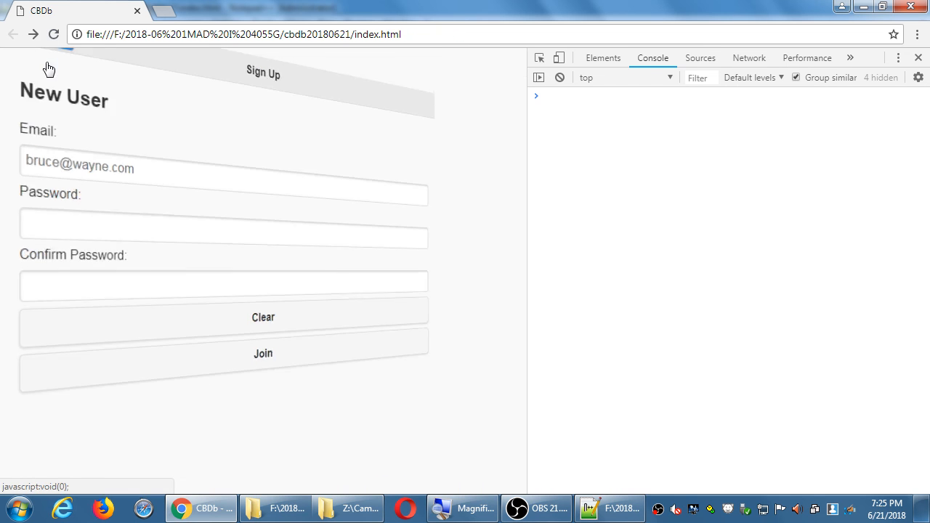
- Navigate to the Log In screen and back to Welcome
left_click(263, 73)
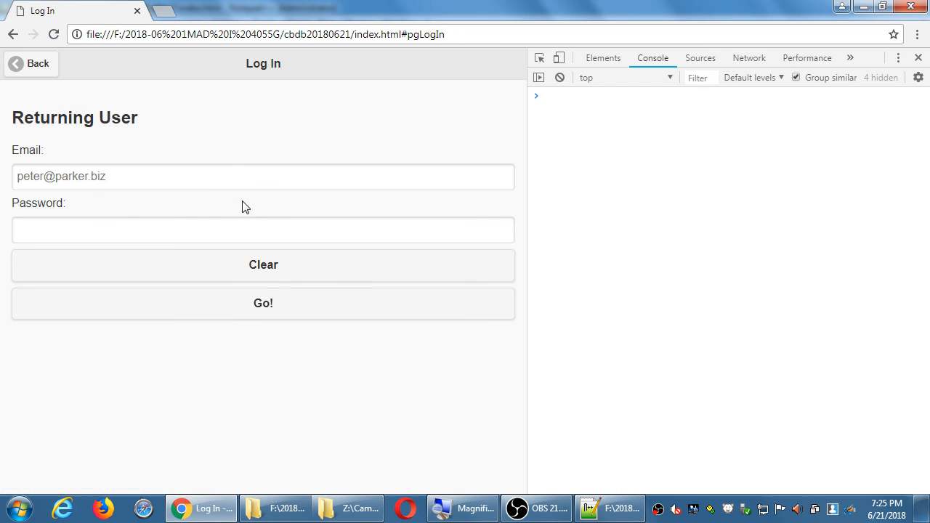
mouse_move(189, 221)
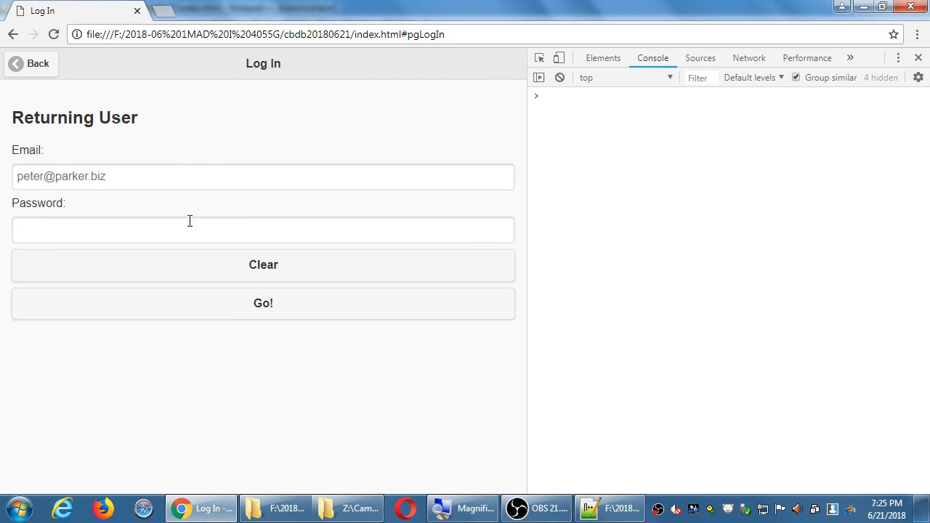
left_click(31, 64)
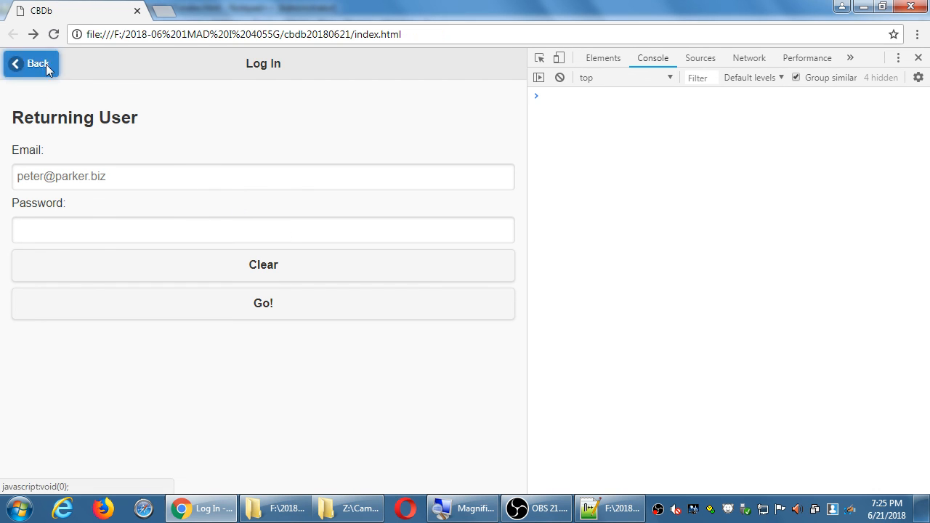
left_click(32, 64)
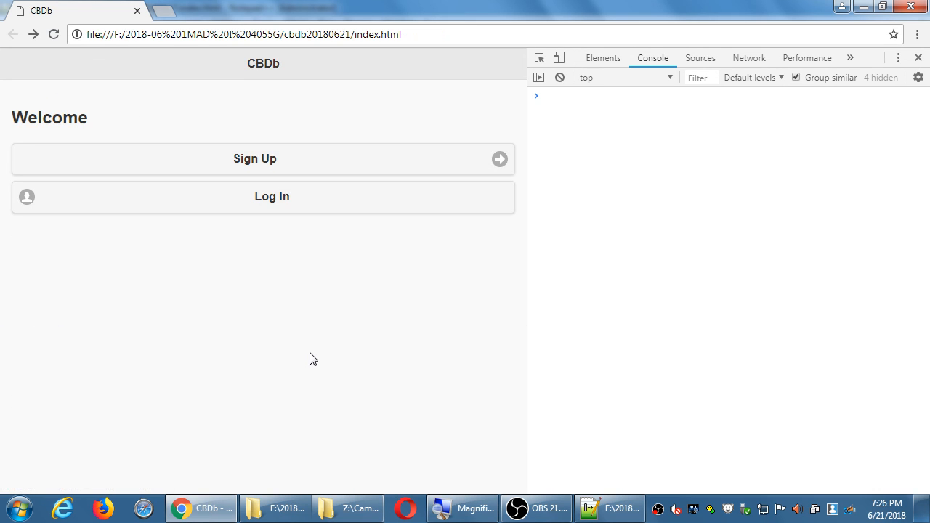